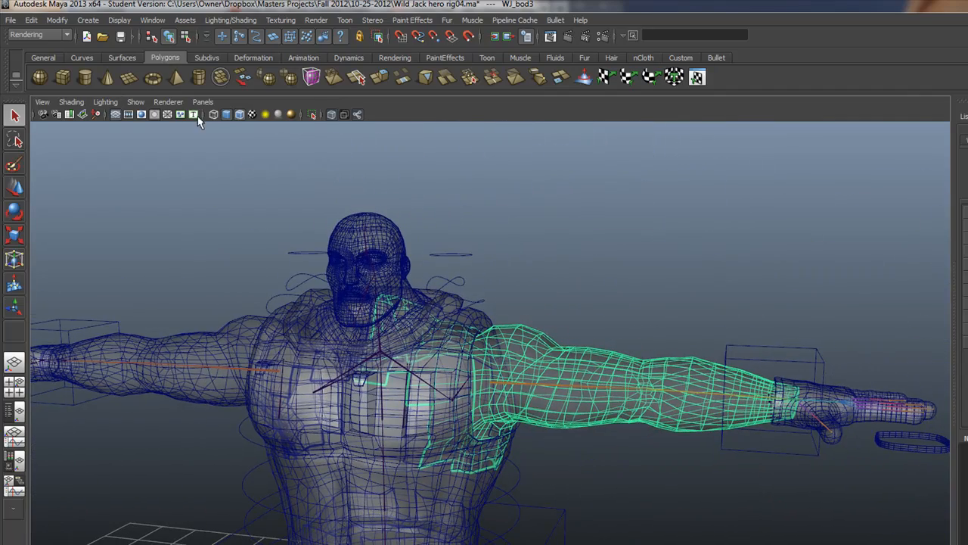
mouse_move(230, 115)
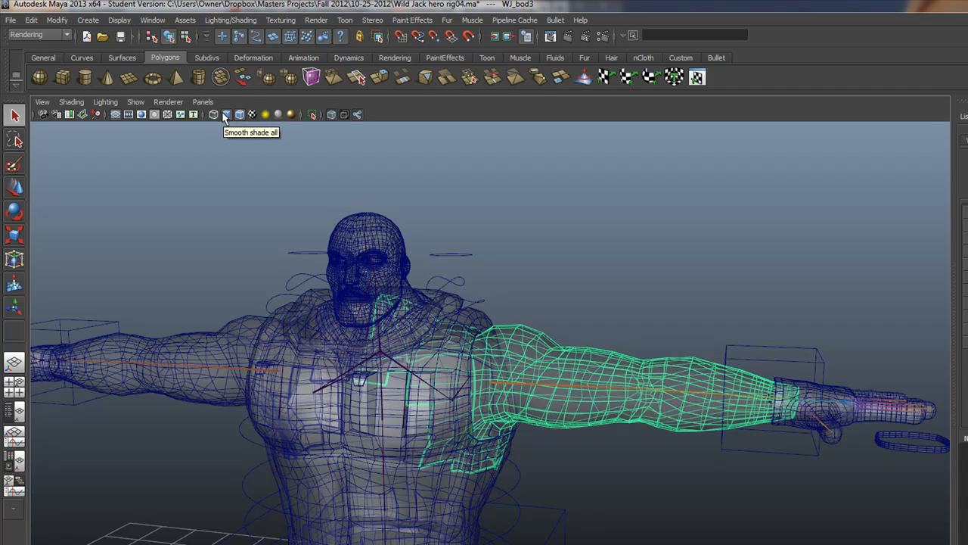
Display the character smooth shaded with wireframe and select the other arm's hand mesh.
click(227, 115)
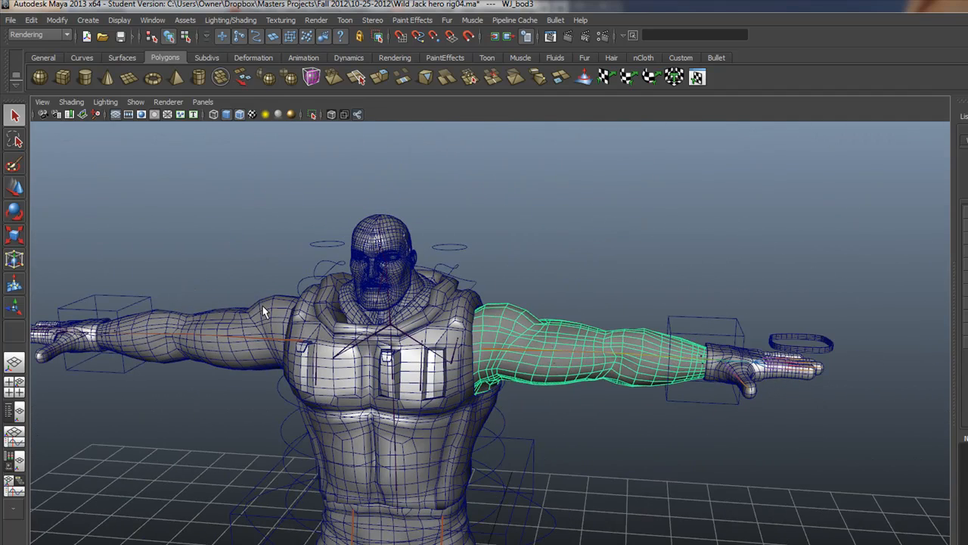
click(189, 333)
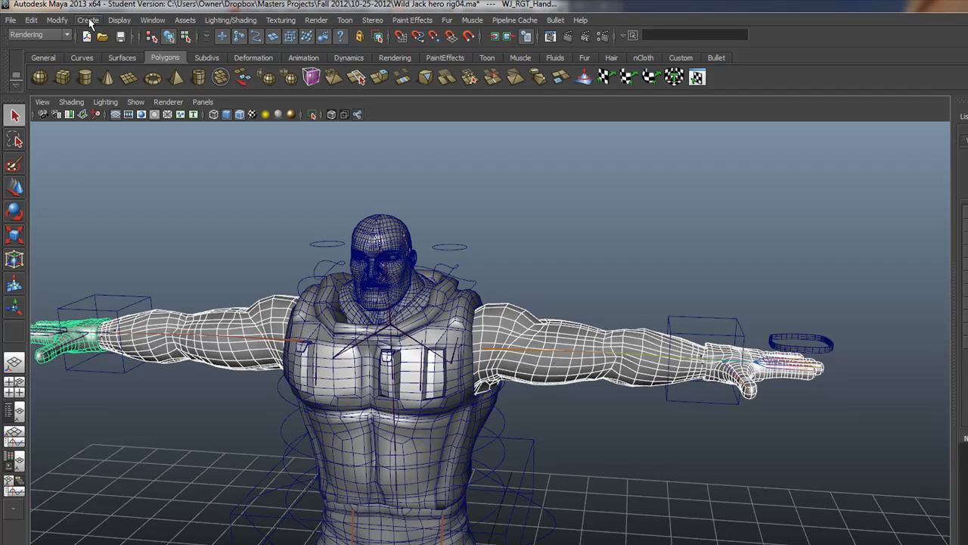
Switch the menu set from Rendering to Polygons for the selected arm mesh.
click(38, 35)
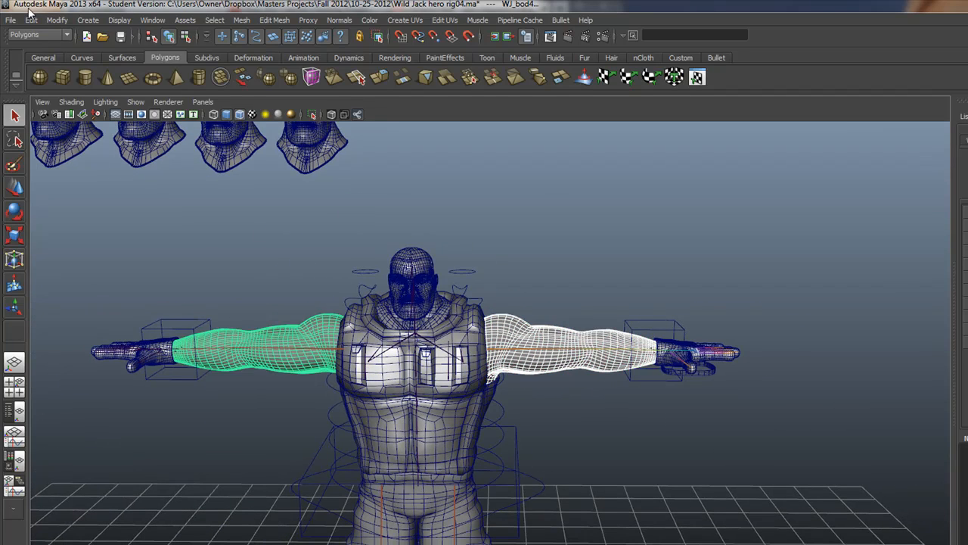
Delete construction history via Edit > Delete by Type > History and zoom in on the arm.
click(30, 20)
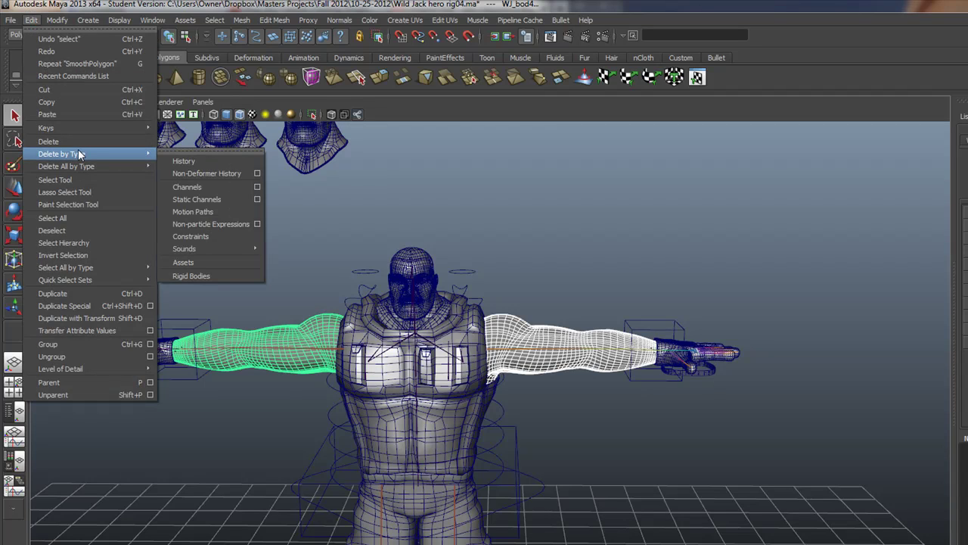
mouse_move(183, 160)
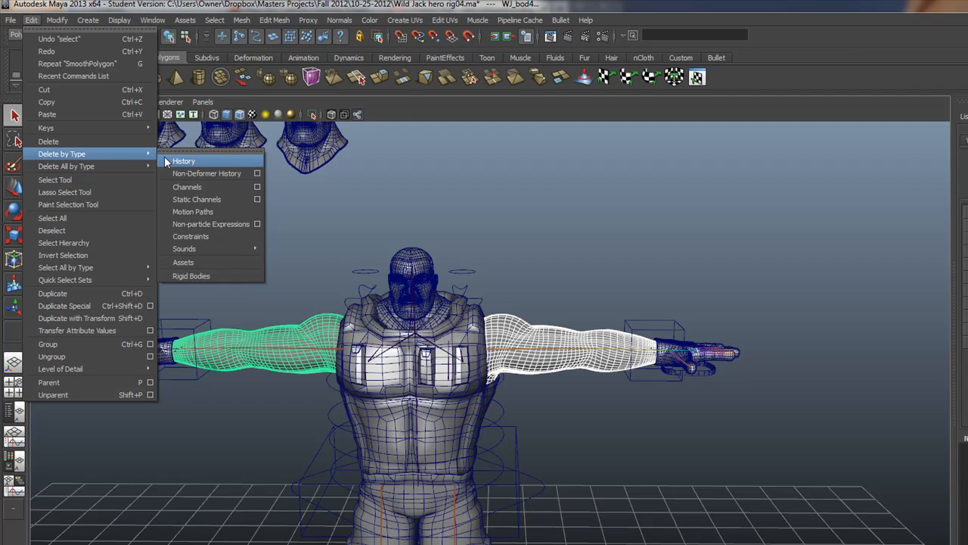
mouse_move(205, 172)
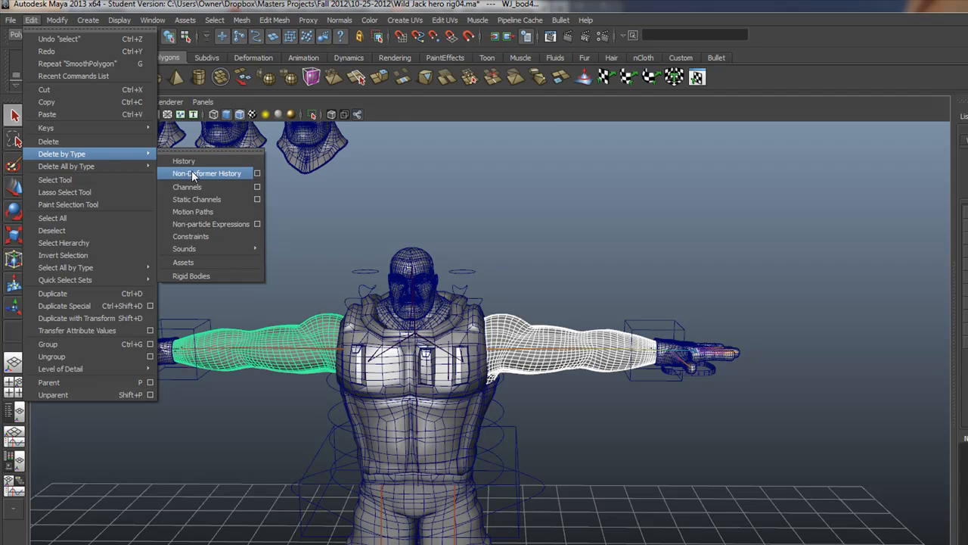
mouse_move(215, 173)
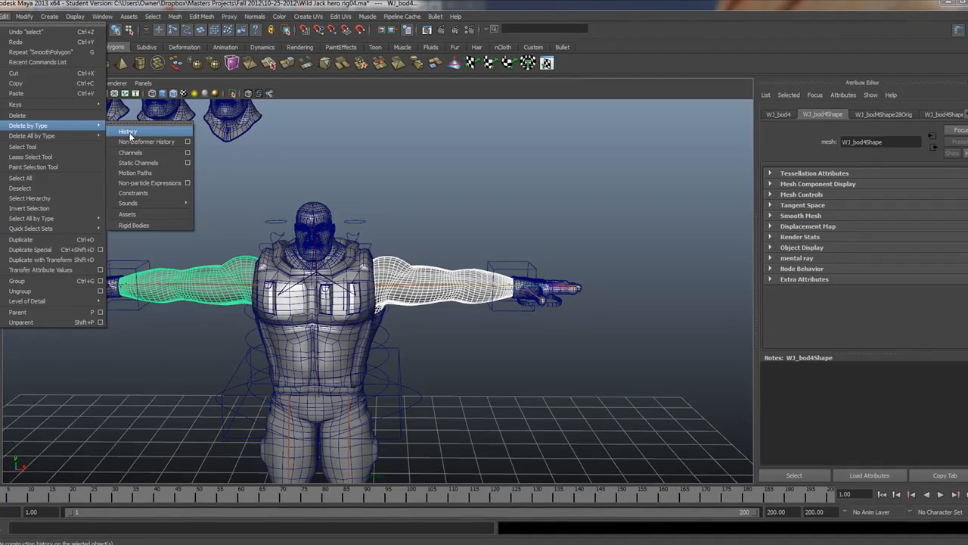
click(127, 130)
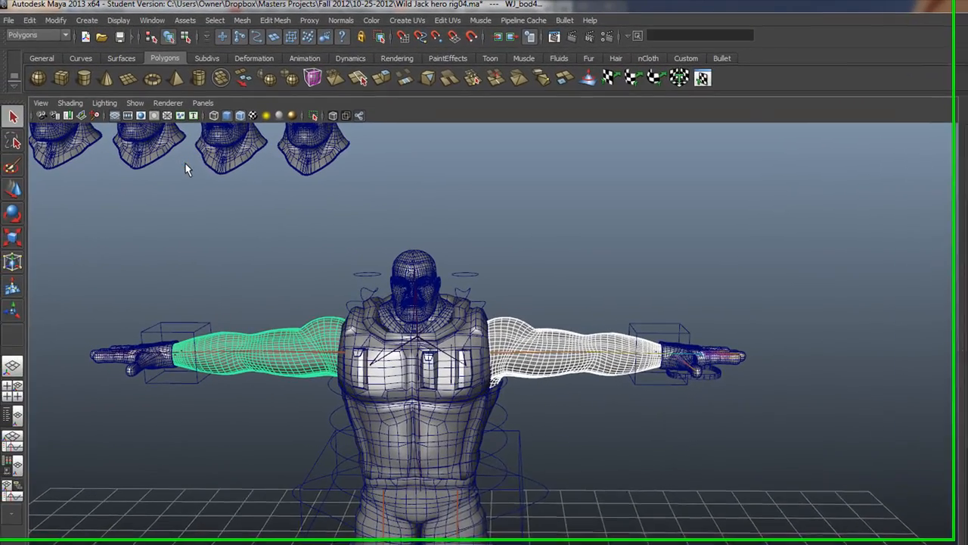
drag(484, 325, 438, 499)
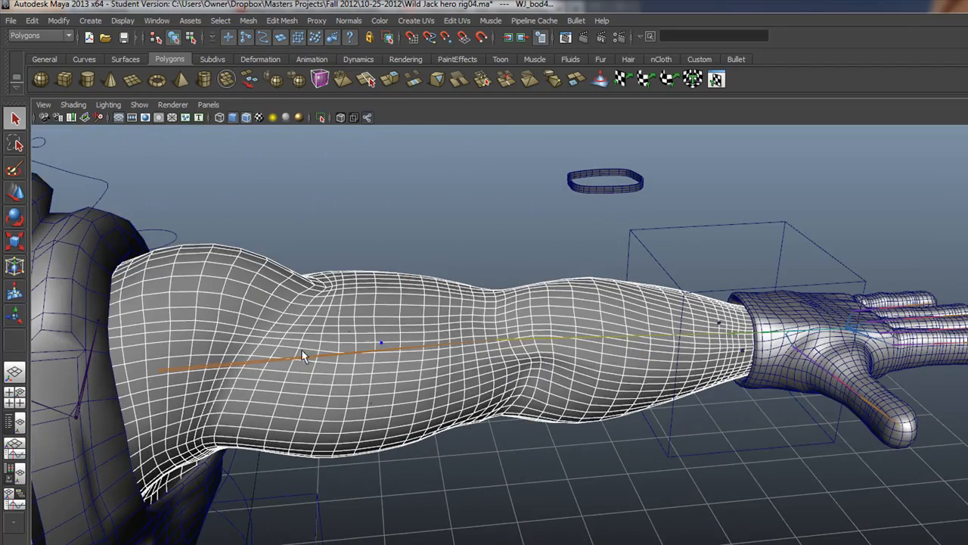
Select the arm joint chain, set the input line to Rename mode and pick the elbow joint.
click(633, 357)
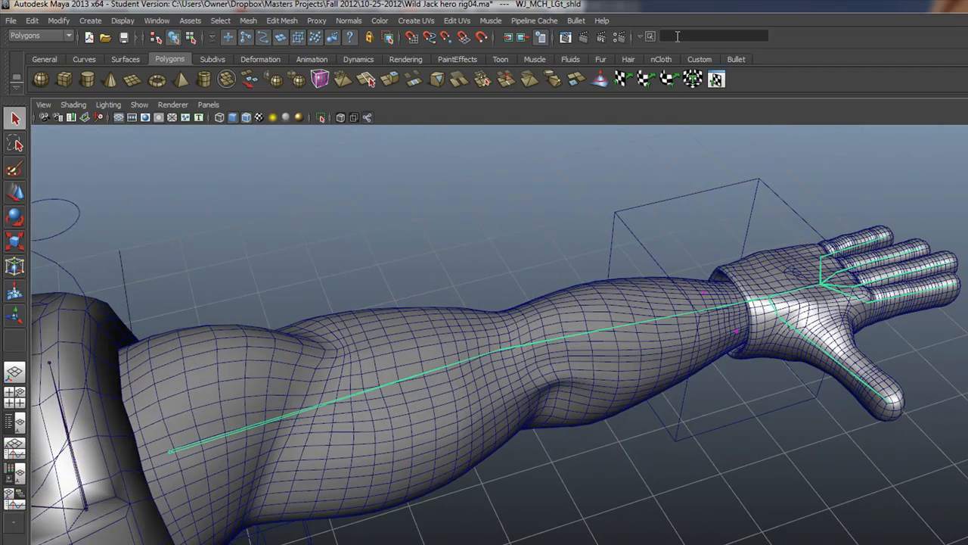
click(639, 36)
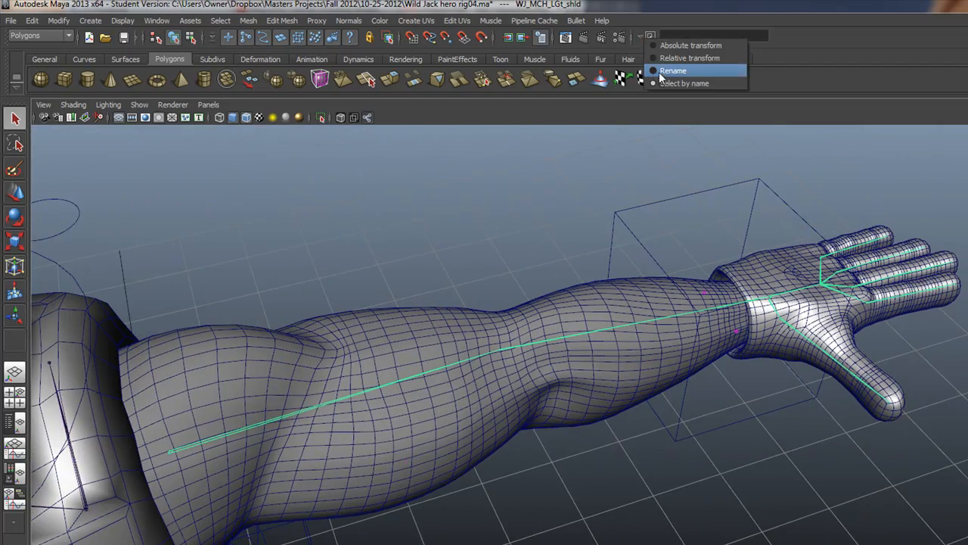
click(672, 71)
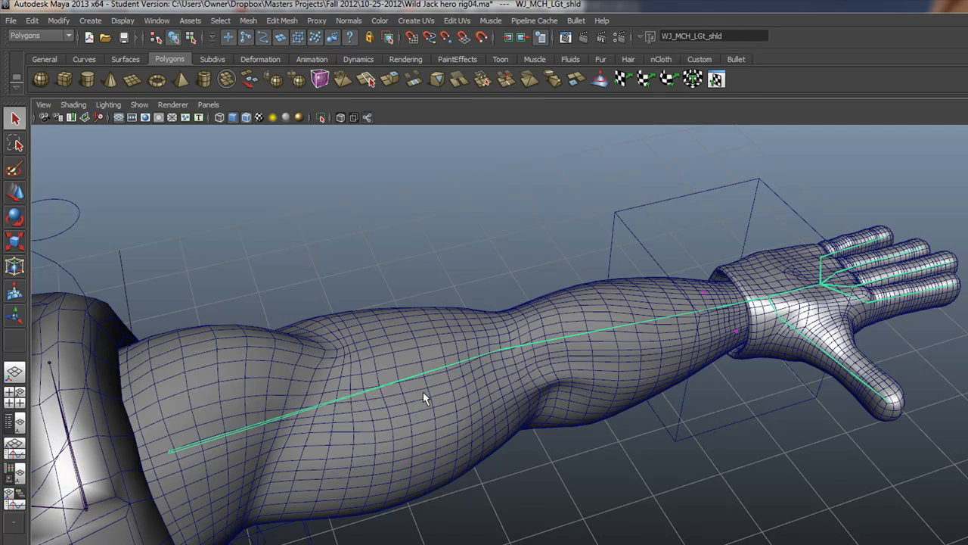
mouse_move(642, 290)
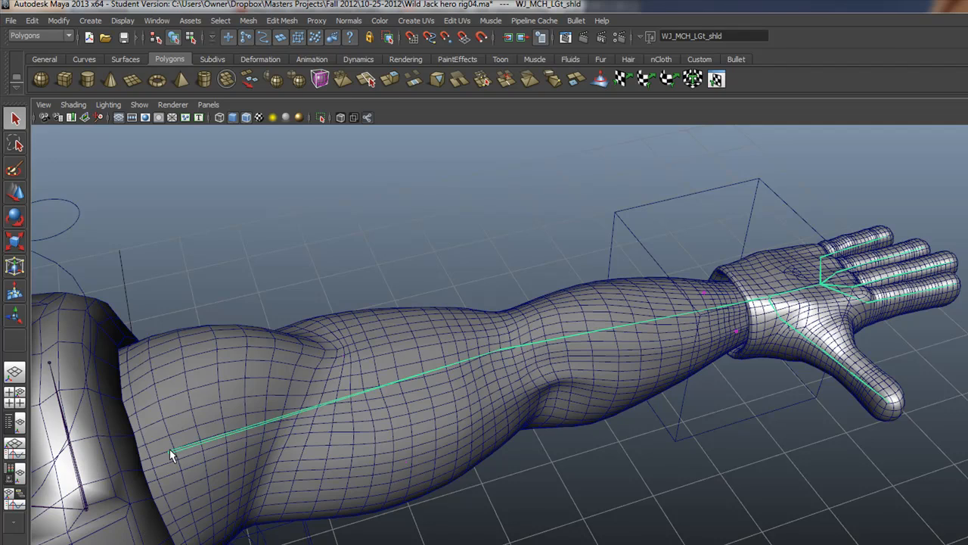
mouse_move(500, 354)
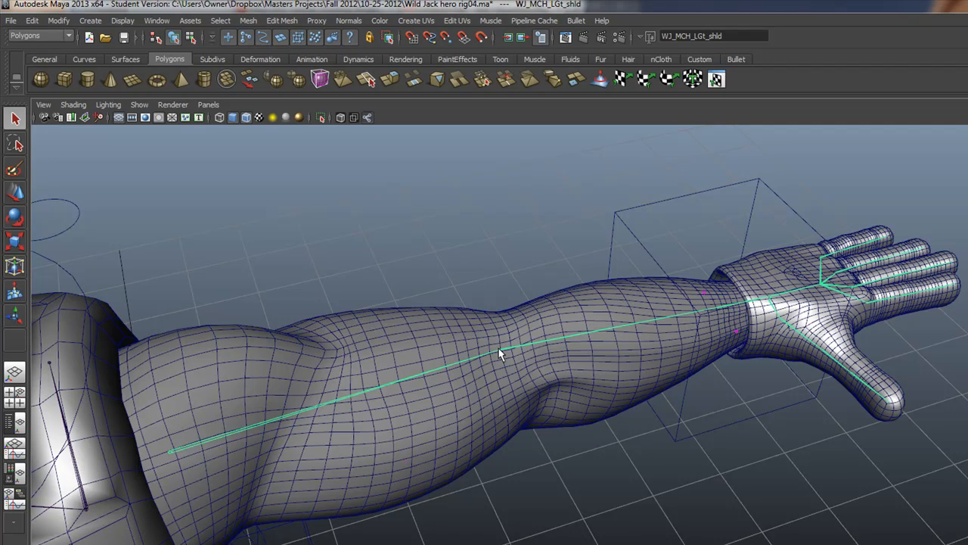
click(502, 354)
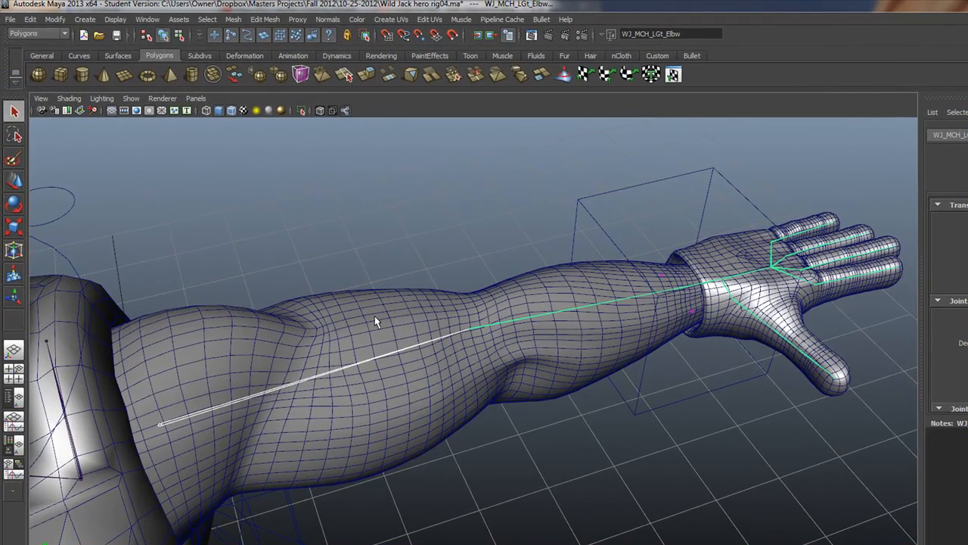
Orbit around the shoulder and pull back to view the whole arm from the front.
drag(379, 317, 472, 368)
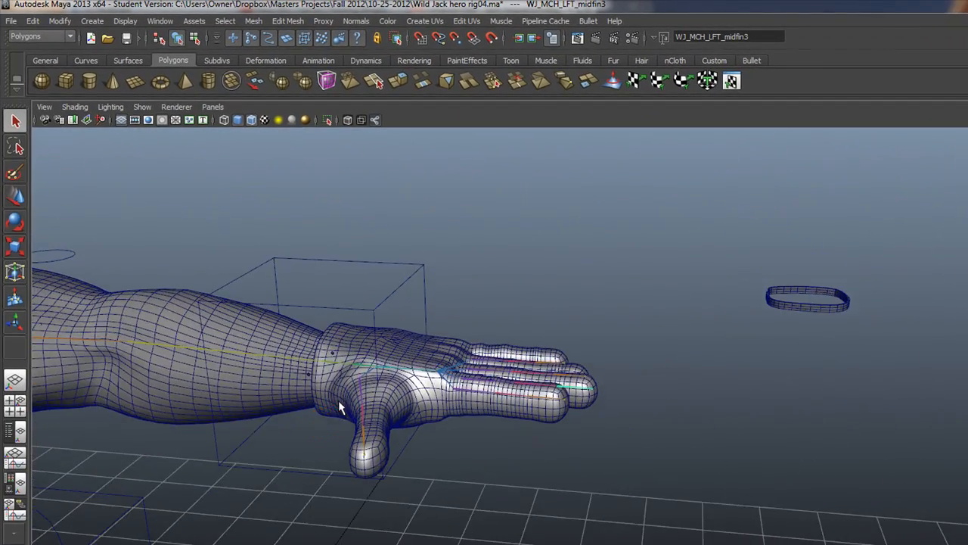
drag(341, 408, 440, 385)
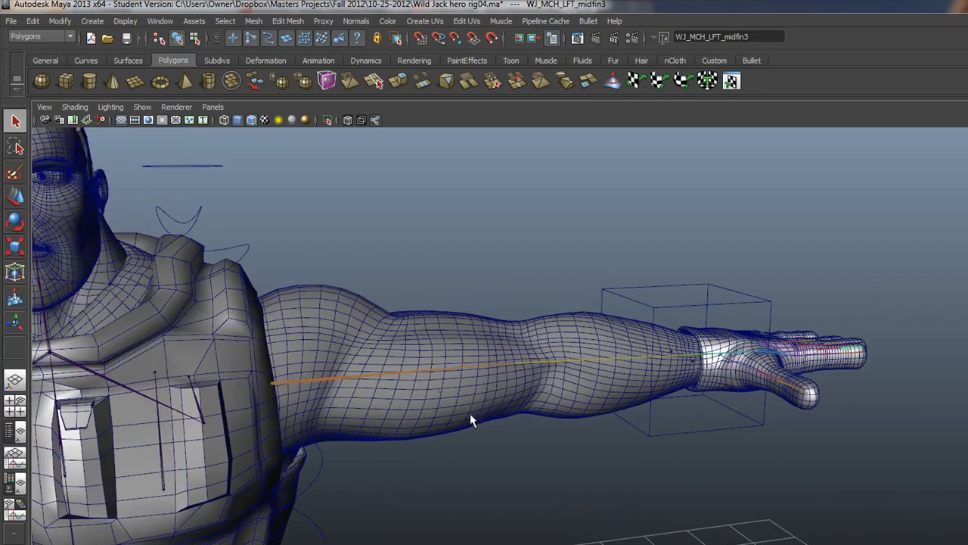
drag(469, 421, 711, 360)
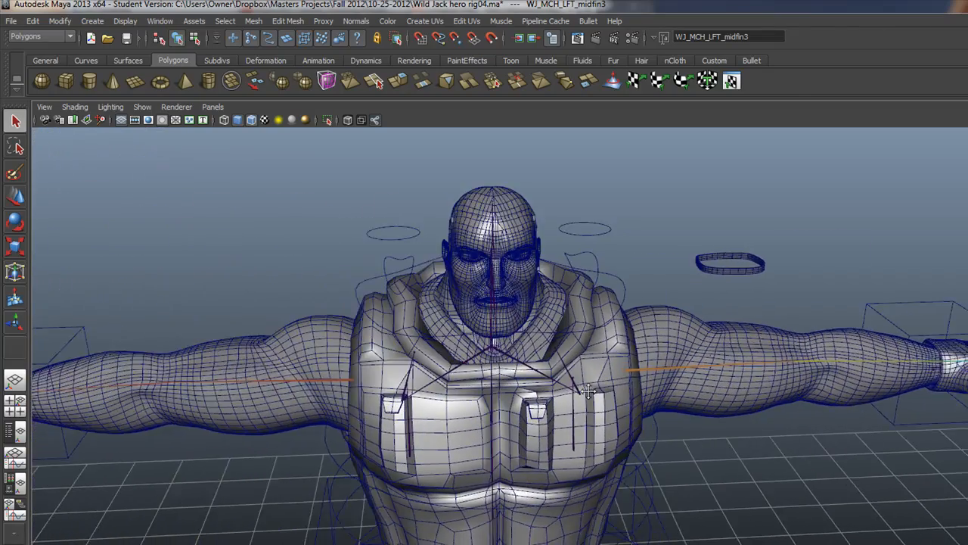
drag(590, 378, 484, 416)
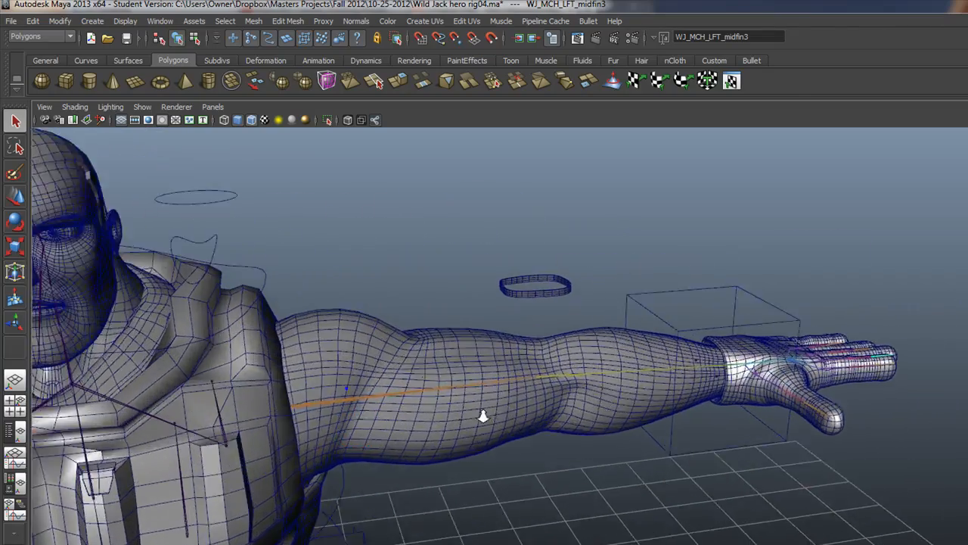
Select the W_LFT_hand mesh and switch the menu set to Animation.
drag(484, 416, 336, 451)
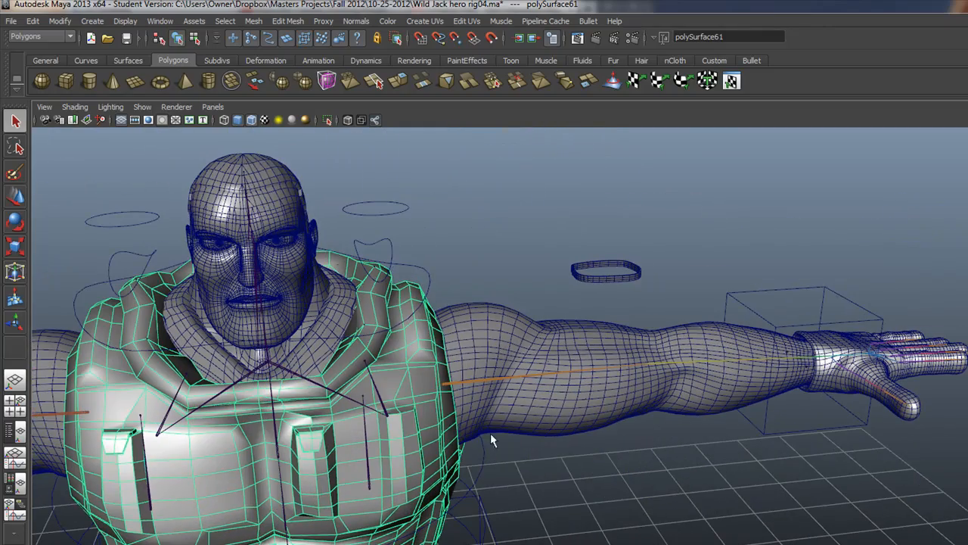
click(477, 342)
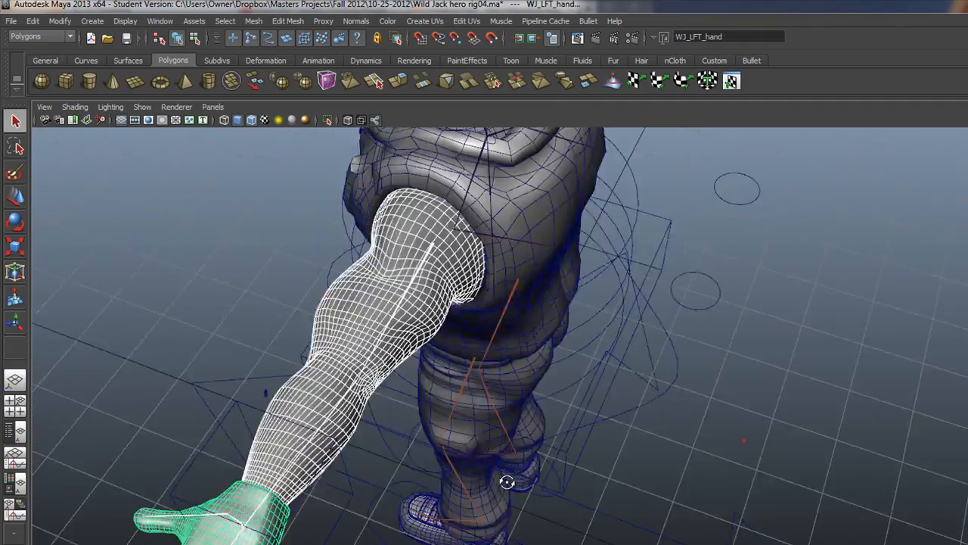
drag(506, 483, 674, 442)
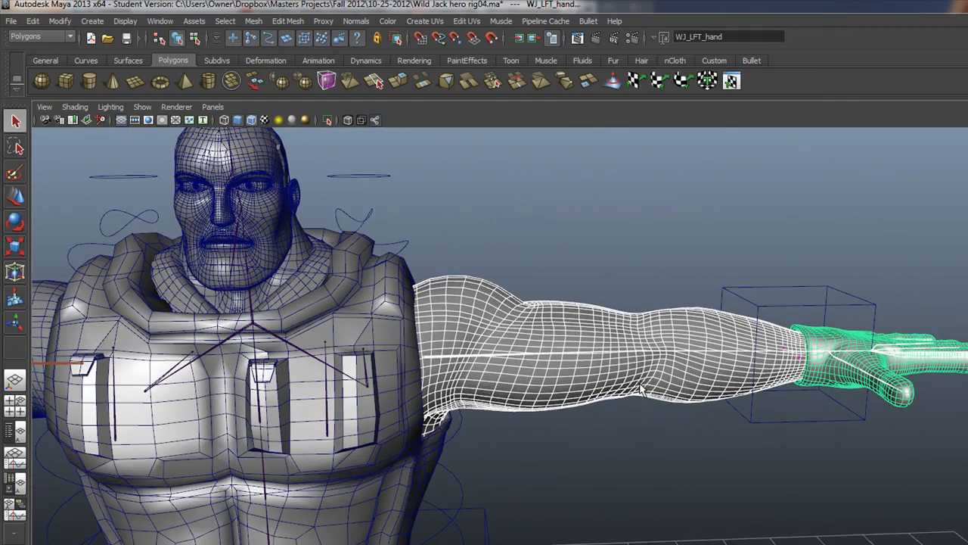
click(38, 36)
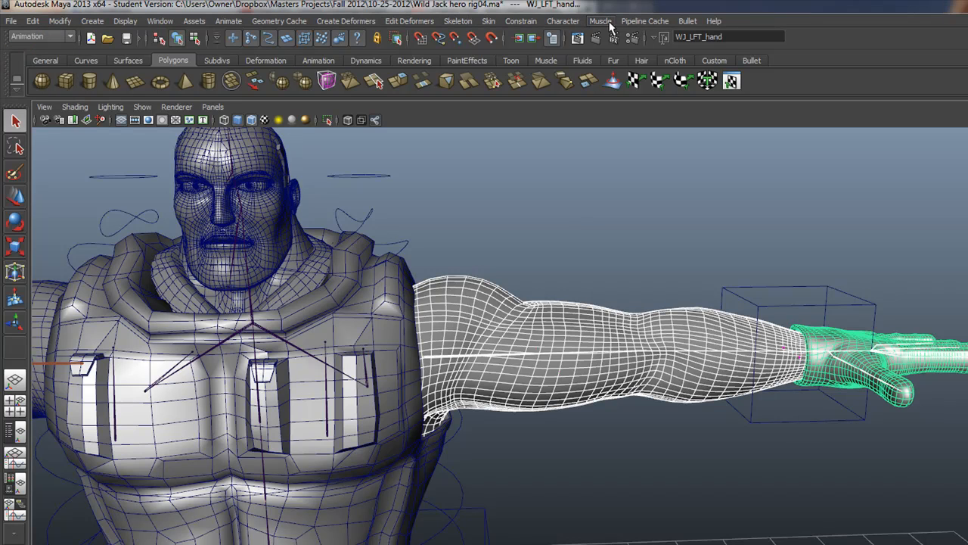
Bring up Skin > Bind Skin > Smooth Bind options and review the skinning method and normalization choices.
click(487, 21)
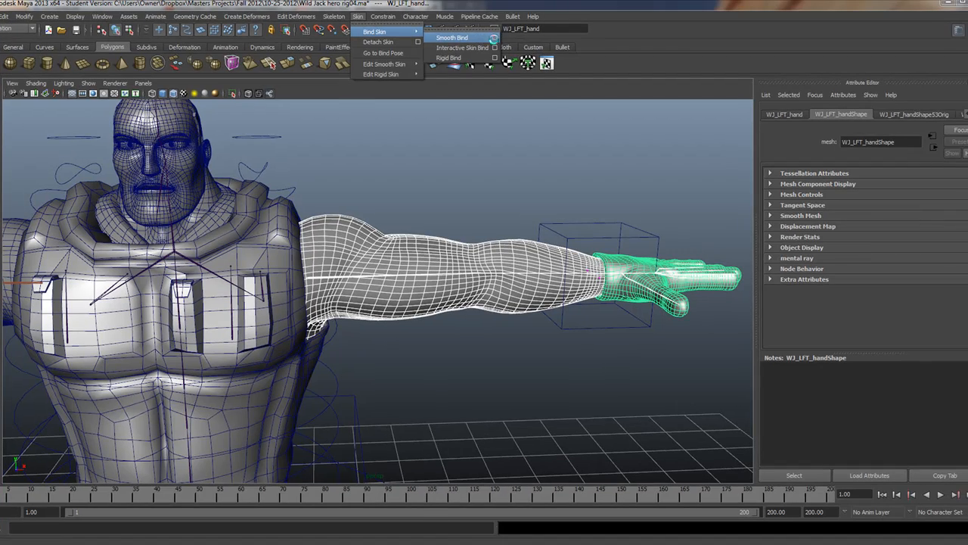
click(493, 37)
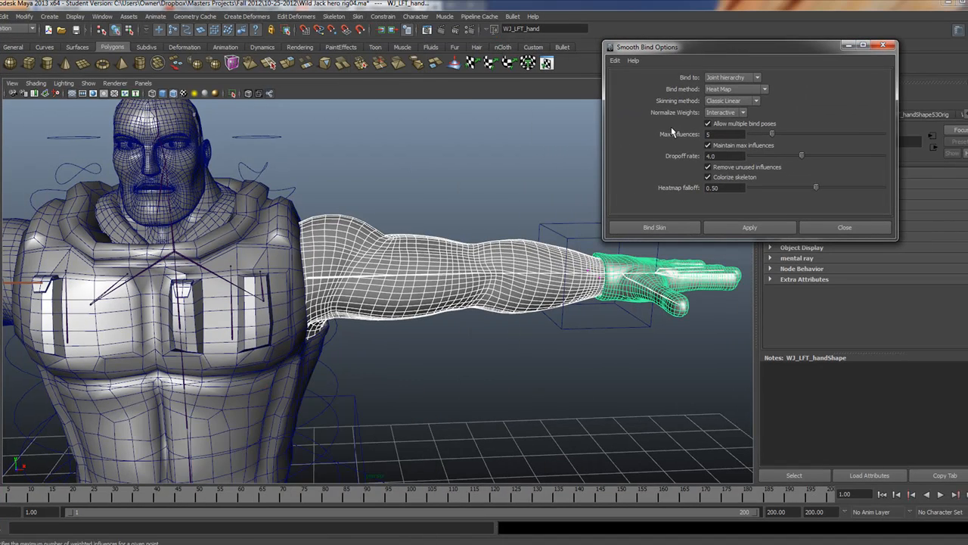
click(674, 133)
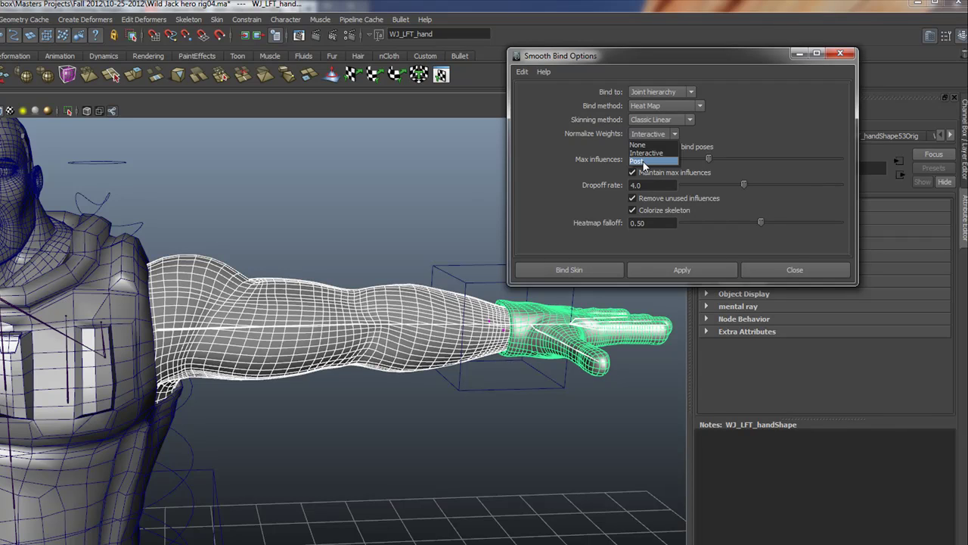
mouse_move(647, 167)
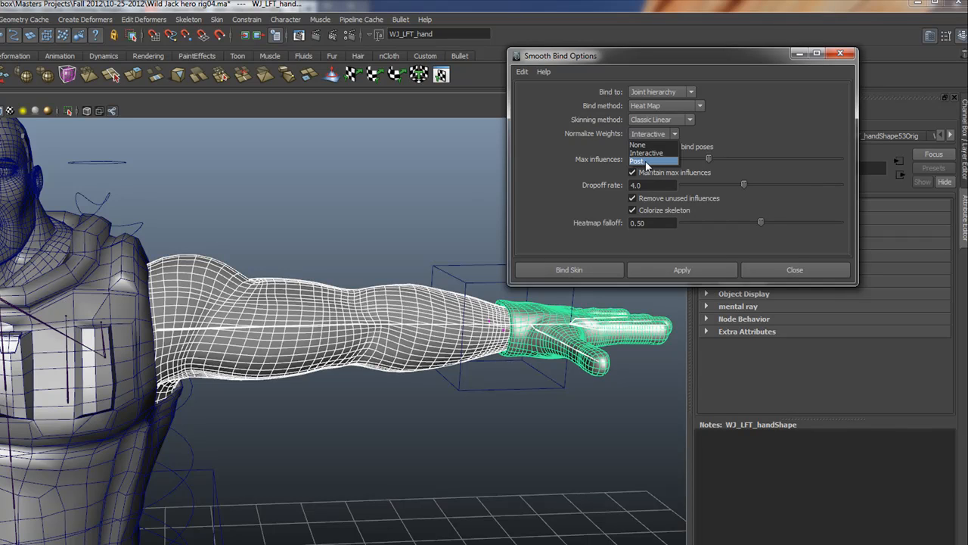
click(638, 160)
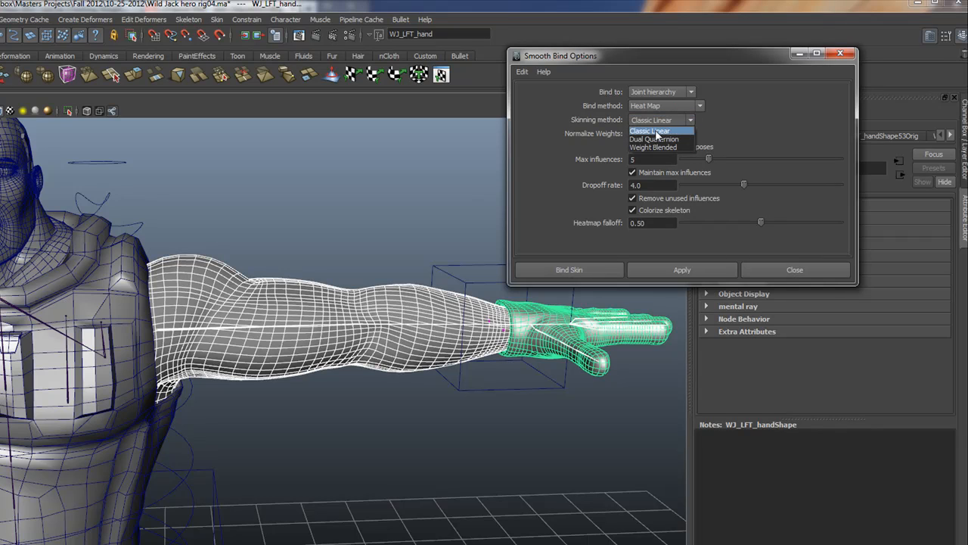
mouse_move(656, 139)
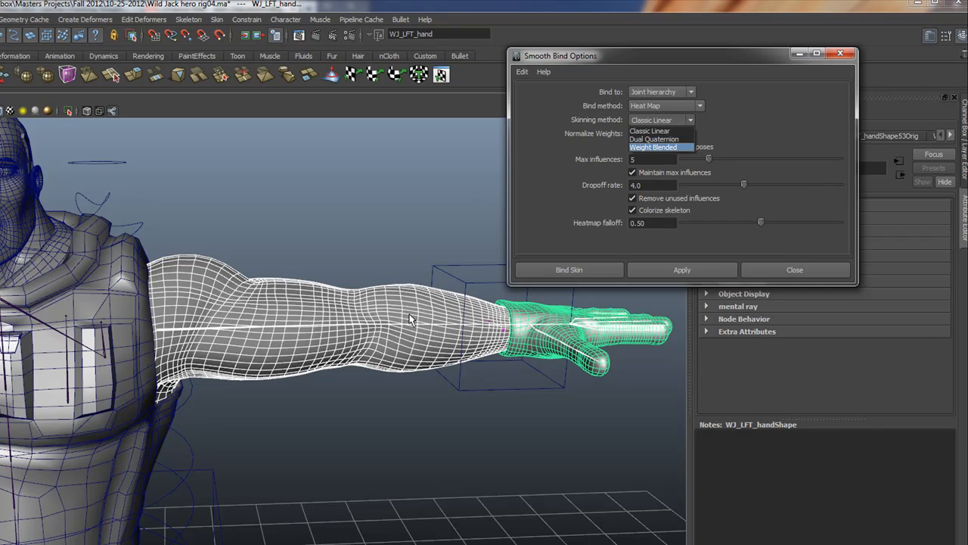
mouse_move(654, 139)
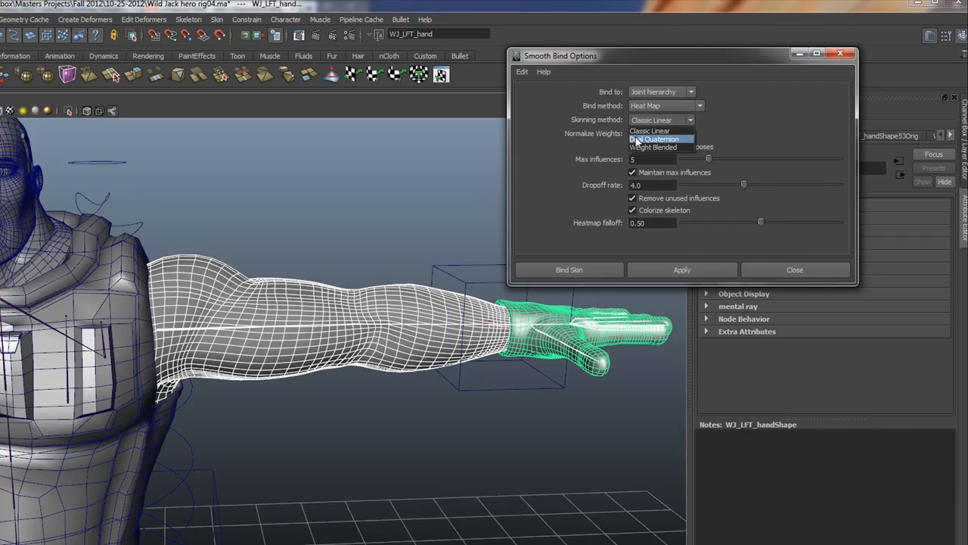
mouse_move(654, 148)
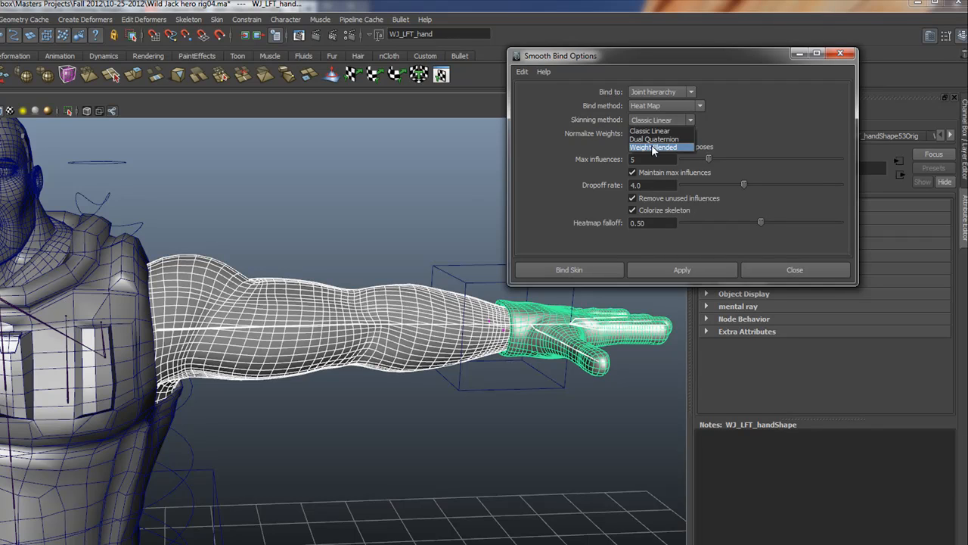
mouse_move(659, 130)
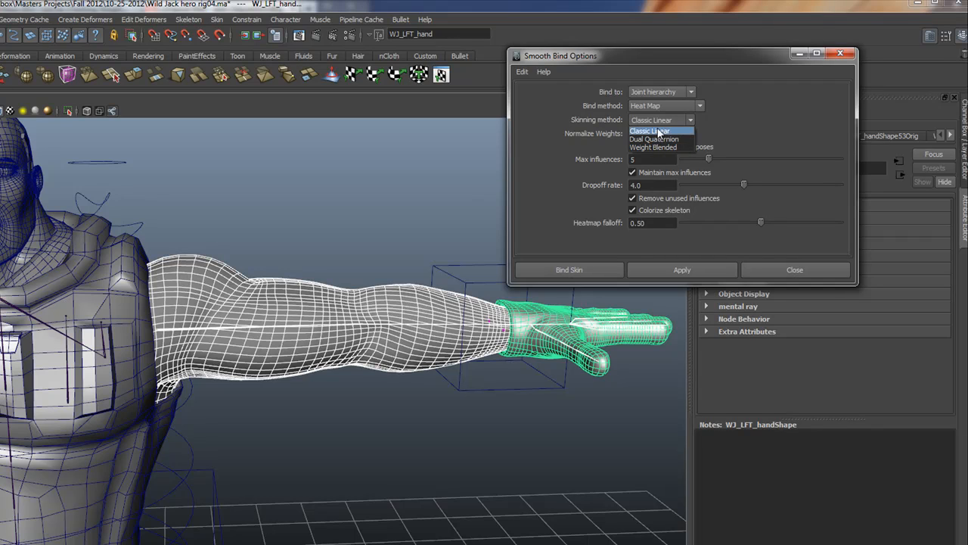
Set Bind method to Closest in hierarchy and bind the arm mesh to the skeleton.
click(699, 106)
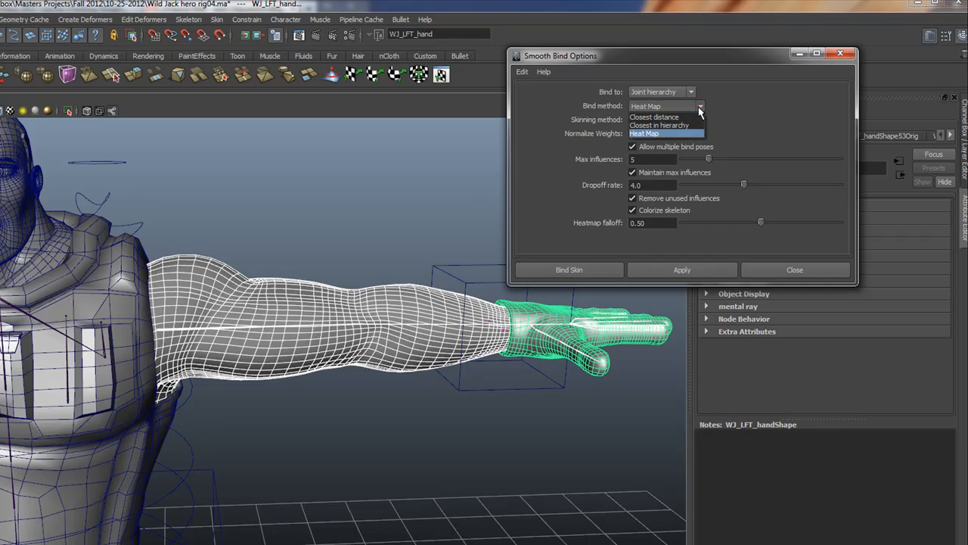
mouse_move(643, 139)
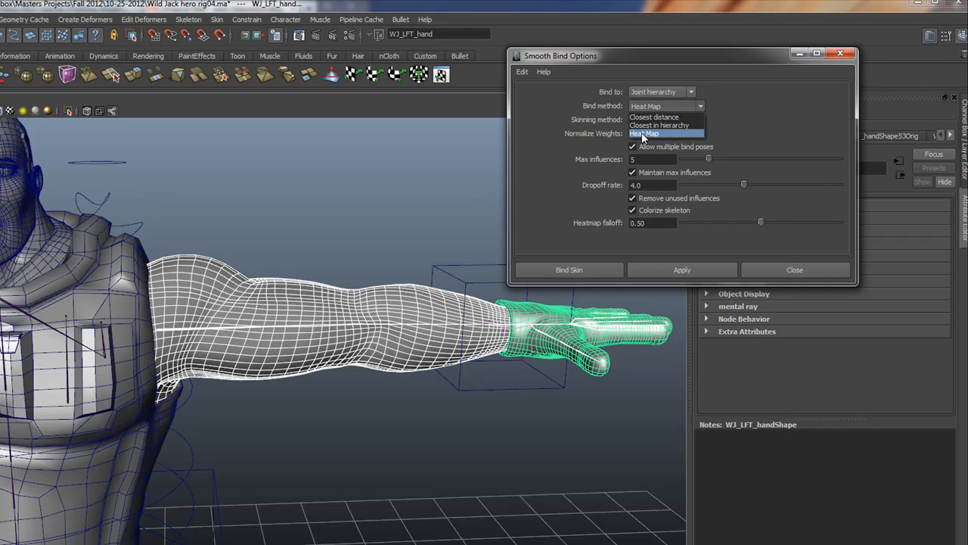
mouse_move(381, 245)
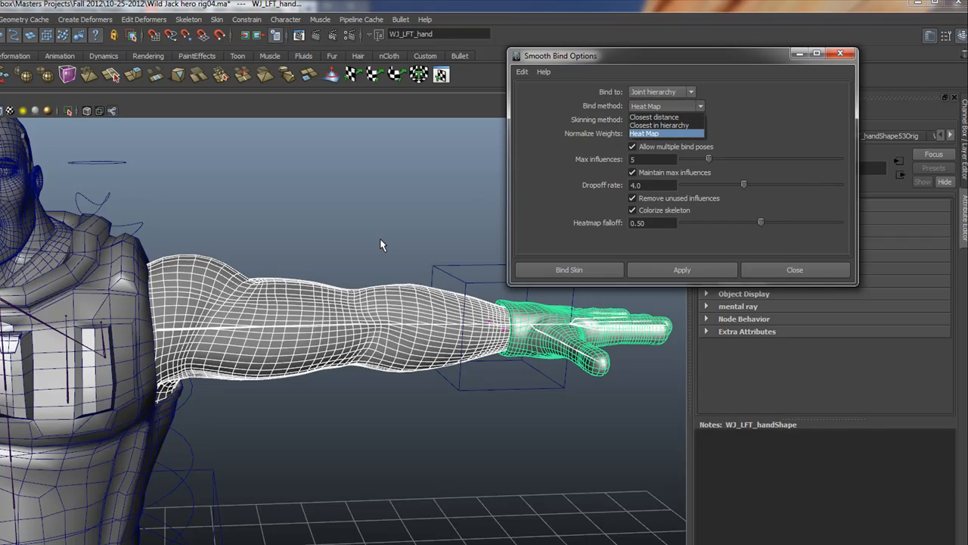
mouse_move(172, 392)
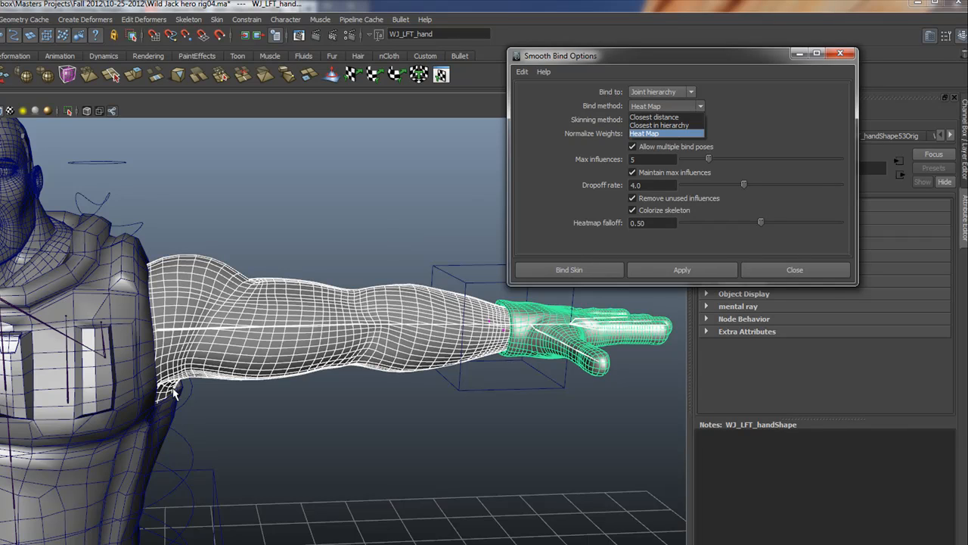
mouse_move(524, 341)
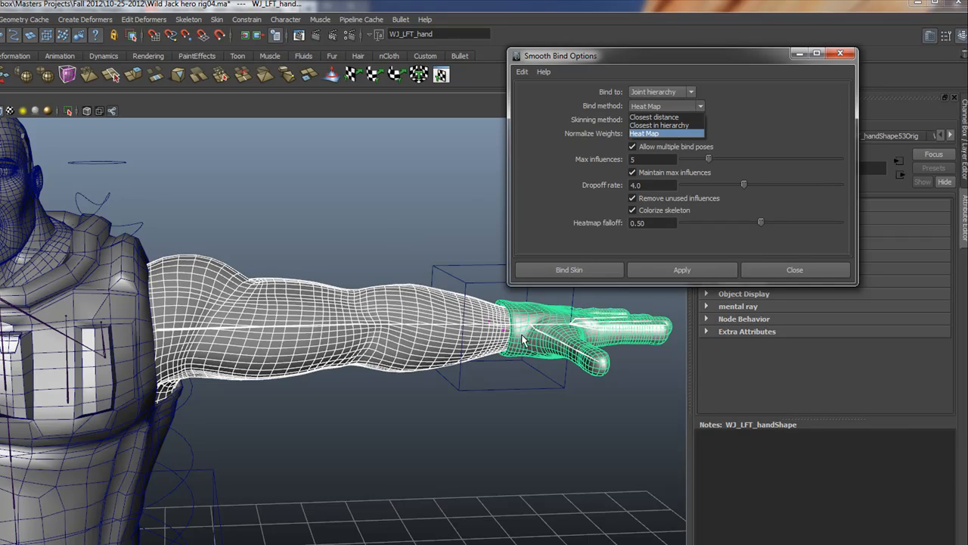
mouse_move(139, 442)
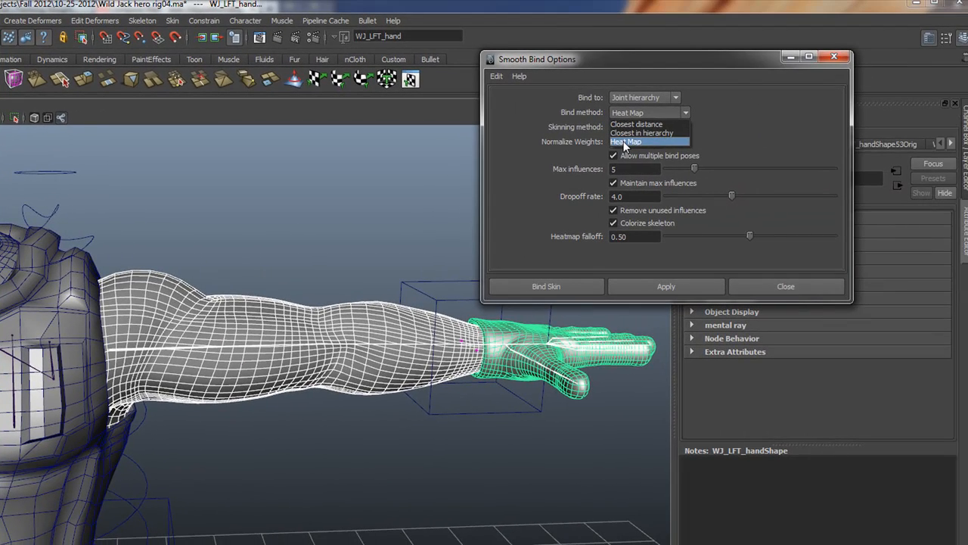
mouse_move(641, 133)
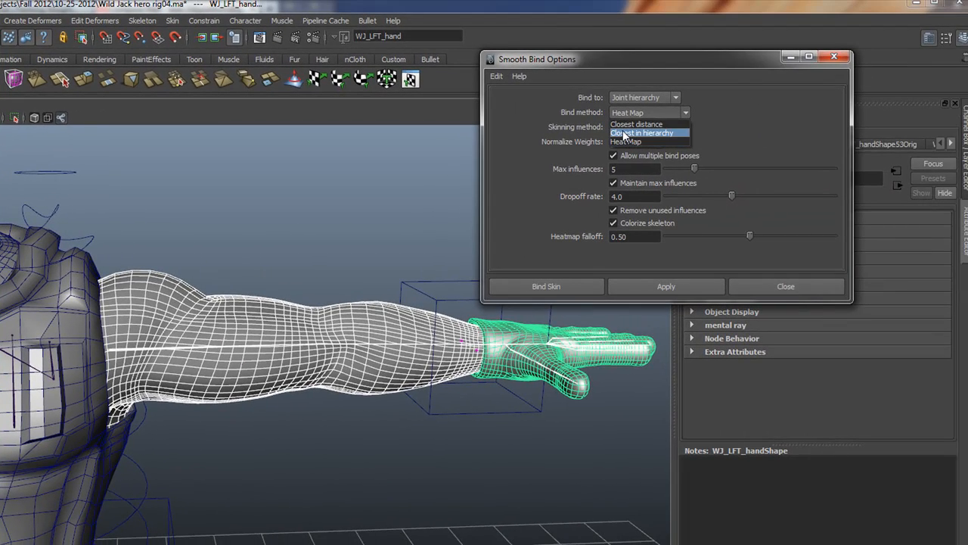
click(641, 133)
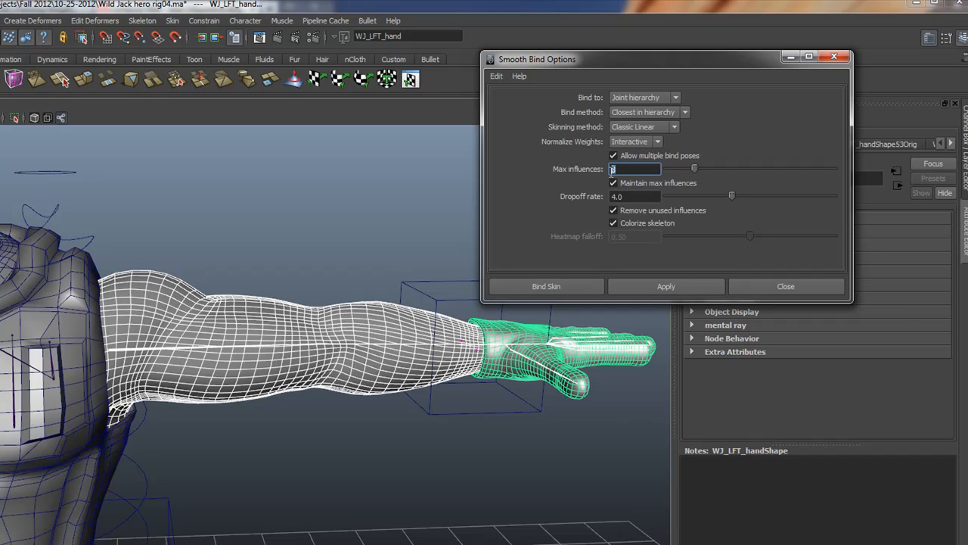
mouse_move(598, 150)
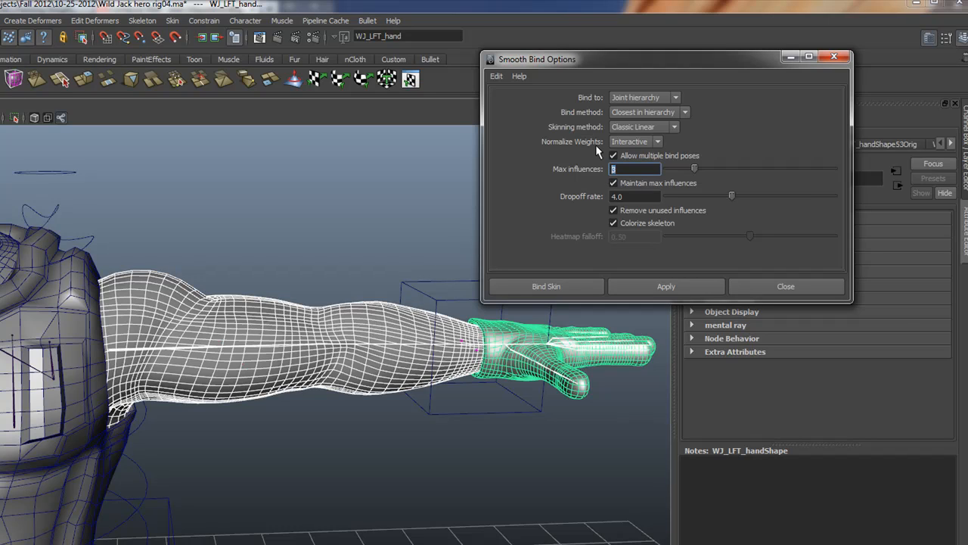
mouse_move(623, 230)
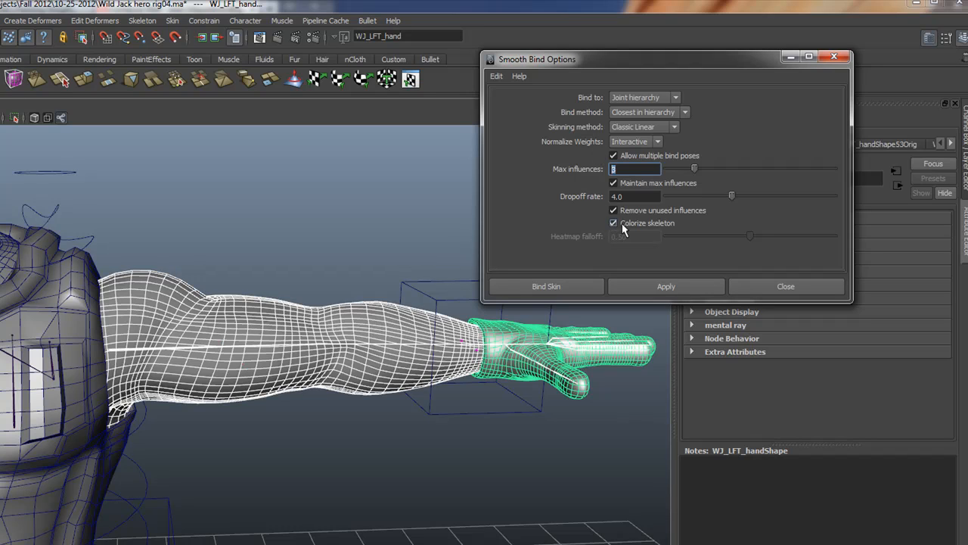
mouse_move(643, 235)
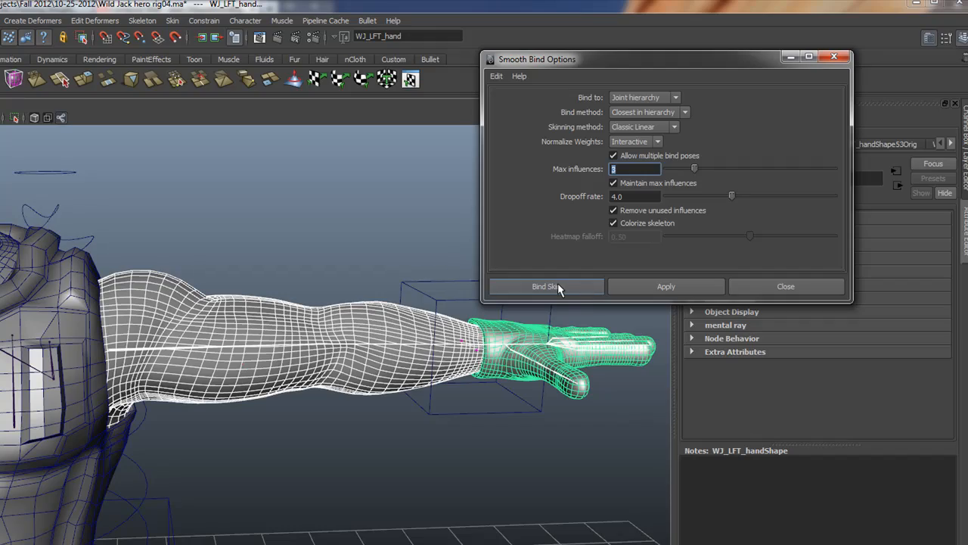
click(545, 286)
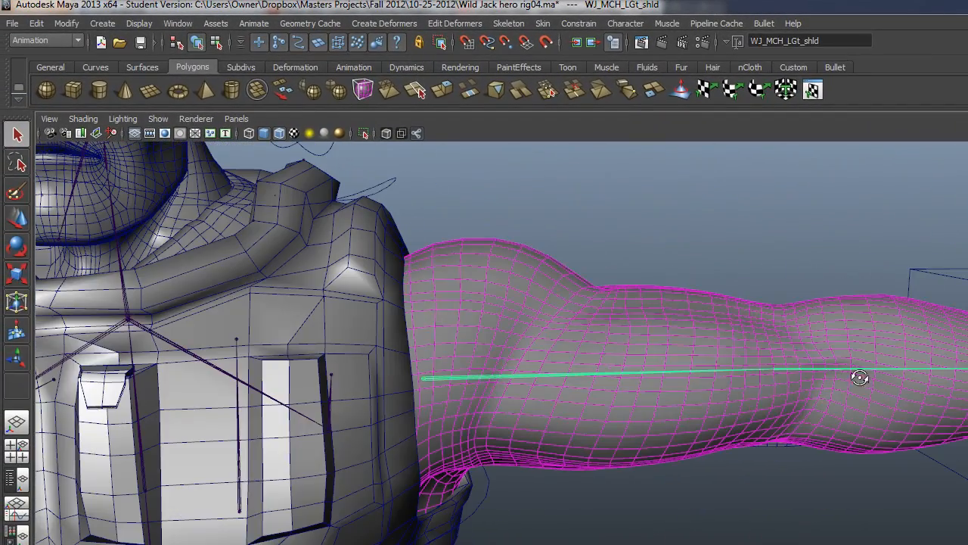
drag(859, 378, 724, 342)
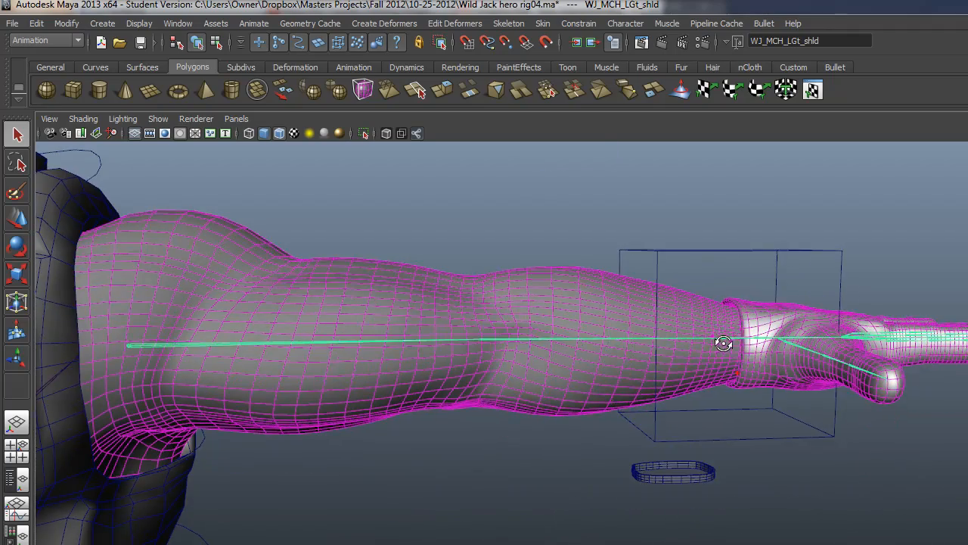
drag(723, 344, 614, 443)
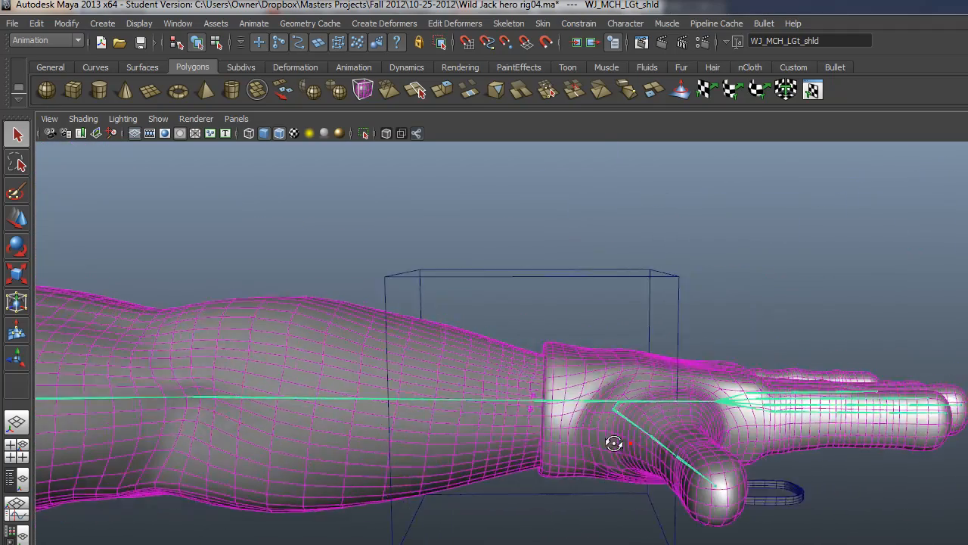
drag(614, 442, 511, 469)
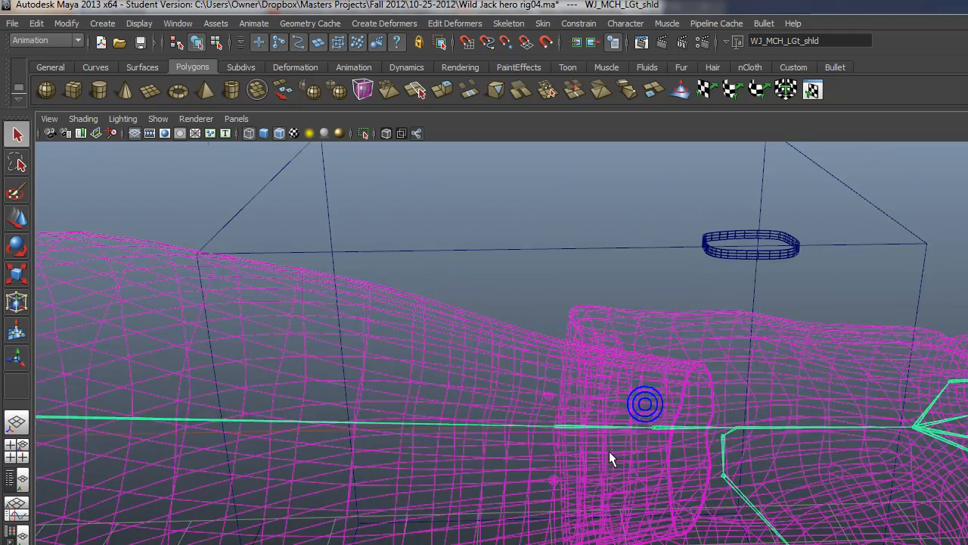
drag(612, 457, 341, 441)
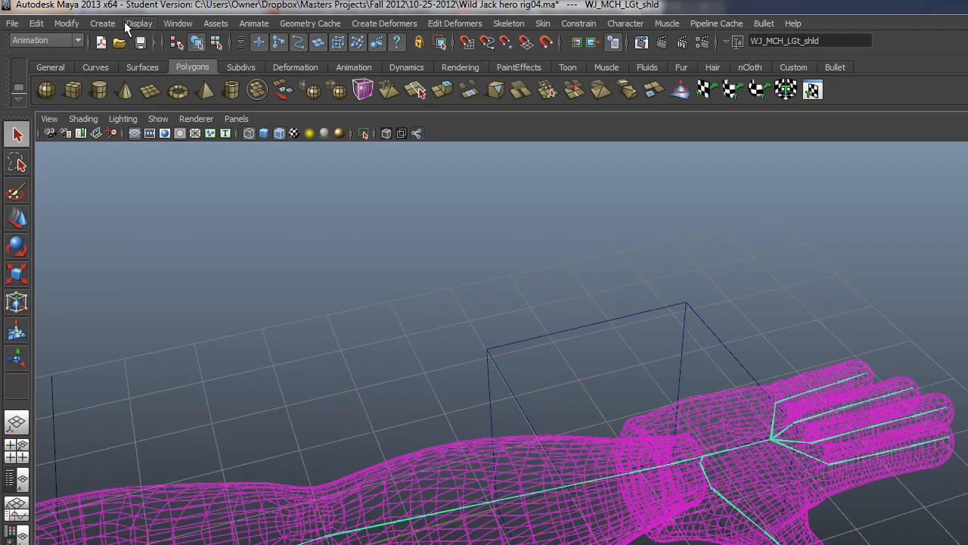
Set the IK handle display scale to 10 via Display > Animation > IK Handle Size.
click(139, 23)
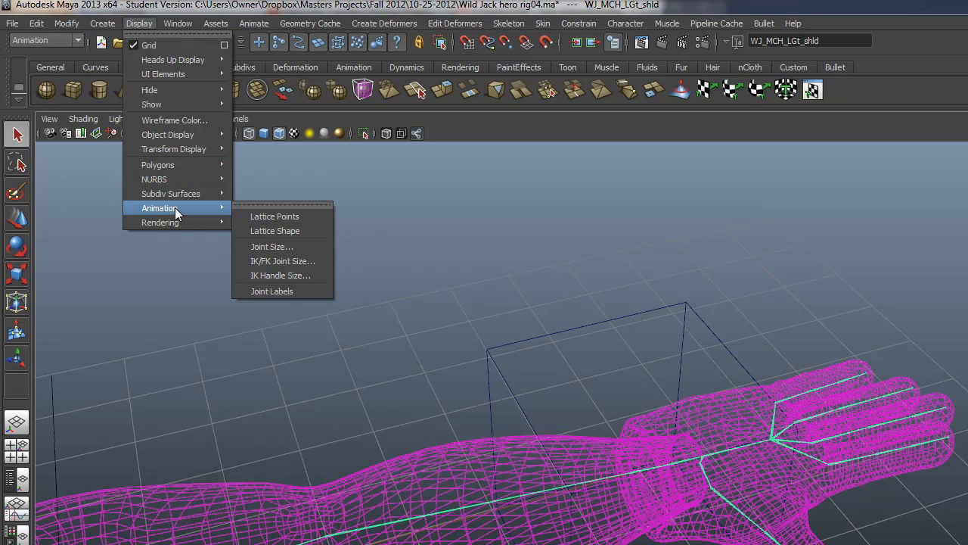
click(281, 276)
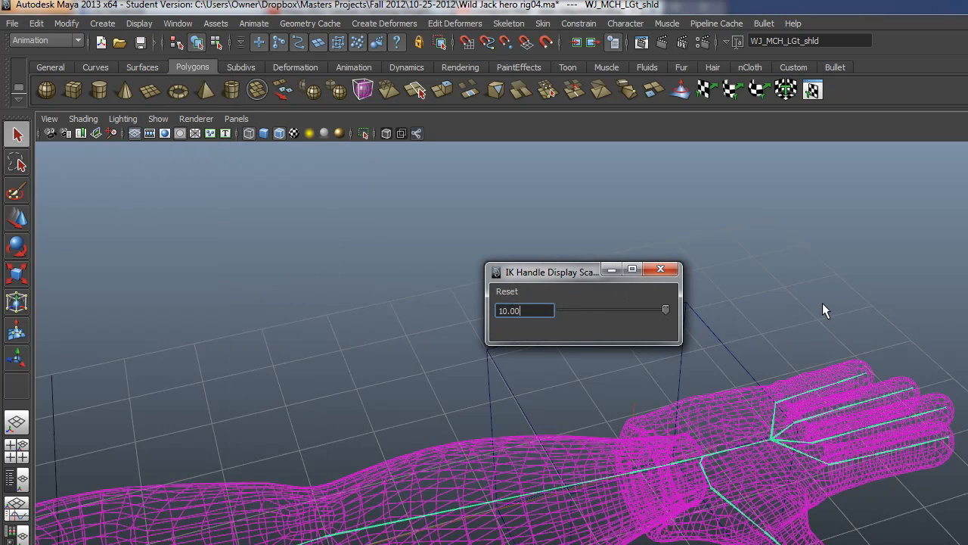
click(660, 269)
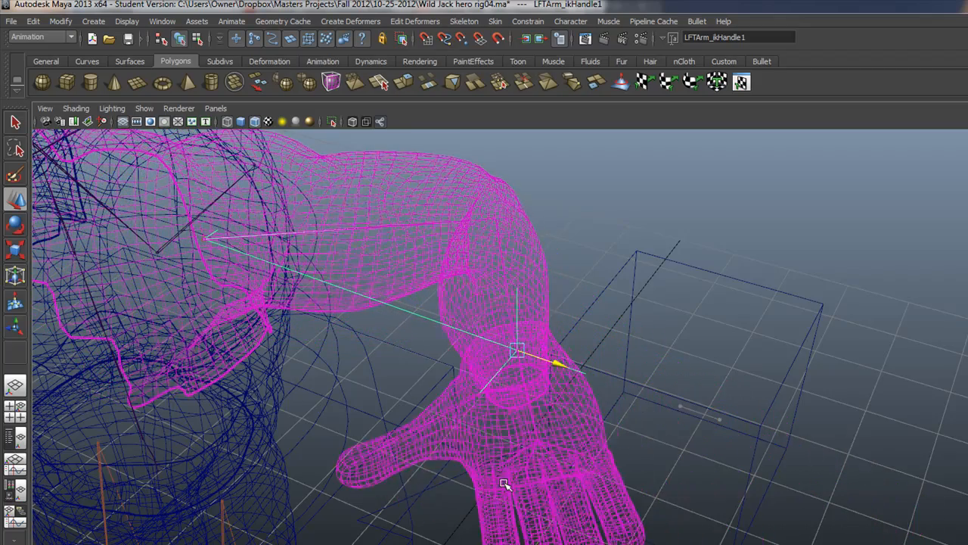
Bend the arm by pulling the wrist and inspect the elbow in smooth shaded display.
drag(505, 484, 460, 413)
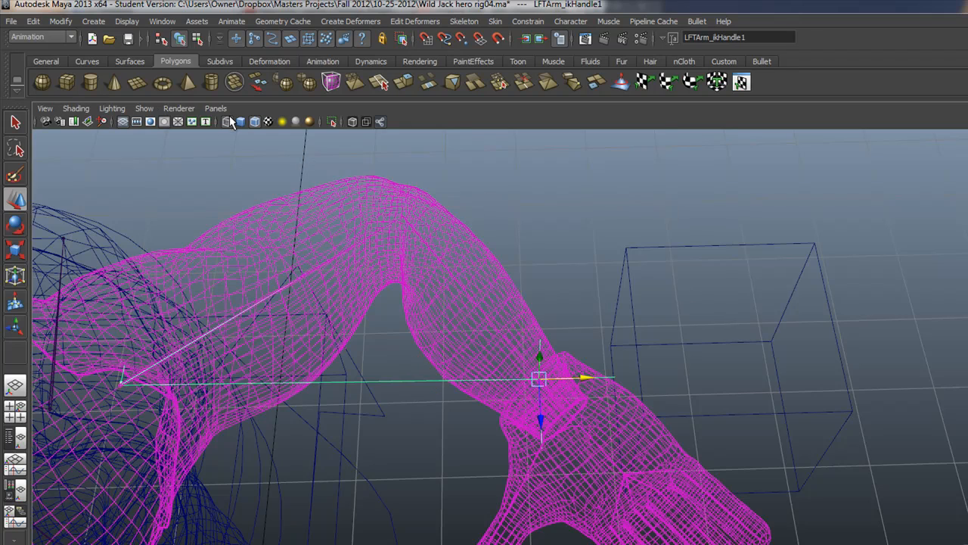
mouse_move(254, 124)
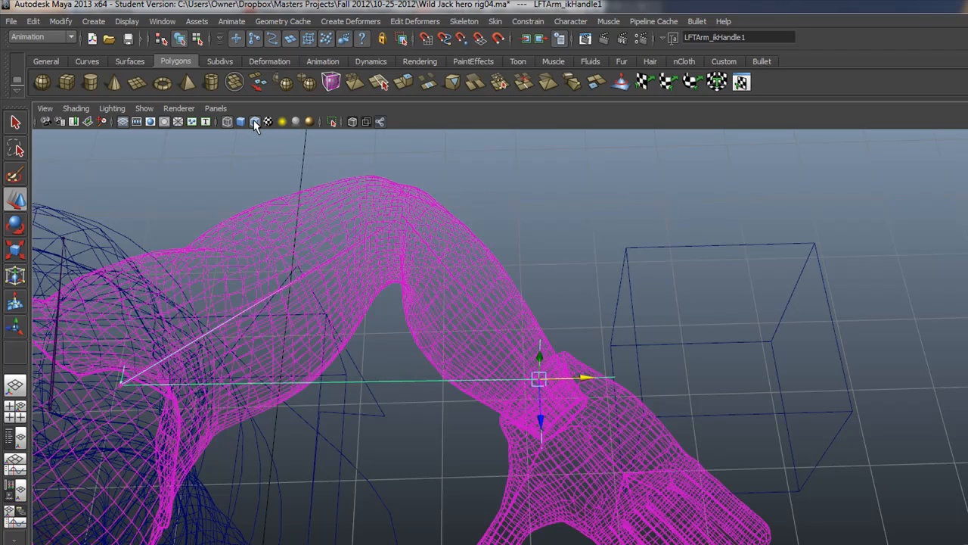
click(254, 121)
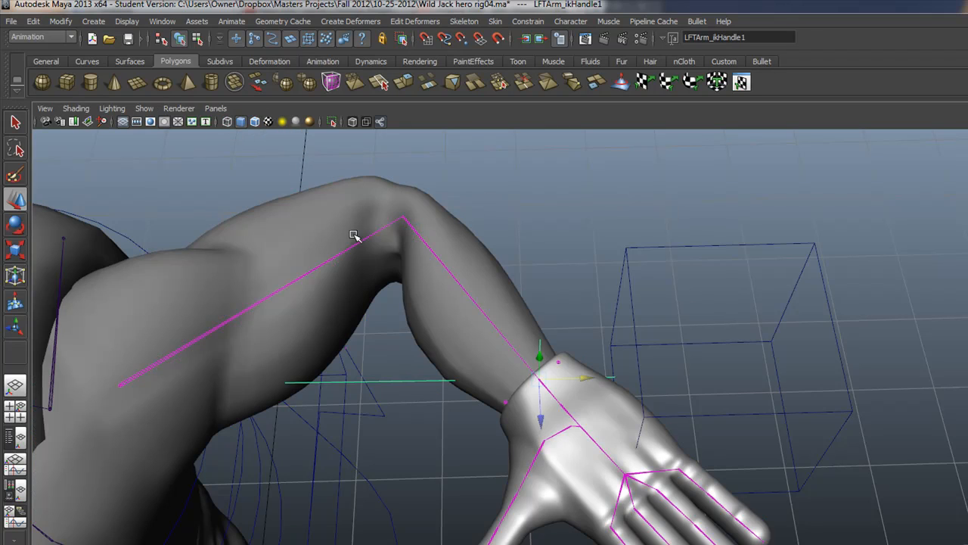
drag(355, 235, 354, 282)
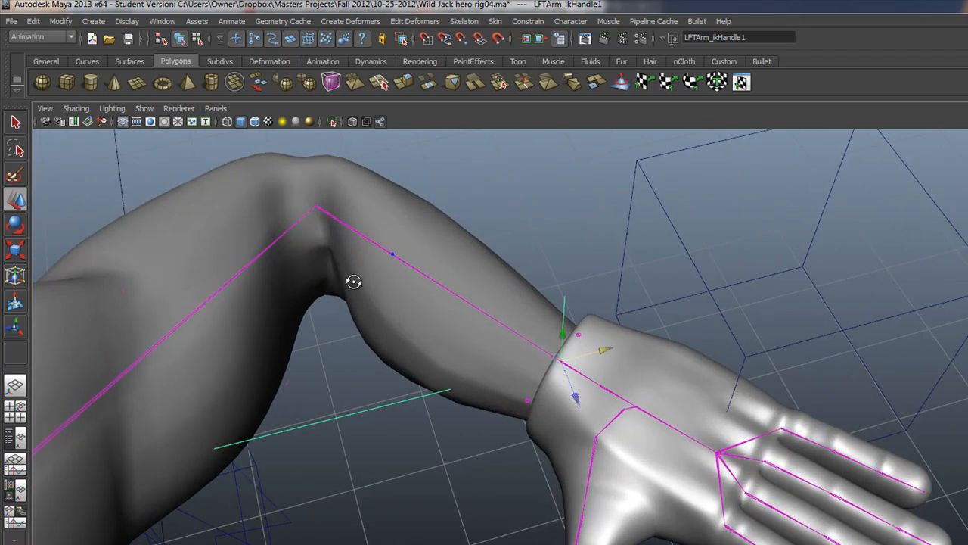
drag(354, 282, 511, 318)
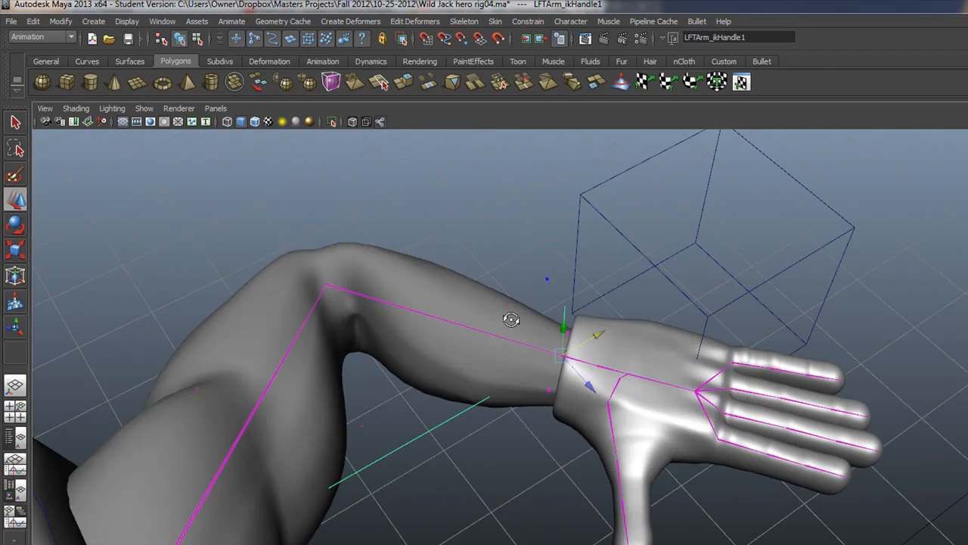
drag(511, 319, 523, 330)
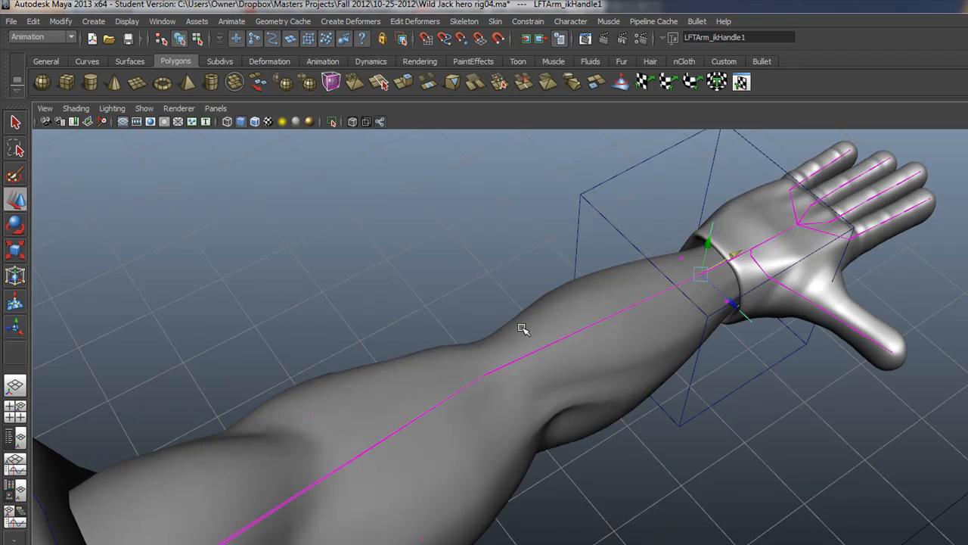
mouse_move(711, 230)
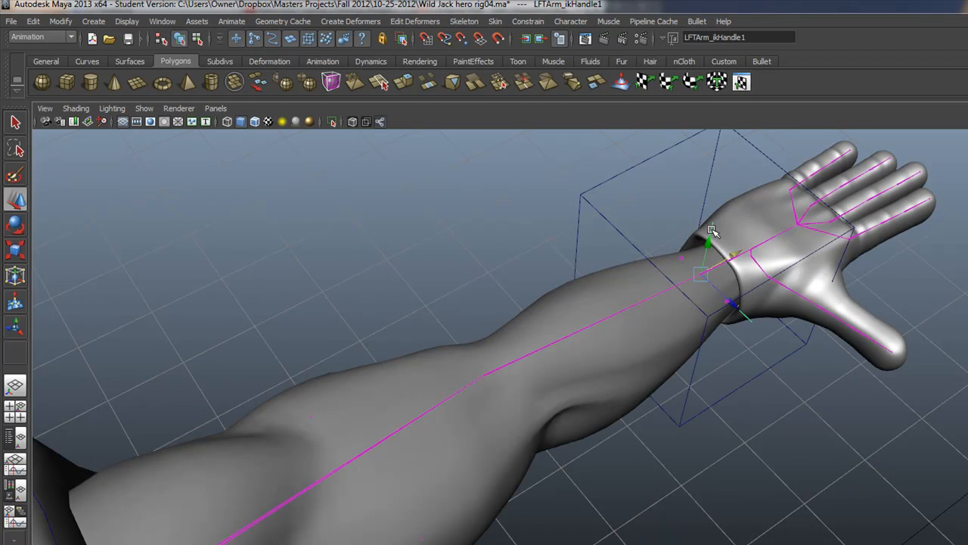
Return the arm to its bent pose with Assume Preferred Angle on the IK handle.
right_click(711, 230)
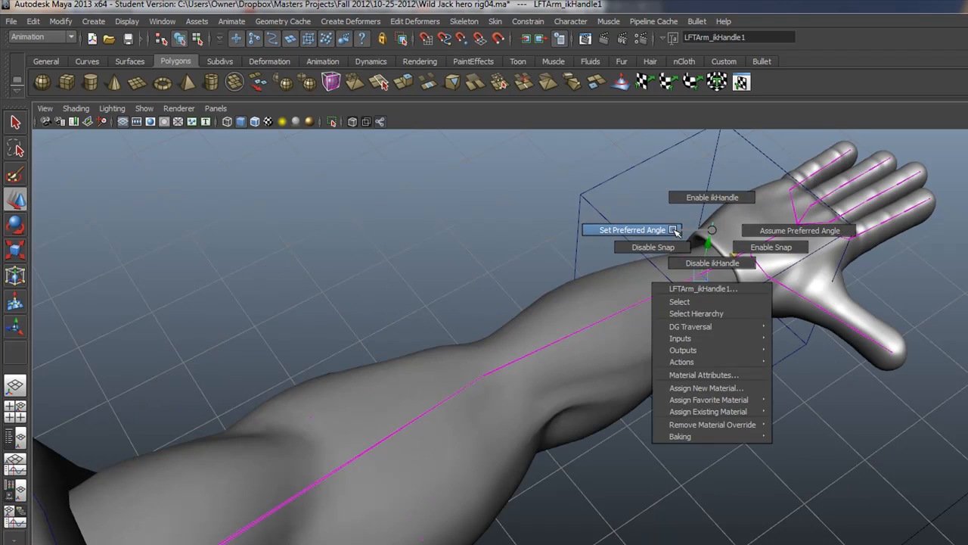
click(632, 230)
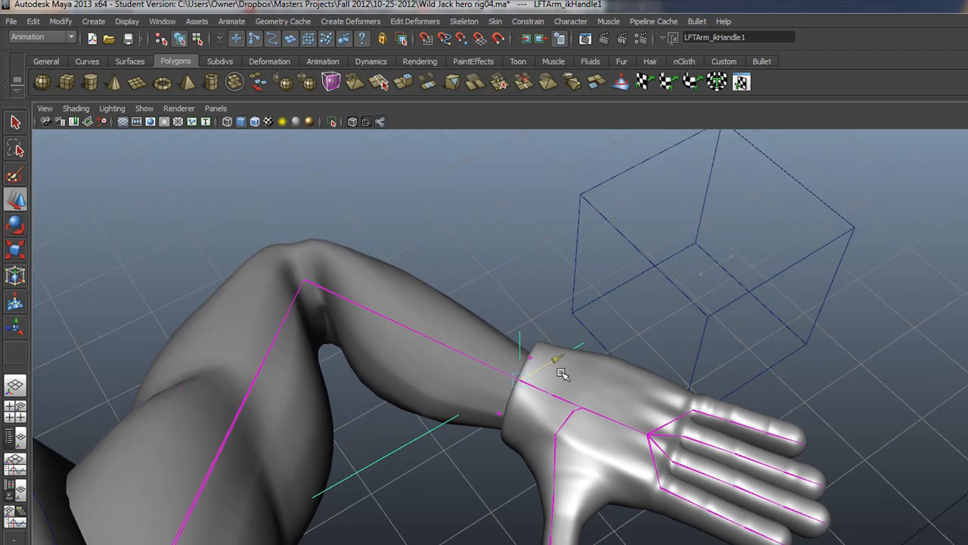
right_click(514, 384)
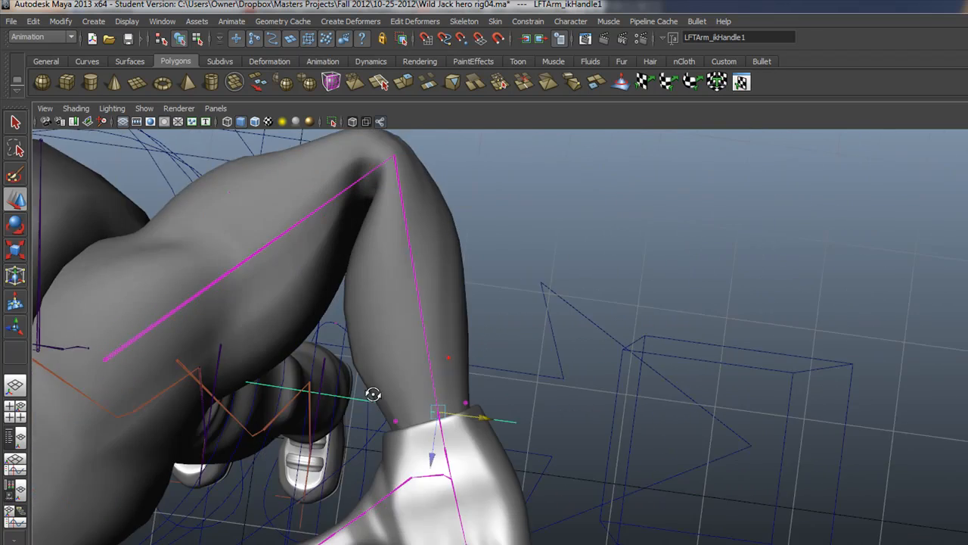
Select the WJ_bod3 body mesh and zoom into the inner elbow crease from several angles.
drag(372, 394, 496, 345)
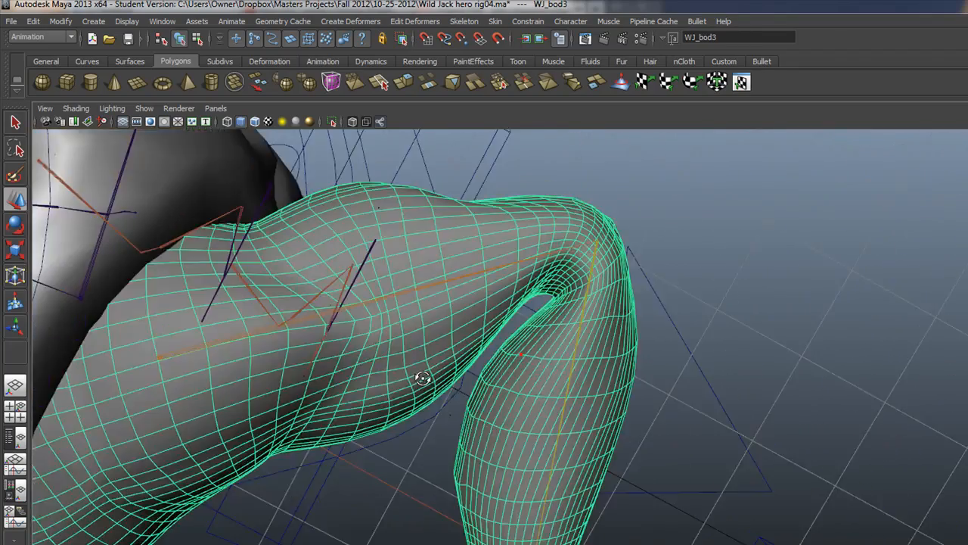
drag(423, 378, 518, 351)
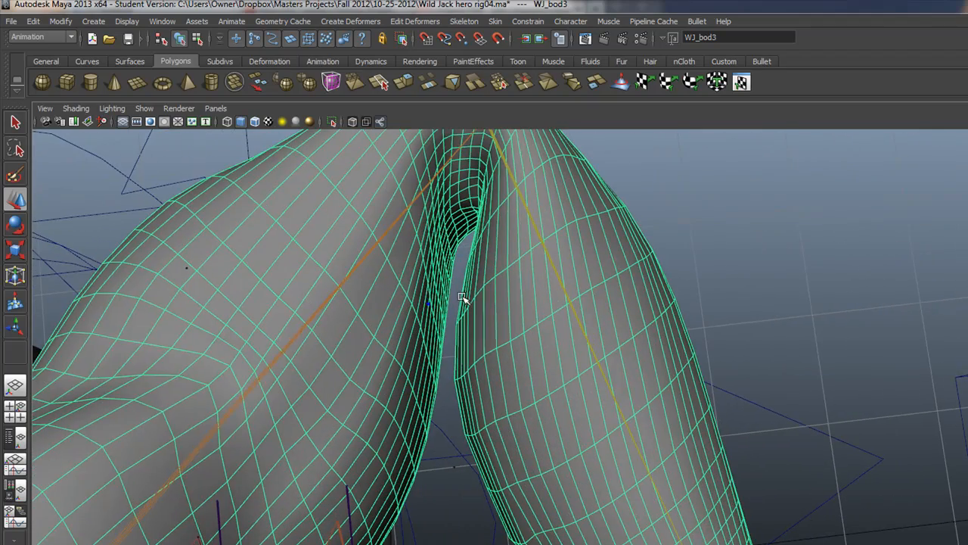
drag(462, 300, 338, 354)
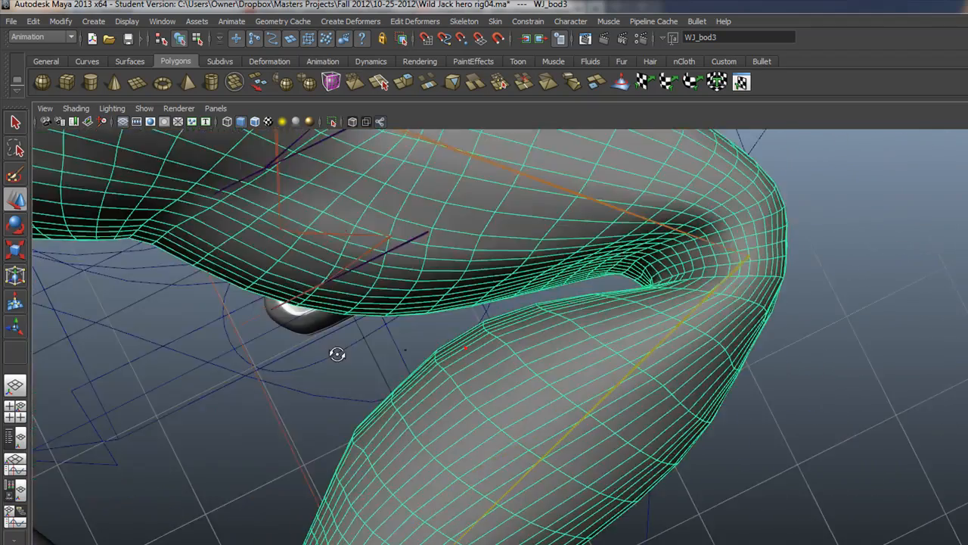
drag(337, 354, 167, 302)
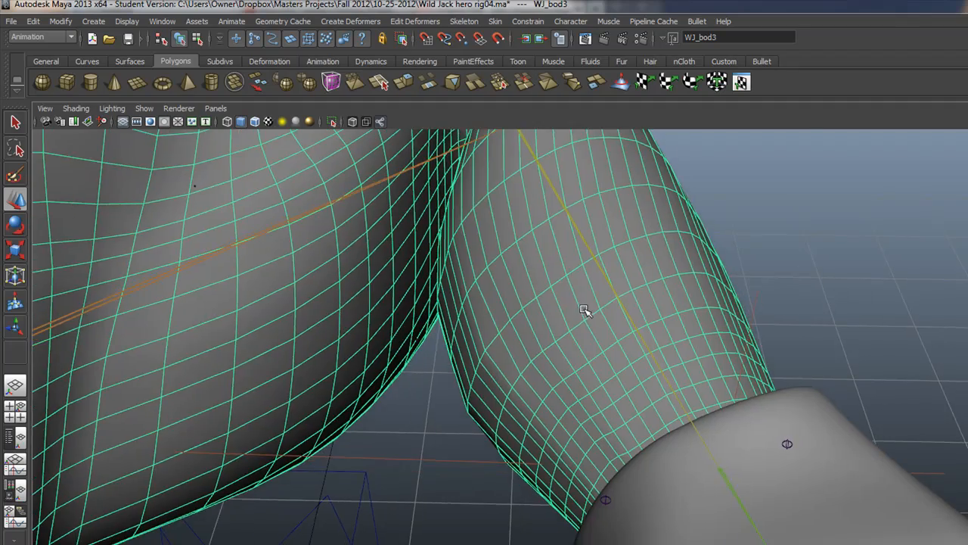
drag(584, 310, 792, 422)
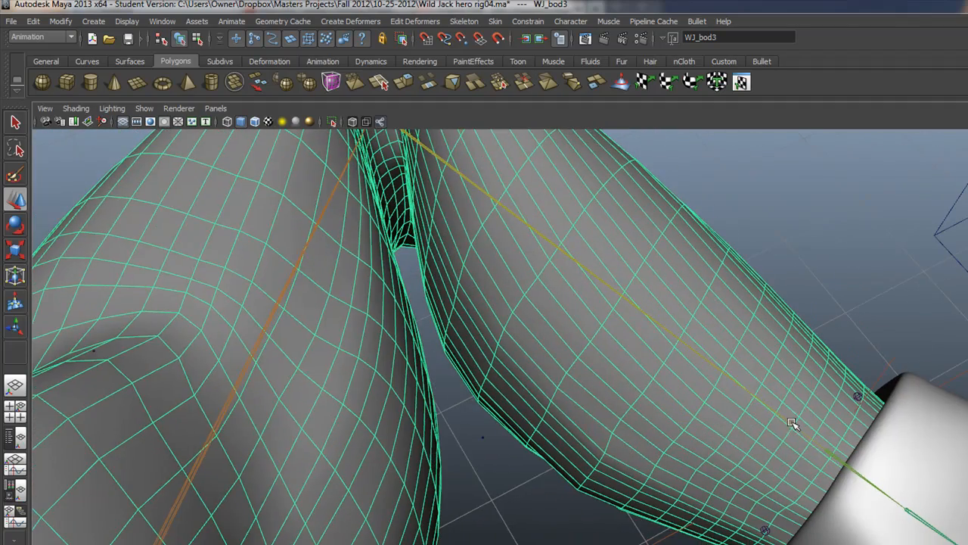
mouse_move(874, 387)
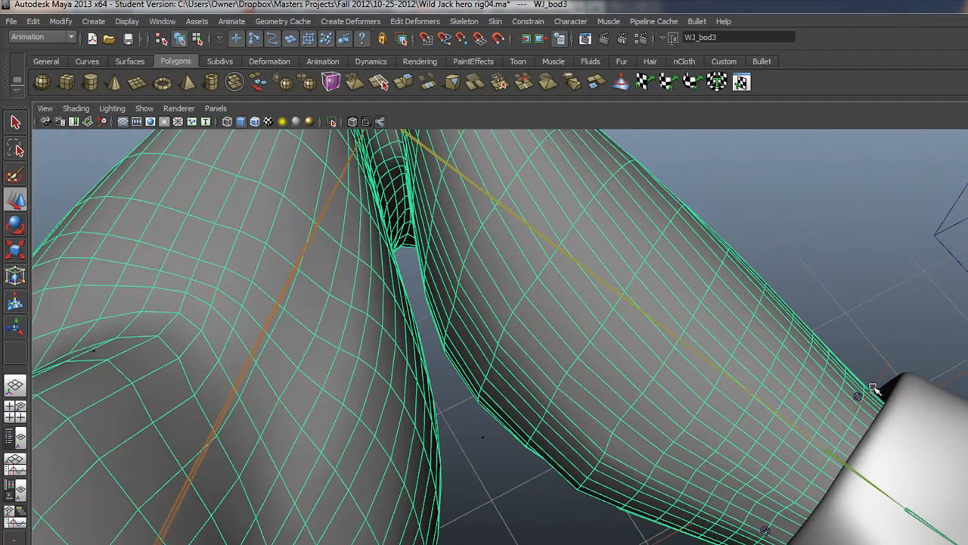
mouse_move(885, 408)
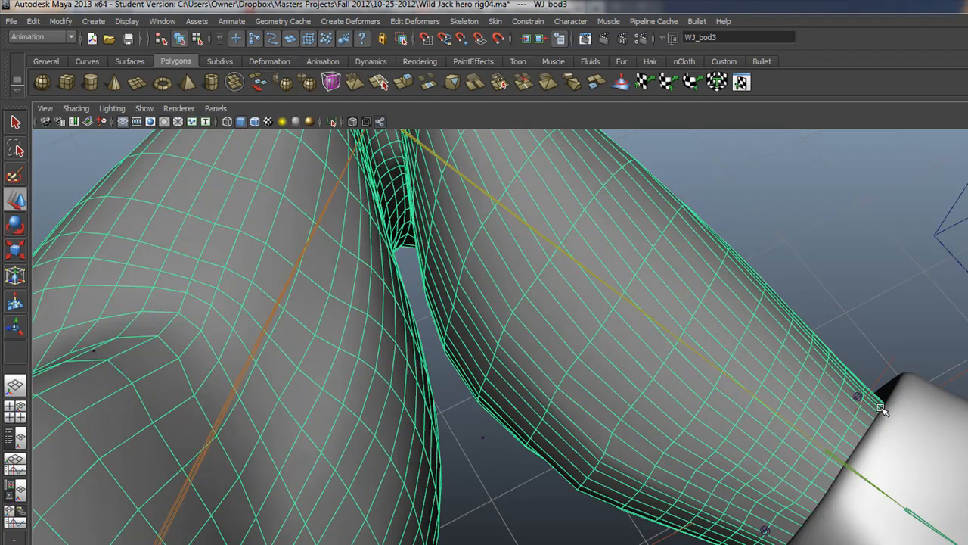
drag(880, 409, 603, 327)
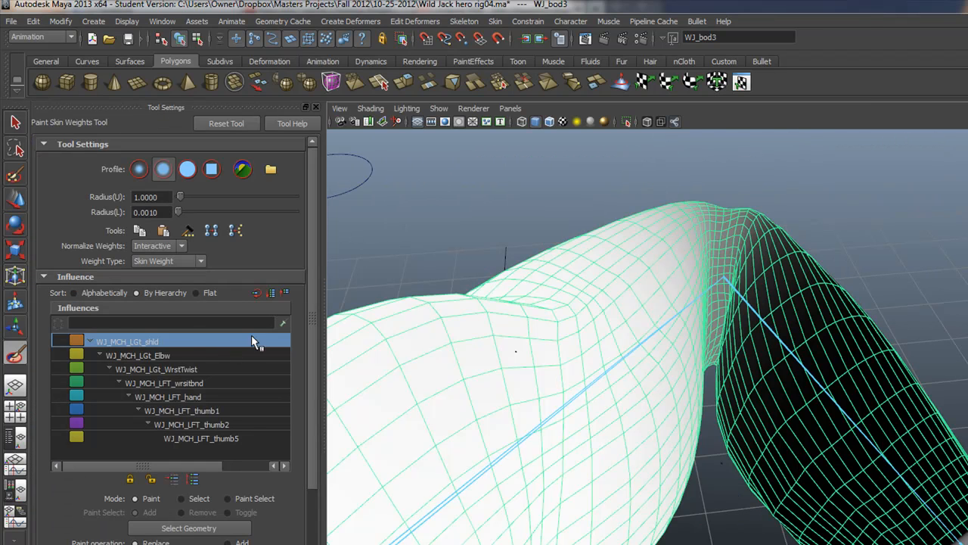
mouse_move(275, 330)
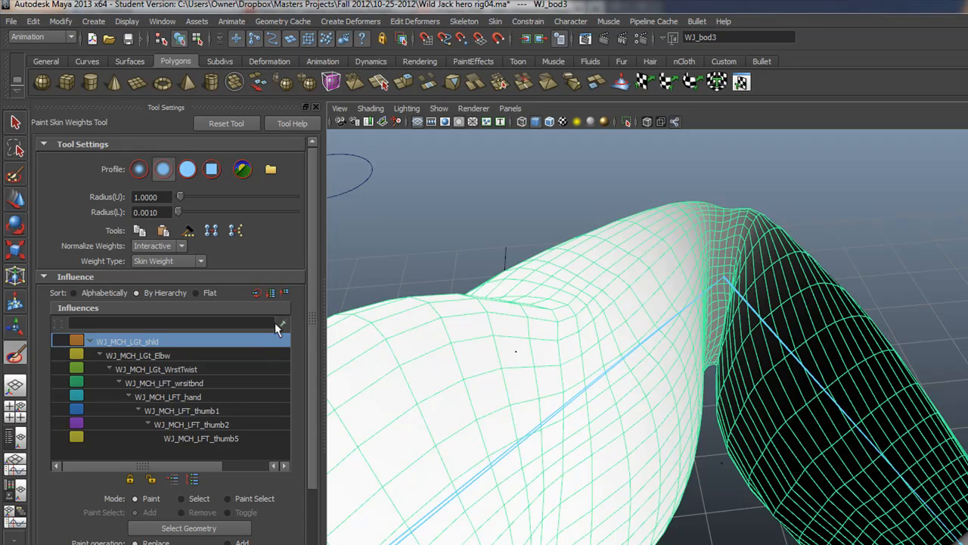
mouse_move(272, 295)
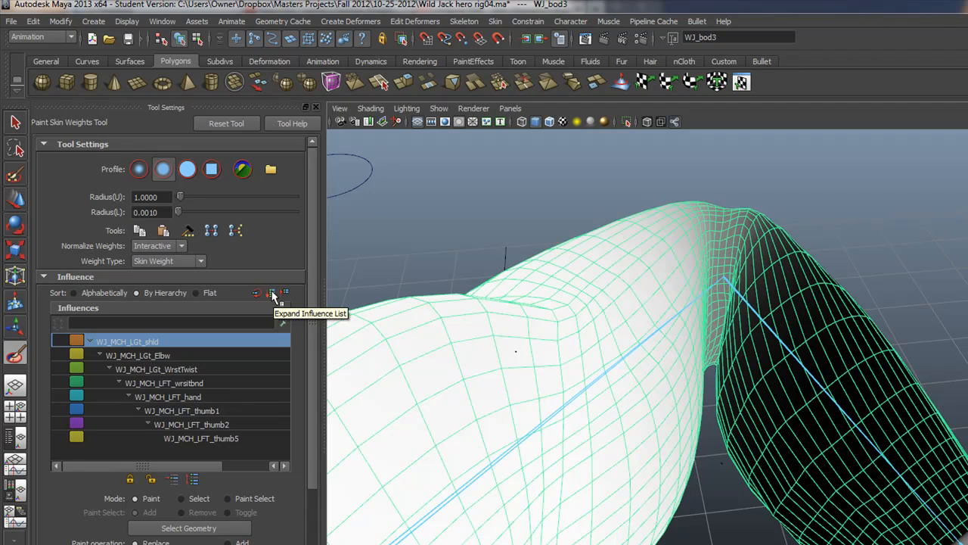
mouse_move(257, 293)
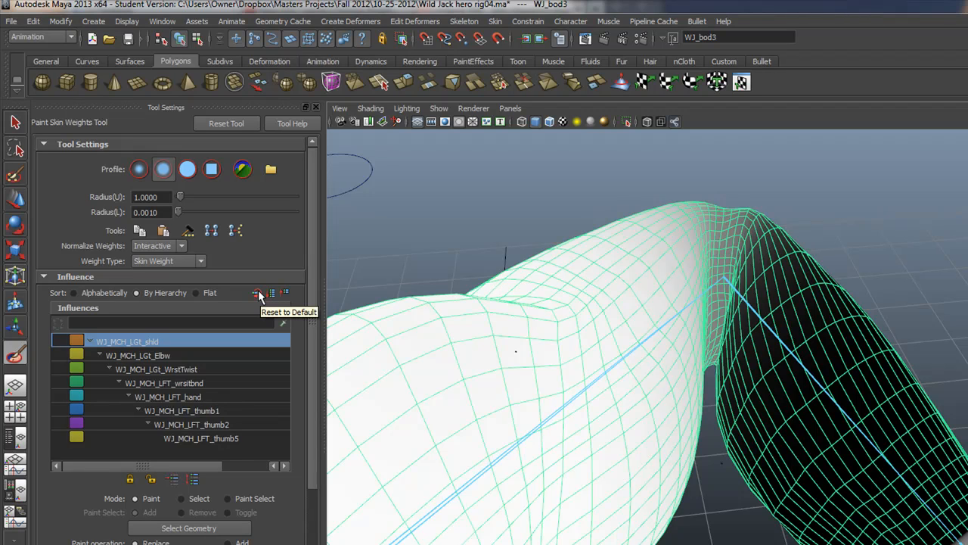
mouse_move(286, 294)
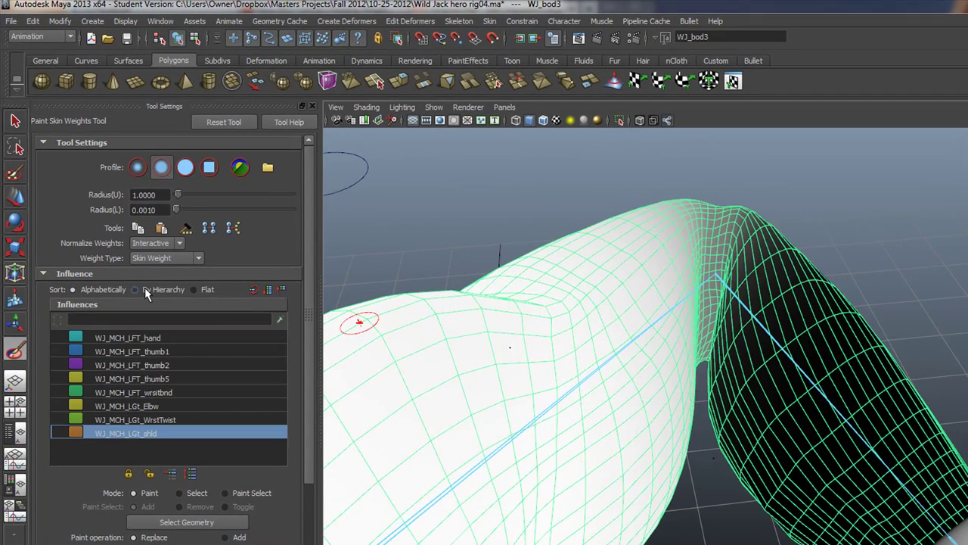
Try the flat influence list order, then sort the arm joints by hierarchy again.
click(135, 289)
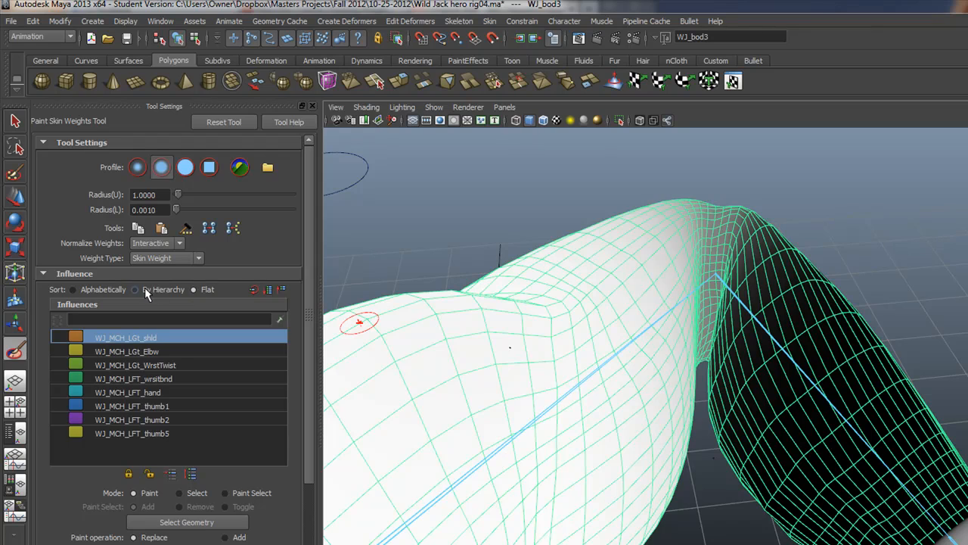
click(135, 290)
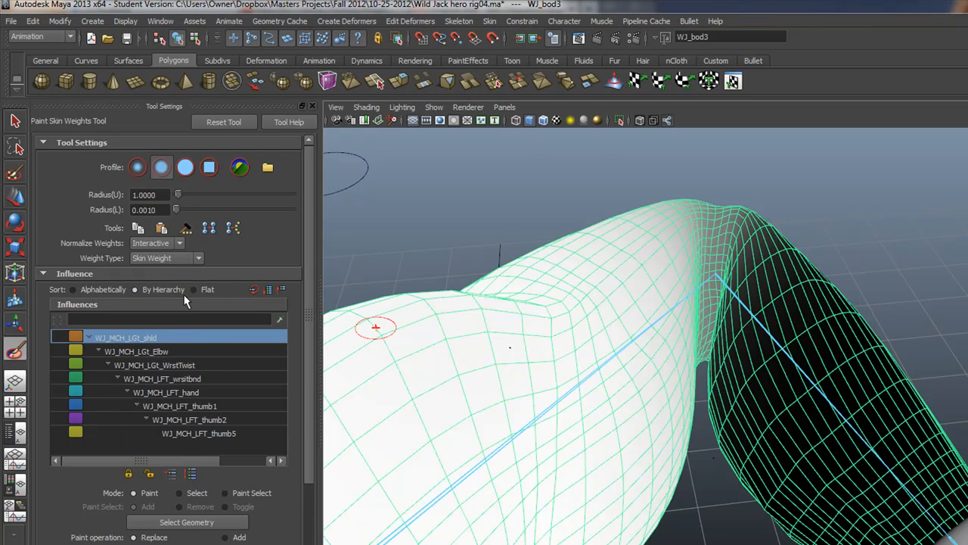
mouse_move(612, 317)
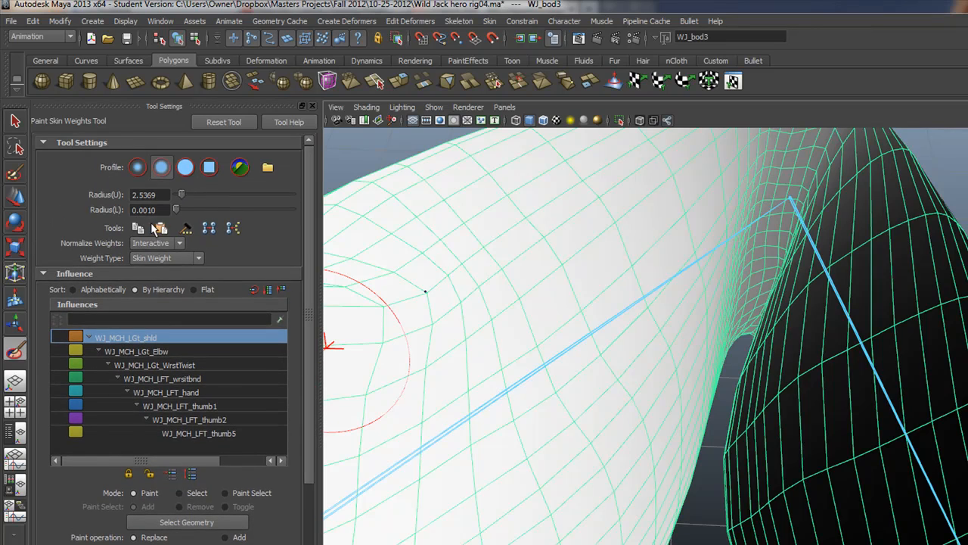
mouse_move(160, 227)
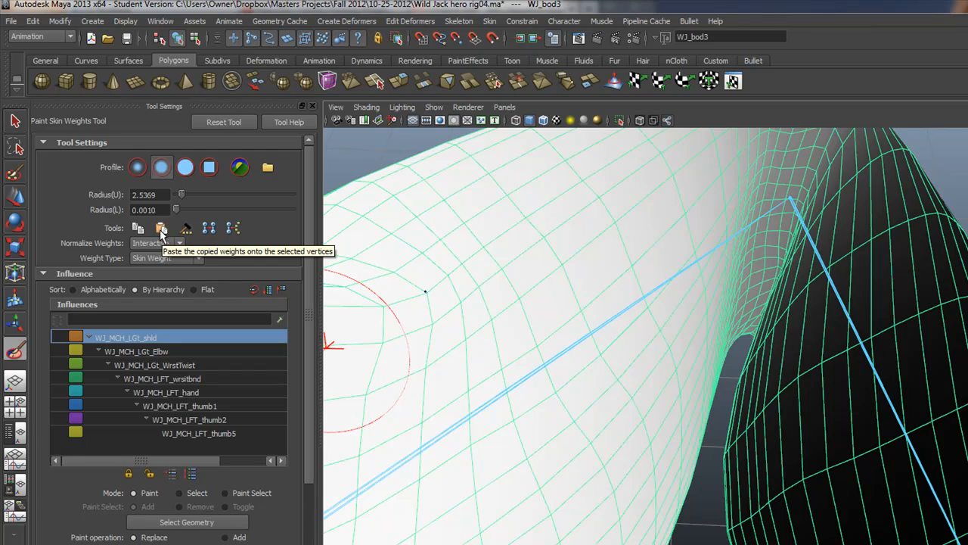
mouse_move(186, 228)
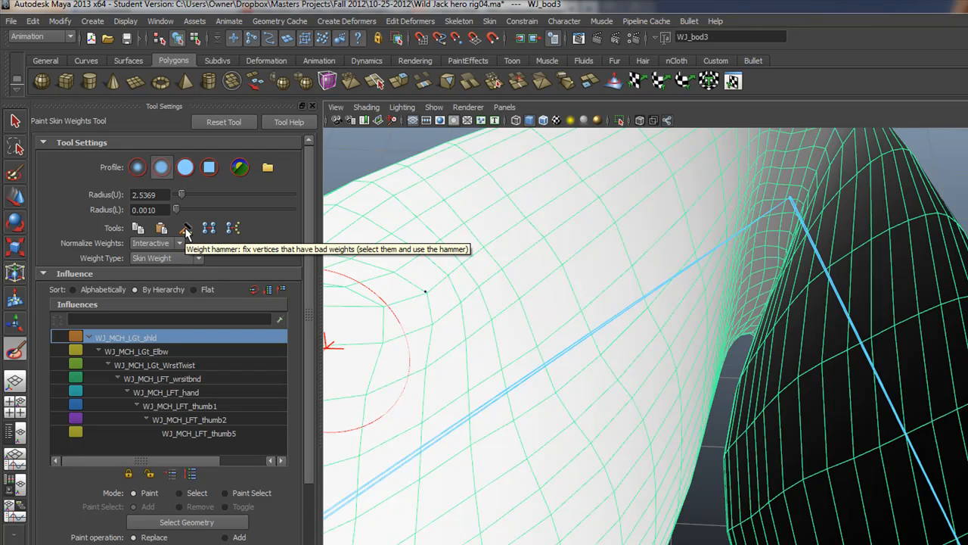
mouse_move(696, 242)
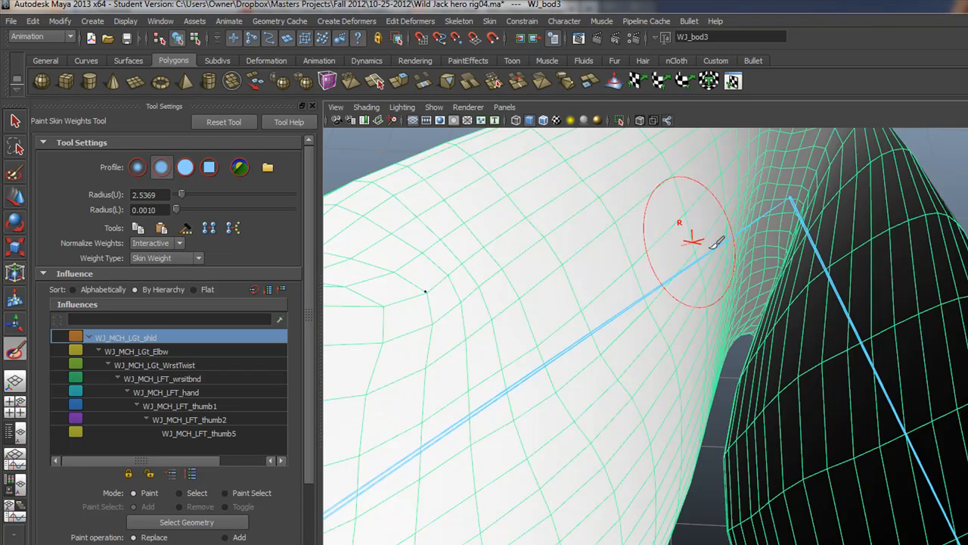
Bring up the mesh's component and paint mode marking menu over the arm.
right_click(683, 302)
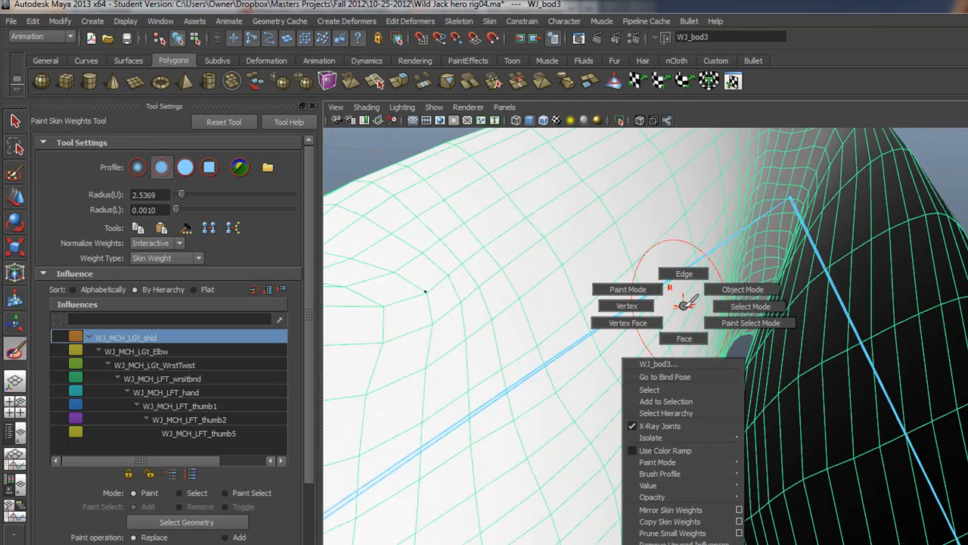
mouse_move(751, 322)
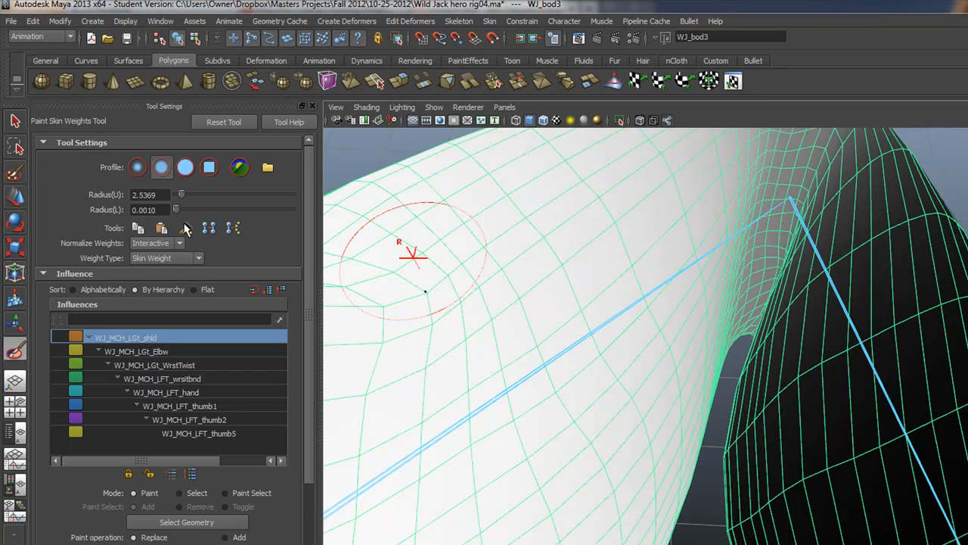
mouse_move(184, 229)
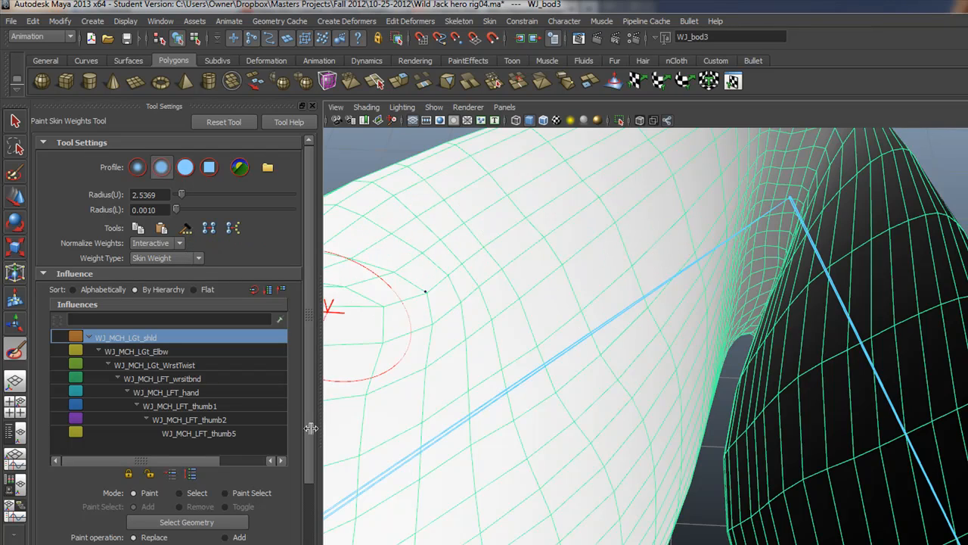
mouse_move(723, 305)
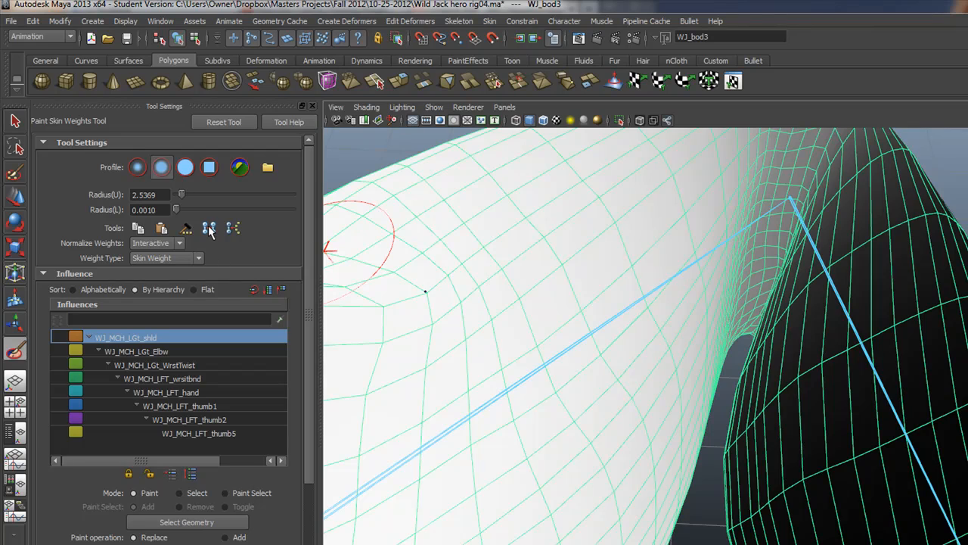
mouse_move(210, 229)
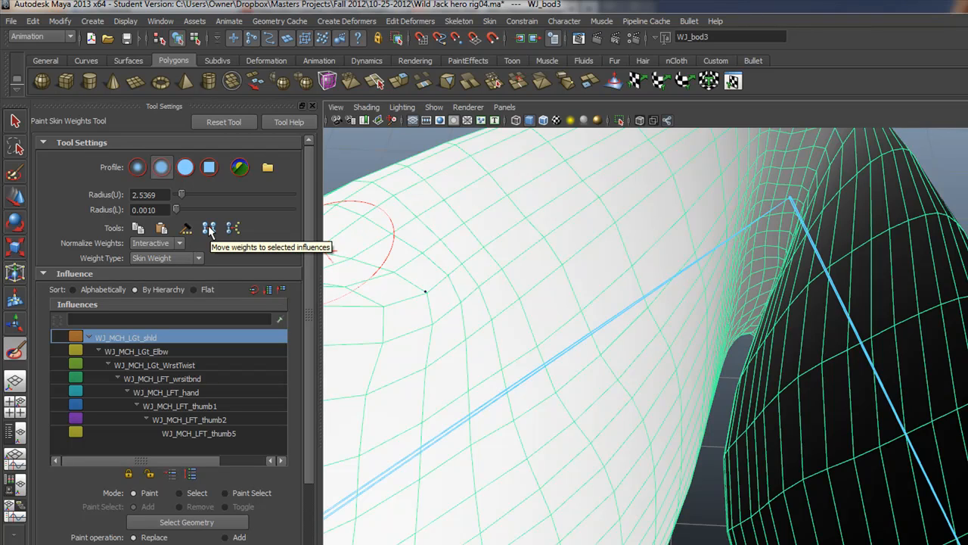
mouse_move(239, 230)
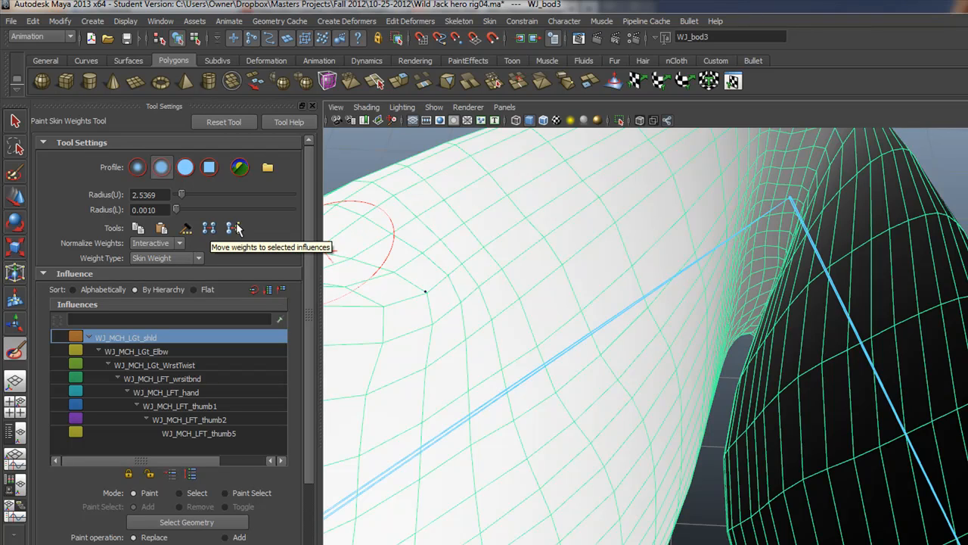
mouse_move(233, 229)
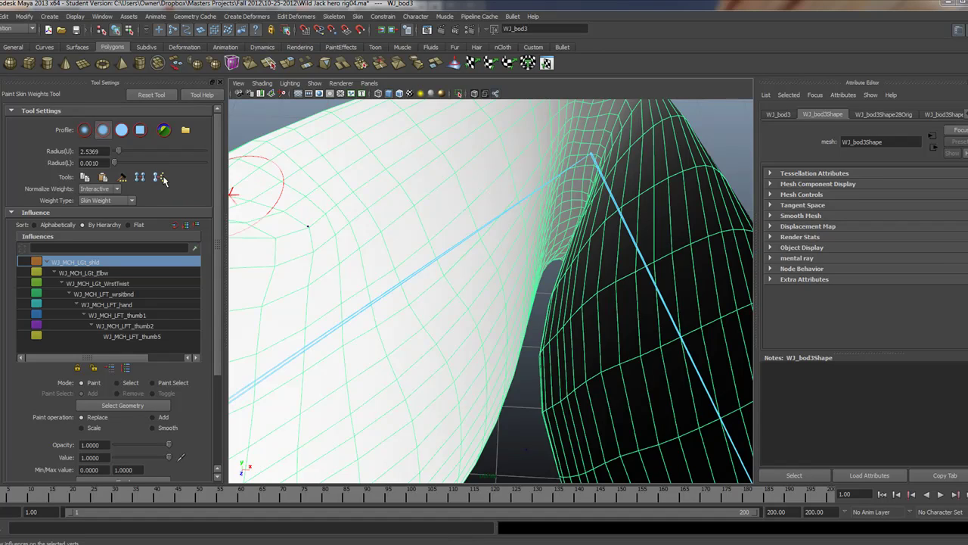
mouse_move(160, 179)
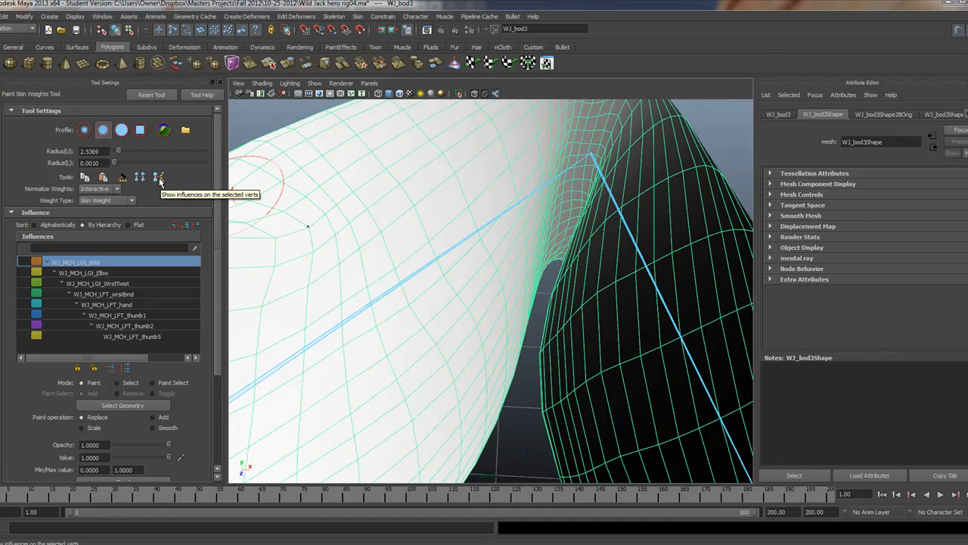
mouse_move(436, 194)
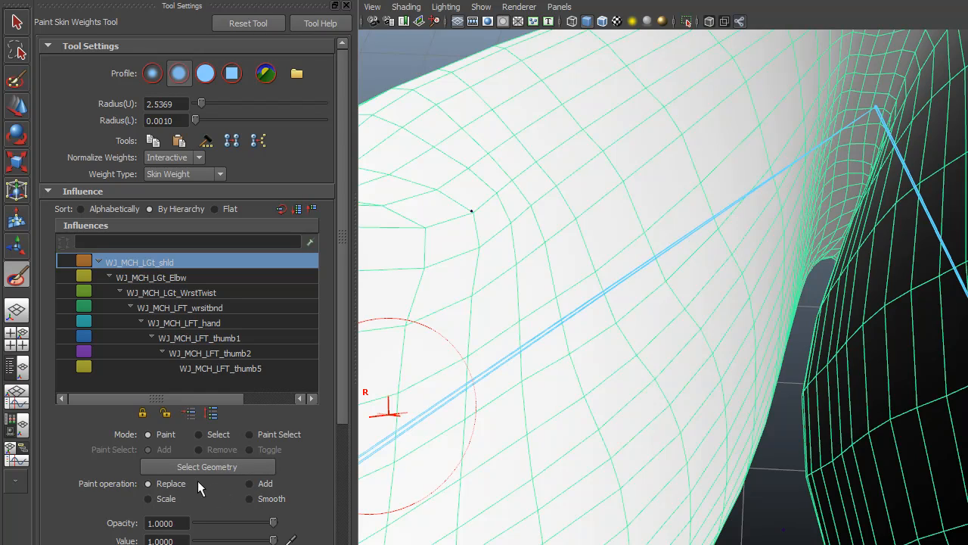
mouse_move(242, 522)
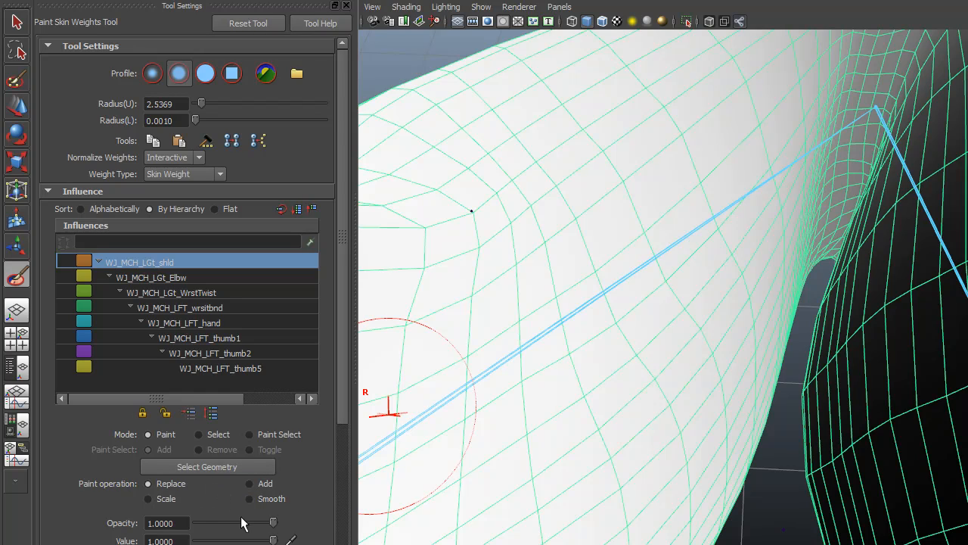
mouse_move(149, 485)
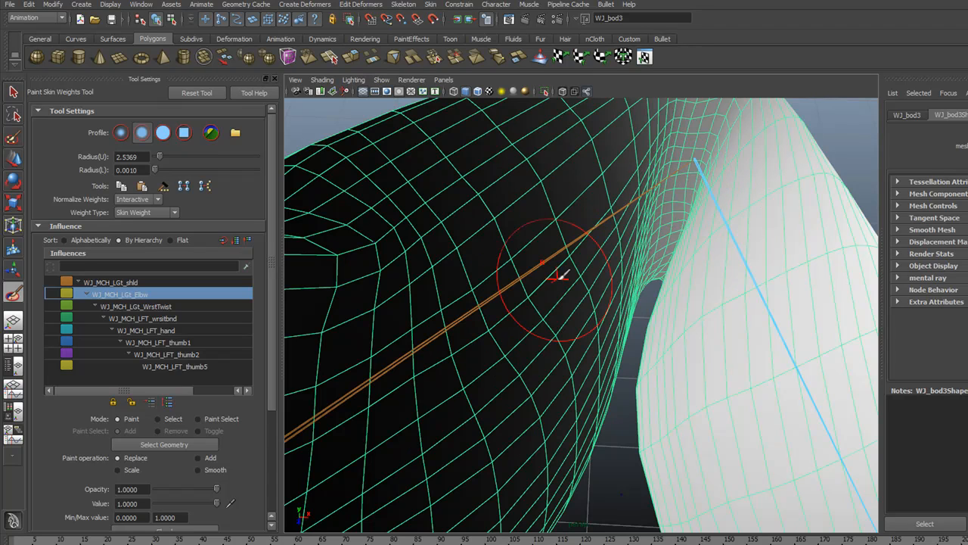
mouse_move(194, 445)
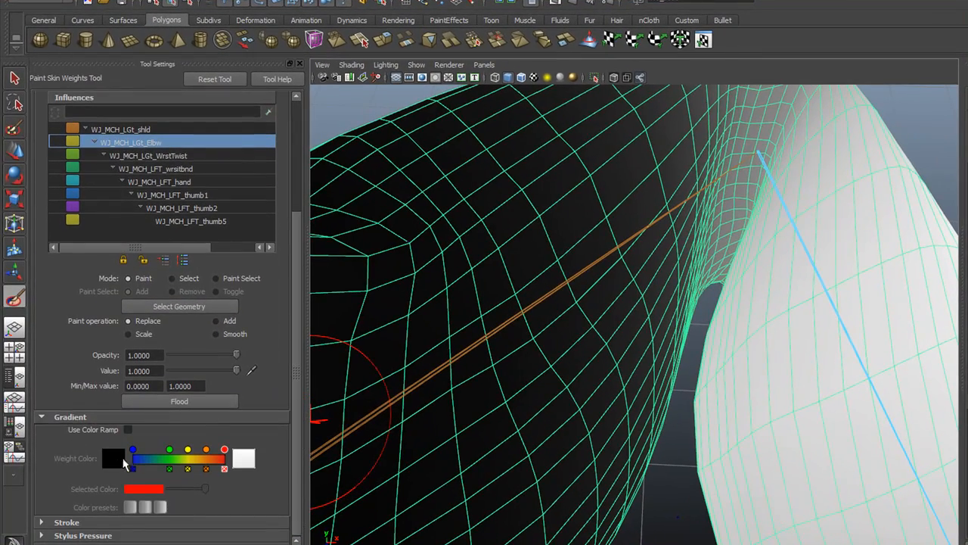
mouse_move(127, 429)
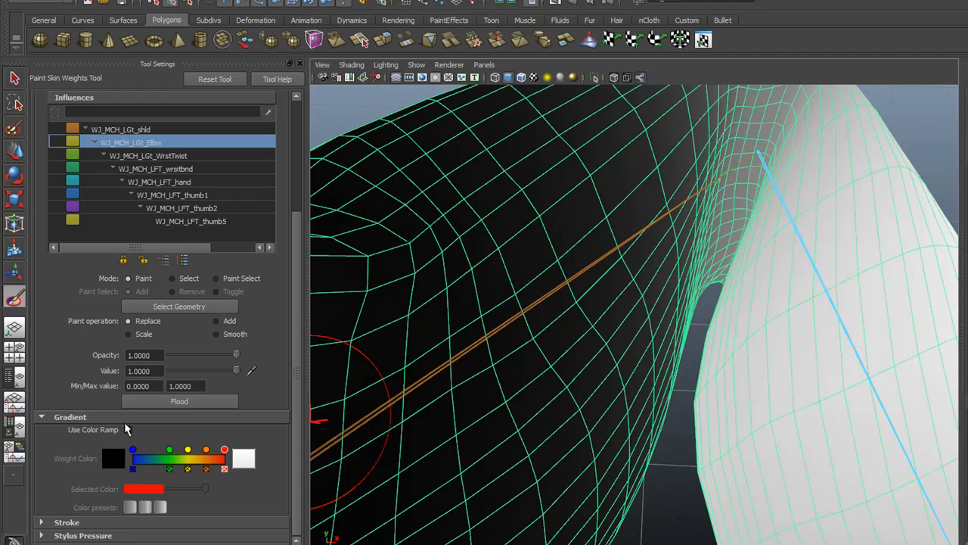
click(129, 430)
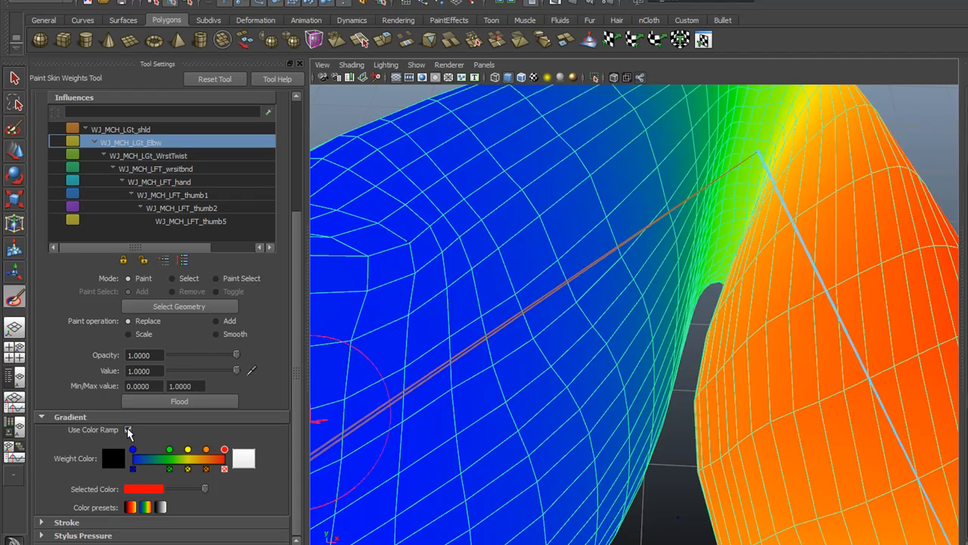
click(129, 430)
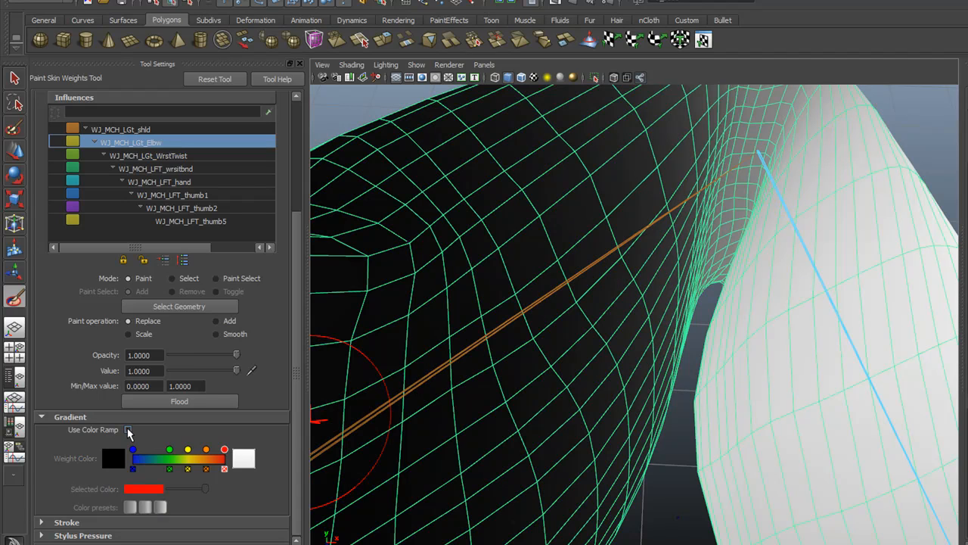
click(127, 429)
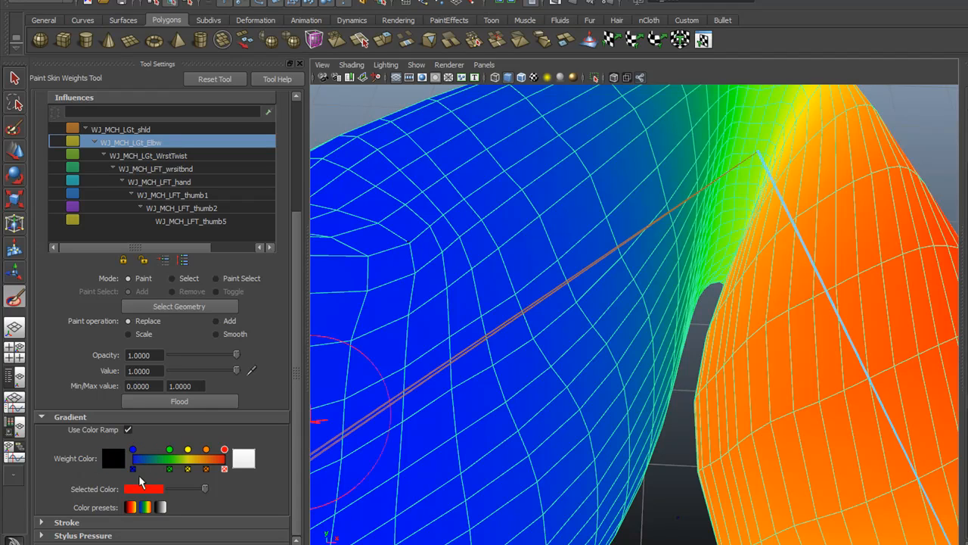
mouse_move(134, 457)
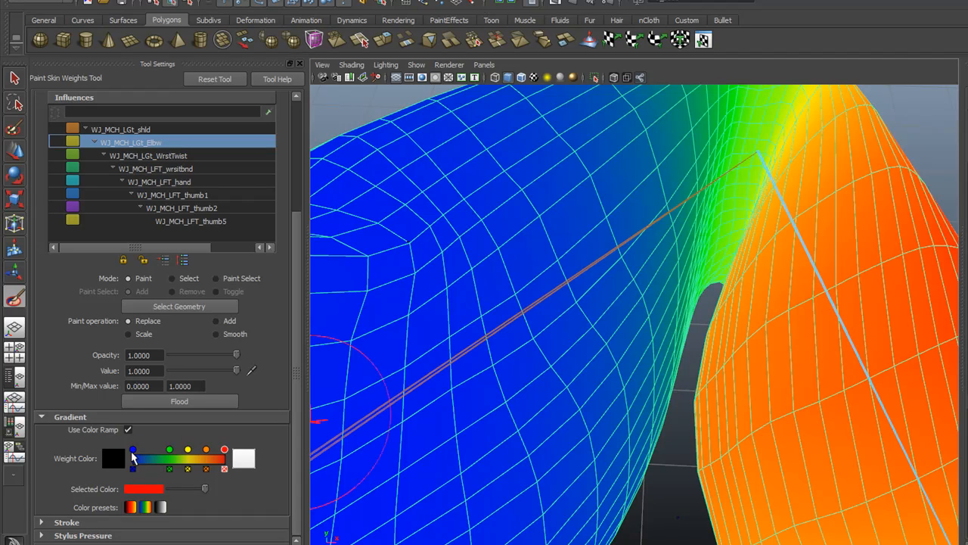
mouse_move(650, 273)
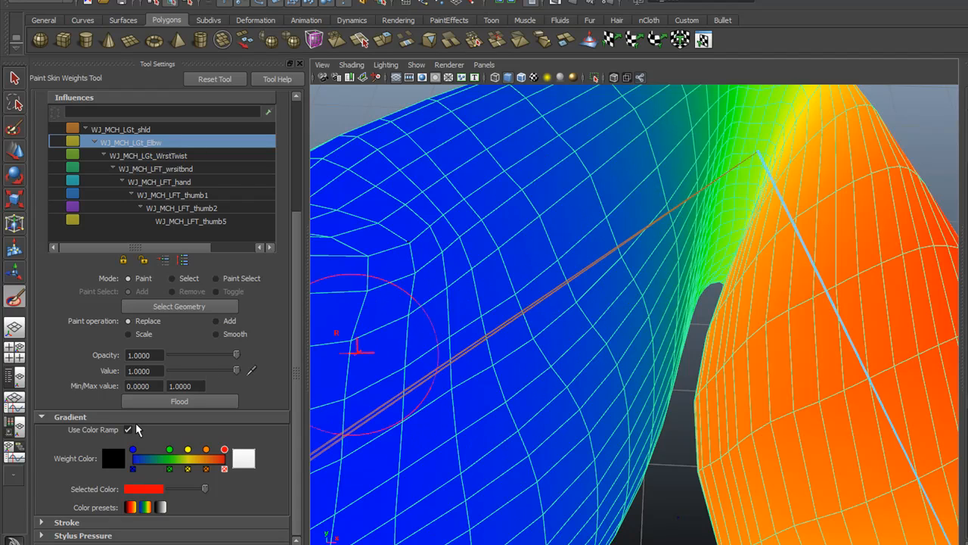
click(127, 429)
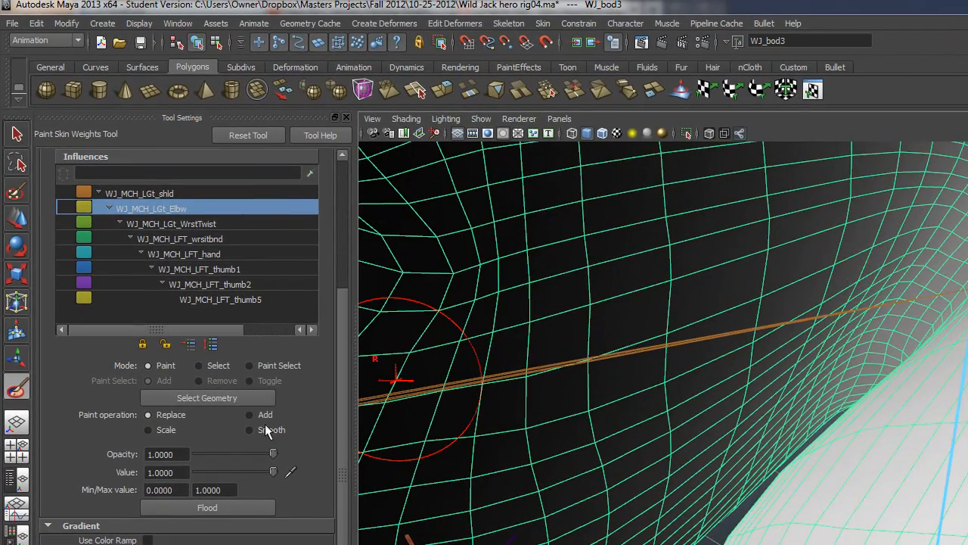
Adjust the brush opacity several times for the elbow weights, ending at about 0.69.
drag(273, 454, 251, 454)
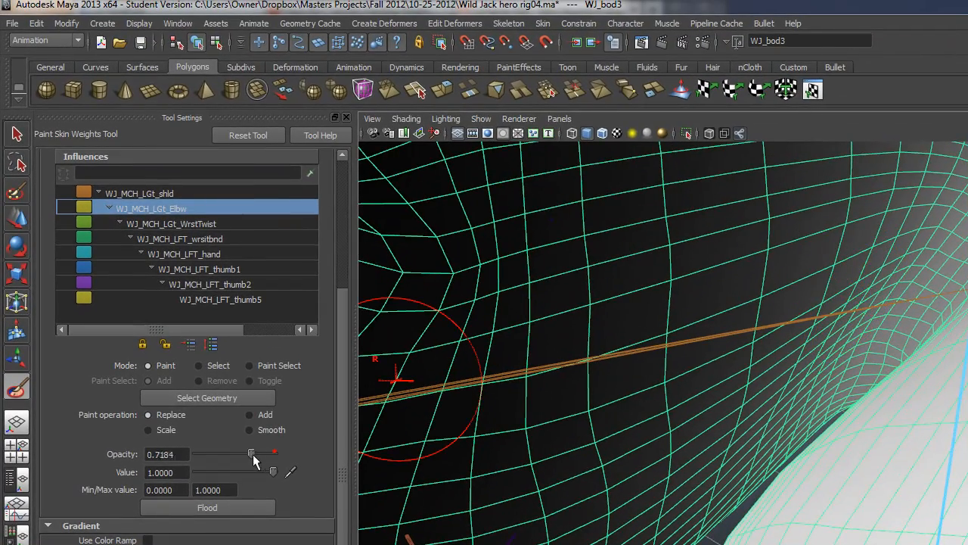
drag(251, 454, 218, 454)
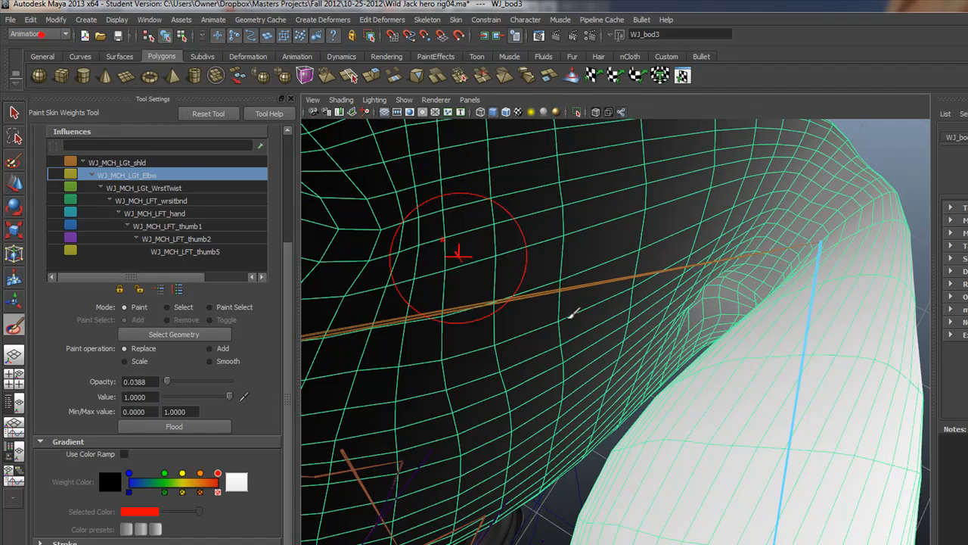
click(30, 18)
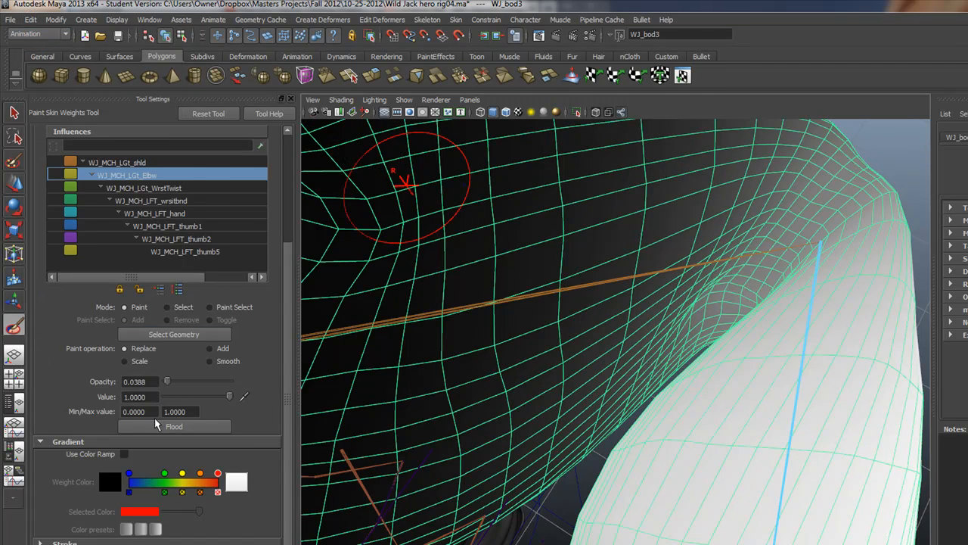
mouse_move(178, 371)
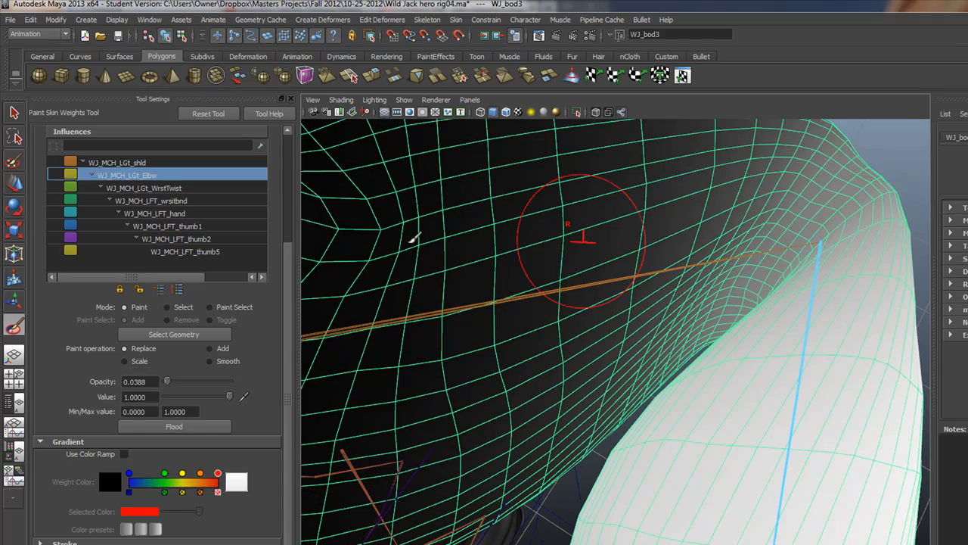
mouse_move(757, 254)
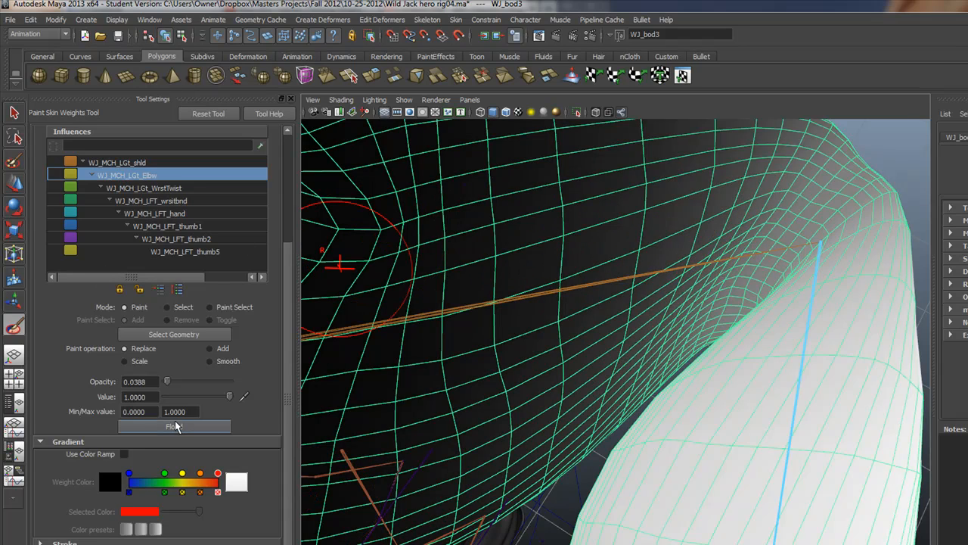
drag(166, 381, 202, 382)
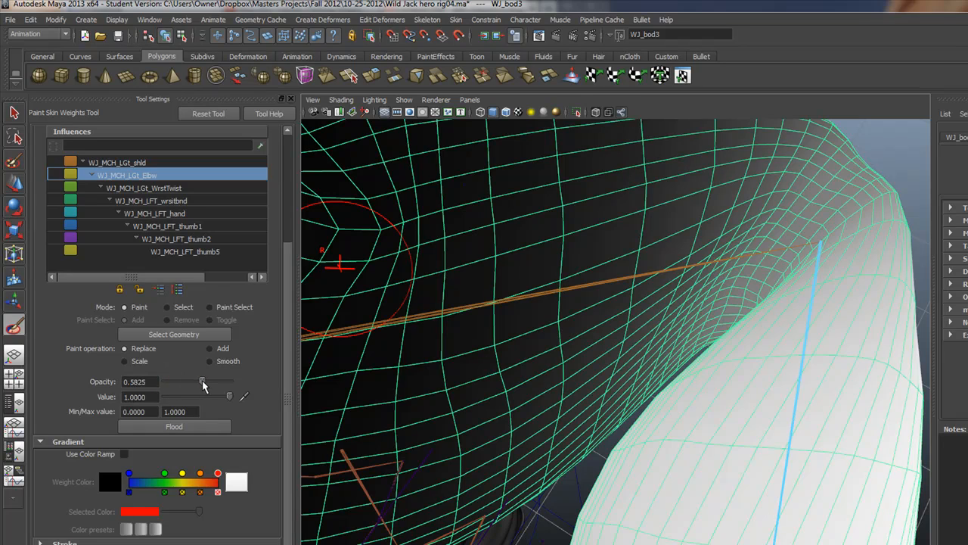
drag(205, 382, 194, 381)
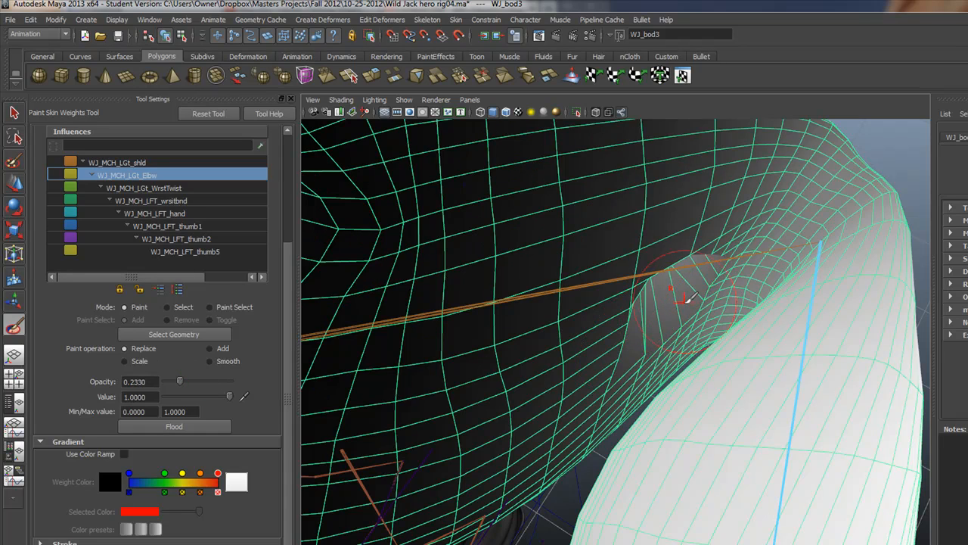
drag(179, 381, 200, 381)
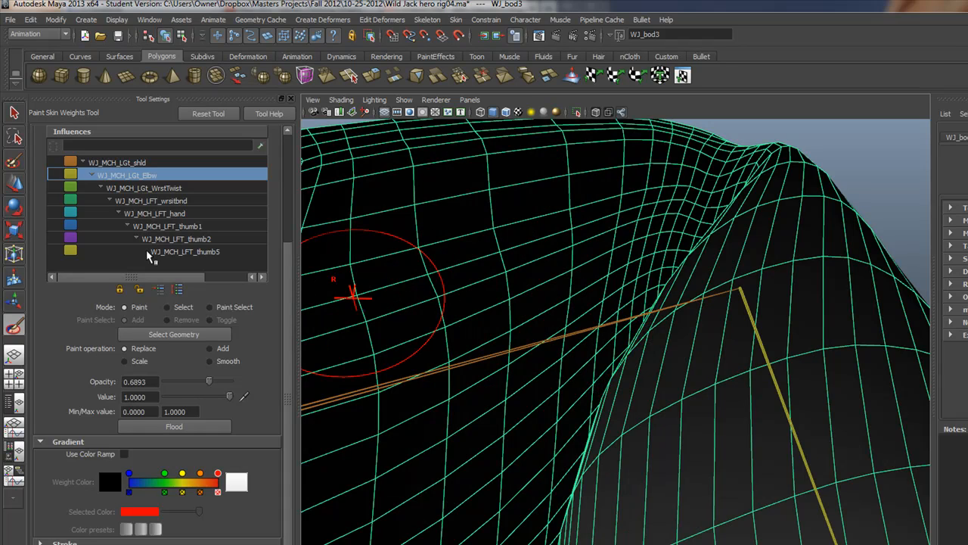
Paint the shoulder joint's weights onto the arm with opacity lowered to about 0.35.
click(118, 162)
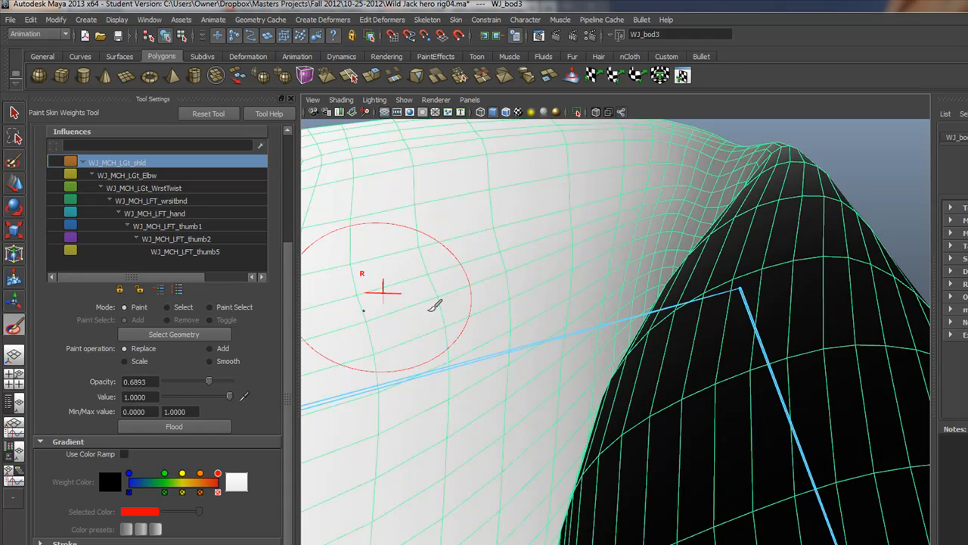
drag(382, 294, 492, 397)
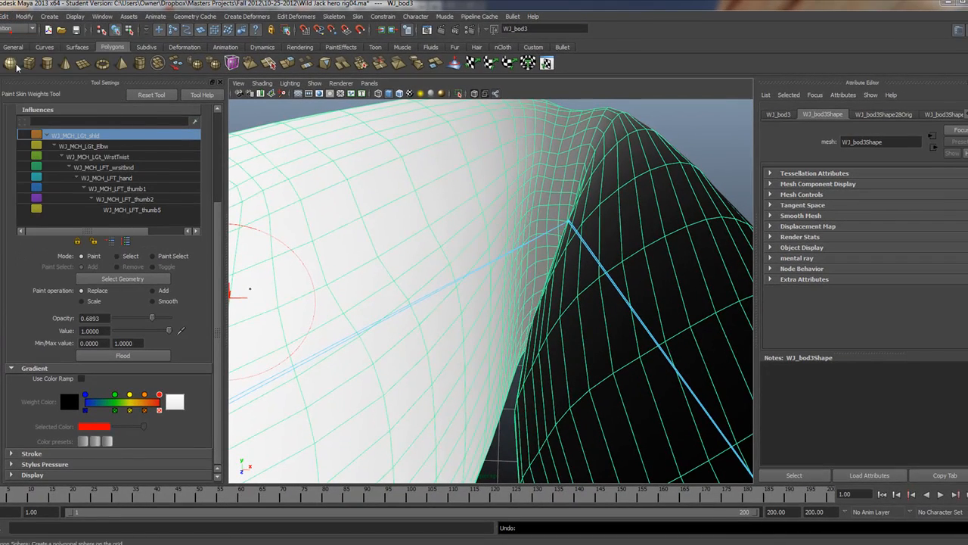
drag(151, 318, 136, 318)
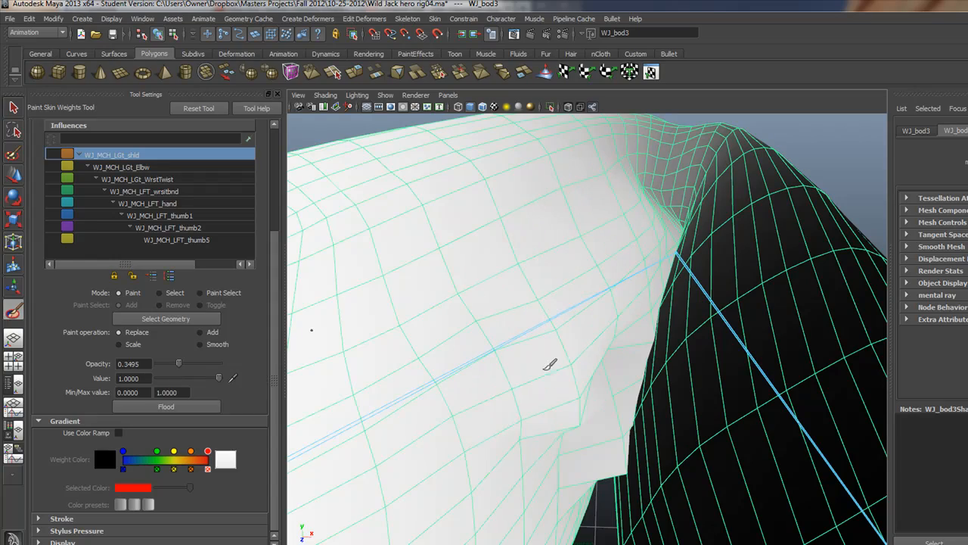
drag(551, 365, 522, 253)
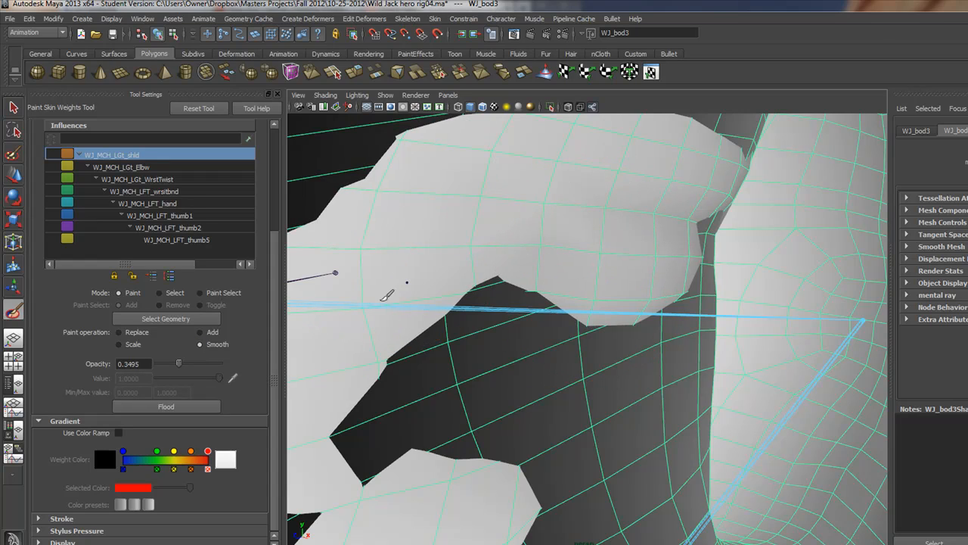
Smooth the jagged shoulder weights on the upper arm and view it from another side.
drag(179, 363, 220, 363)
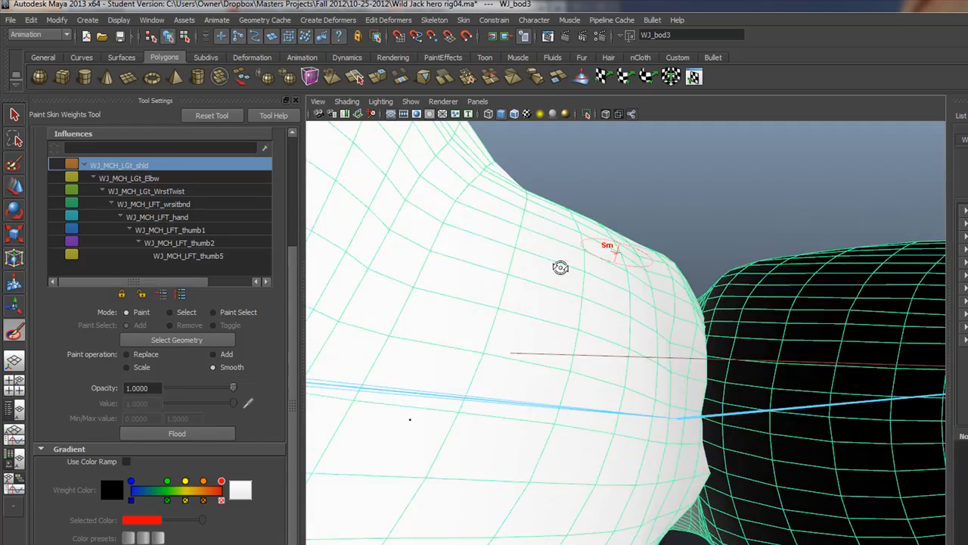
drag(559, 267, 639, 445)
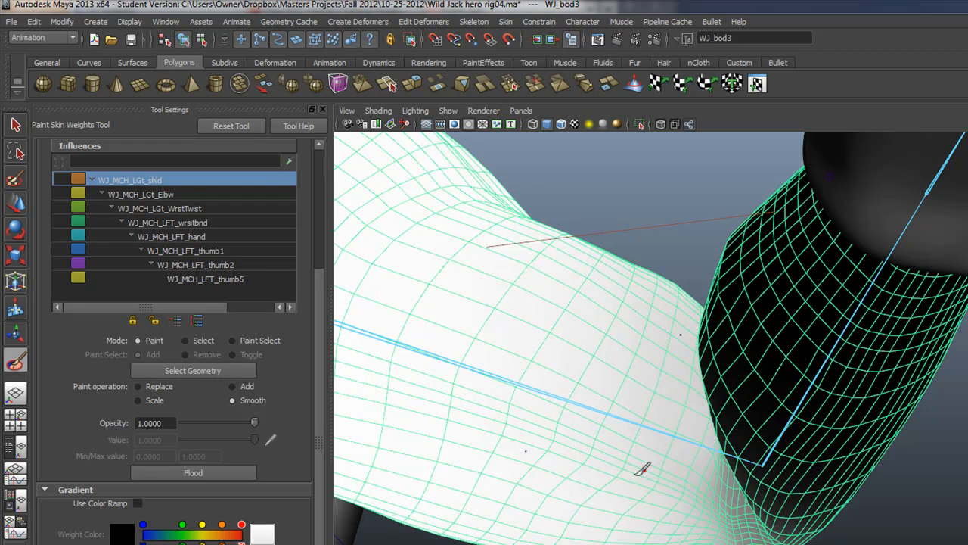
mouse_move(658, 325)
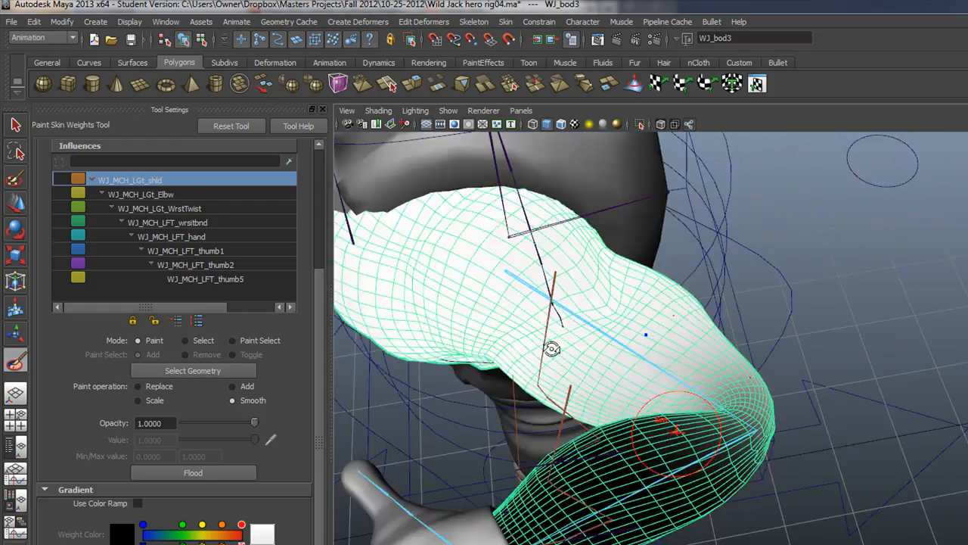
Brush smoothing strokes across the shoulder weights at the arm bend.
drag(552, 348, 628, 295)
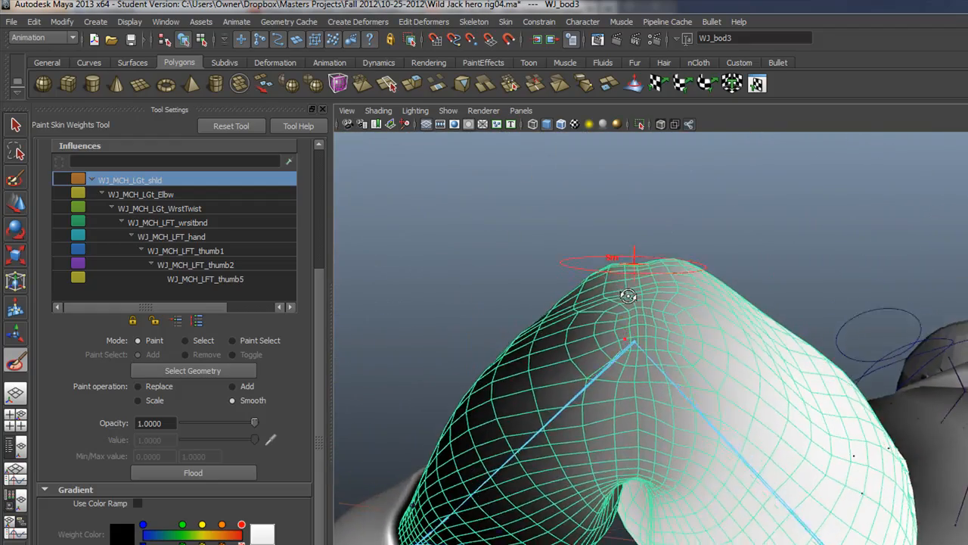
drag(628, 295, 705, 321)
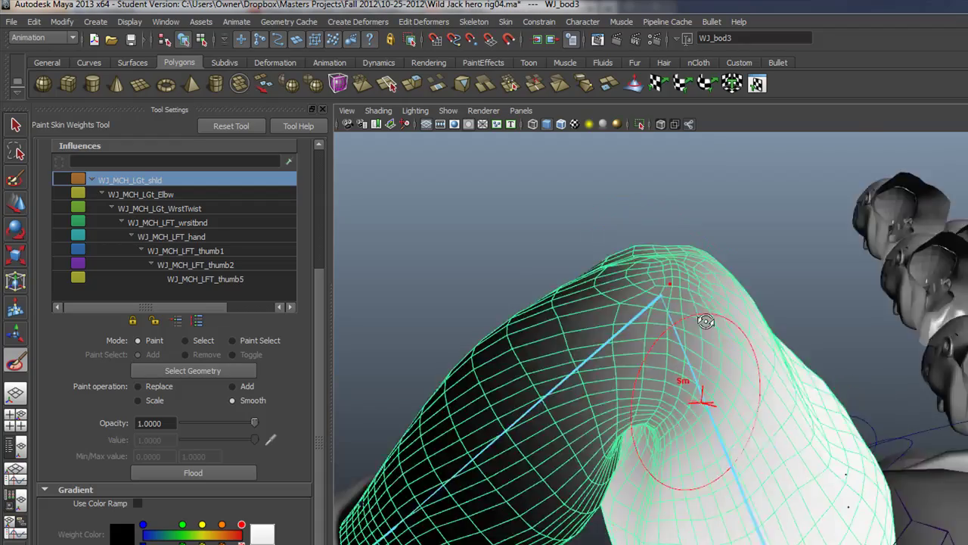
drag(705, 320, 539, 433)
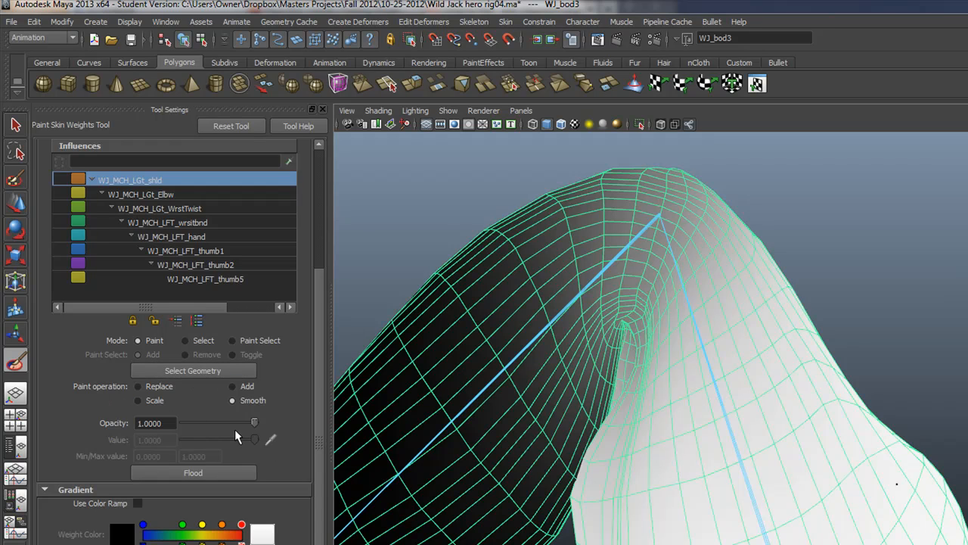
mouse_move(269, 442)
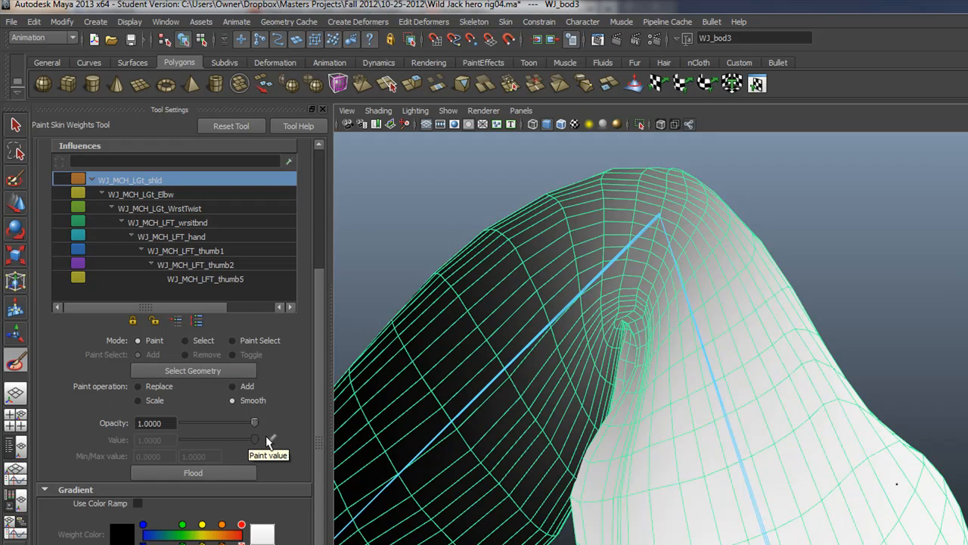
Set the weight brush to Add at value 1.0 instead of Smooth.
click(233, 386)
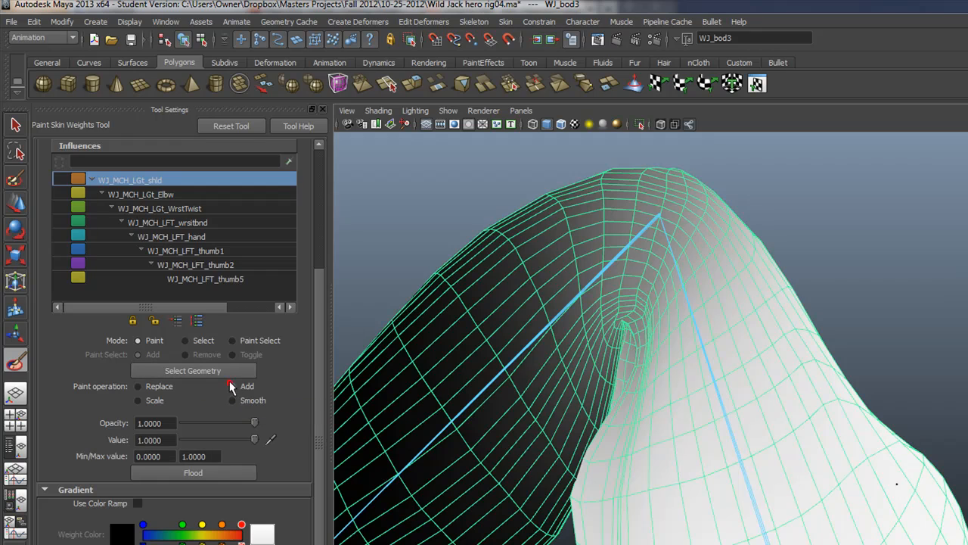
click(233, 386)
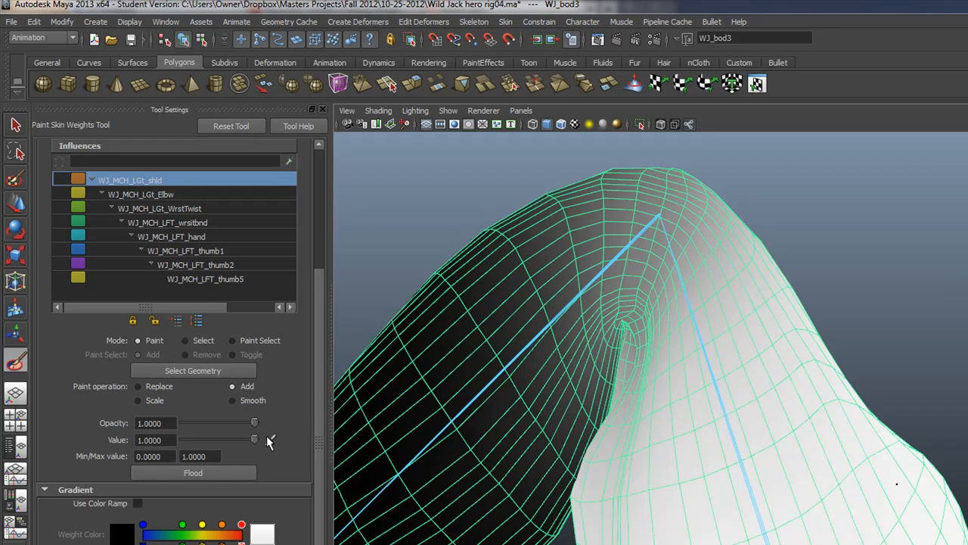
mouse_move(241, 429)
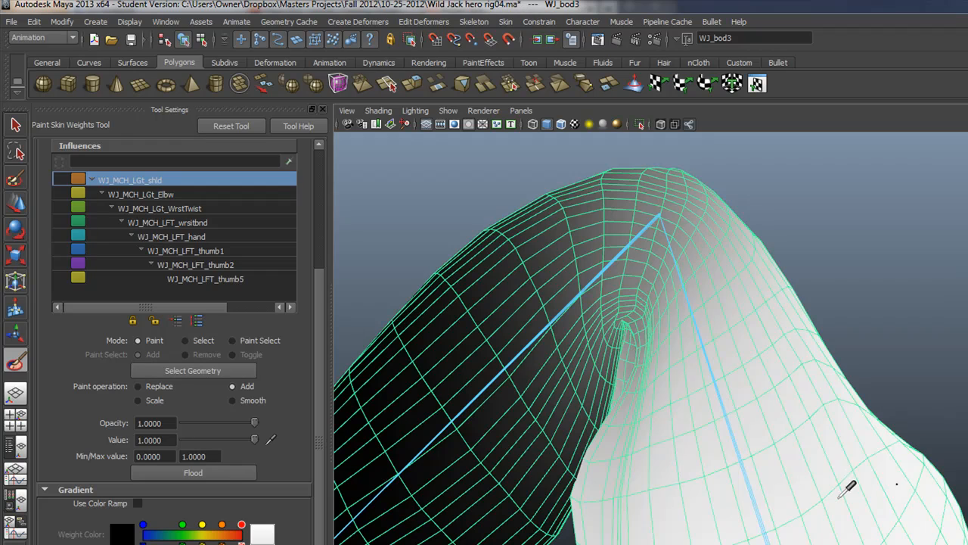
mouse_move(239, 446)
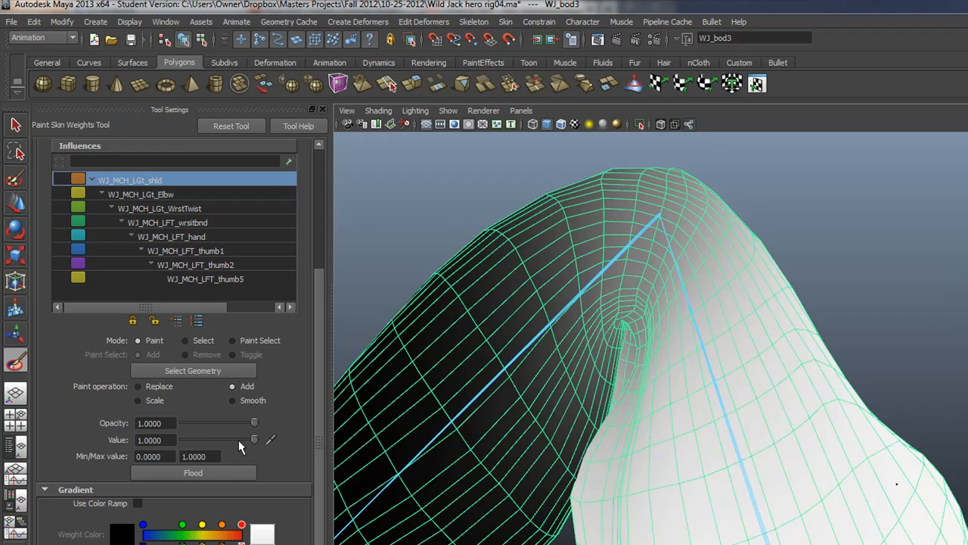
mouse_move(696, 273)
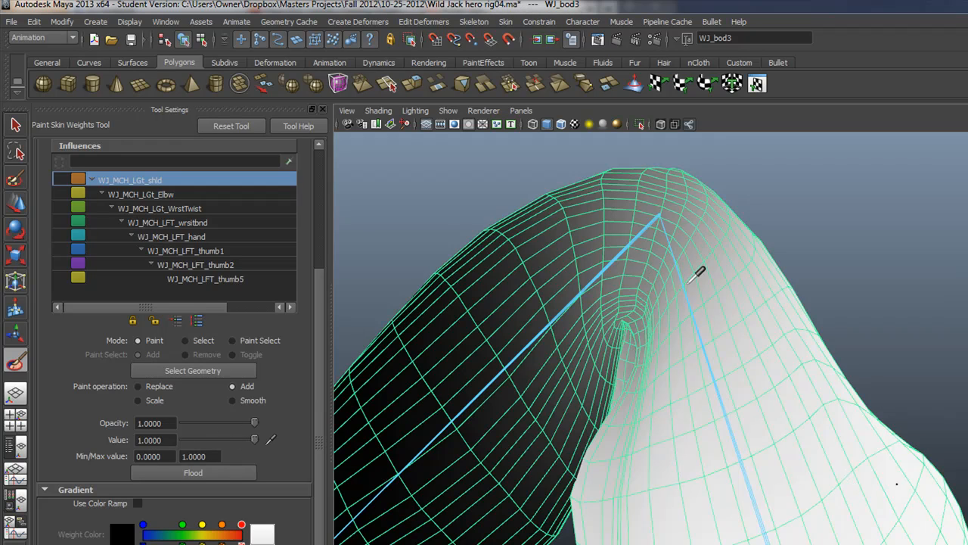
mouse_move(245, 424)
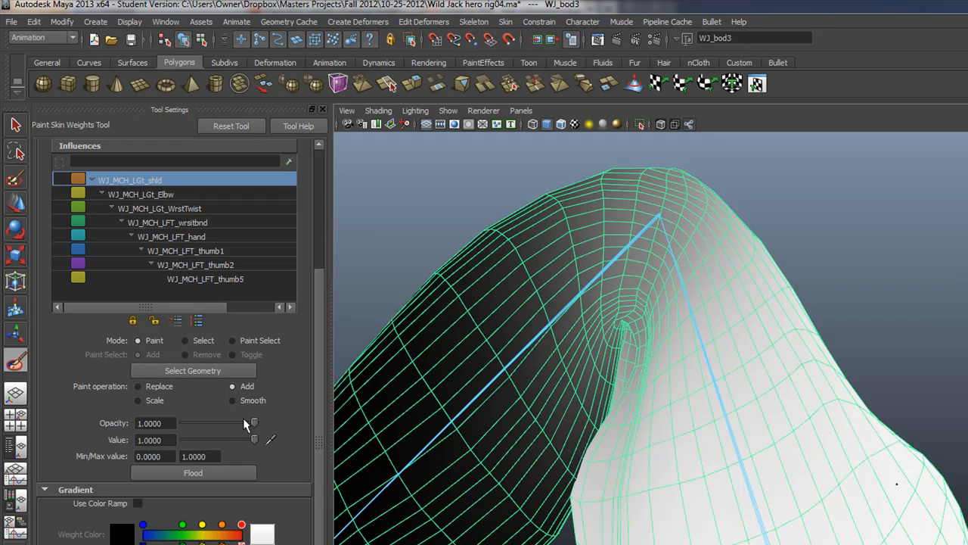
mouse_move(278, 446)
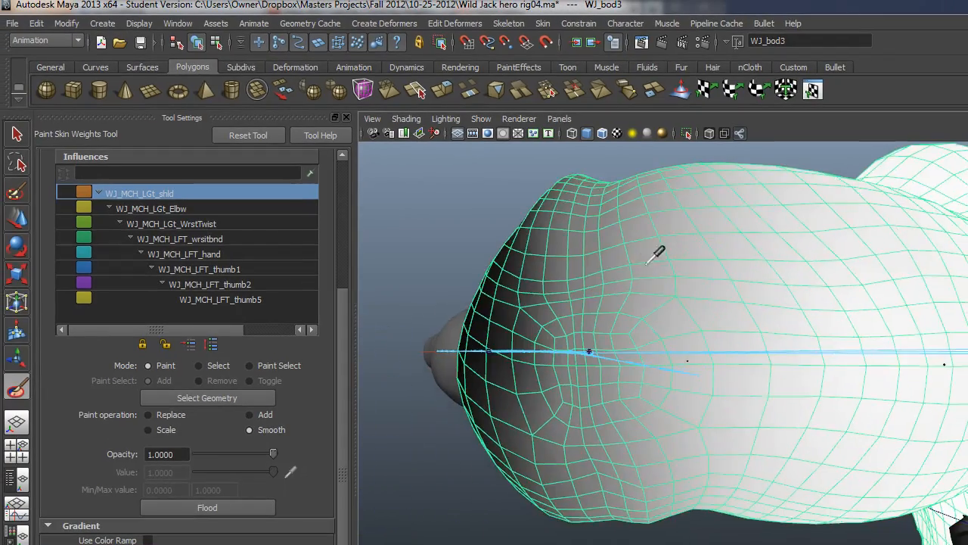
Pick vertices on the arm's underside and show them in the Component Editor.
drag(658, 257, 751, 363)
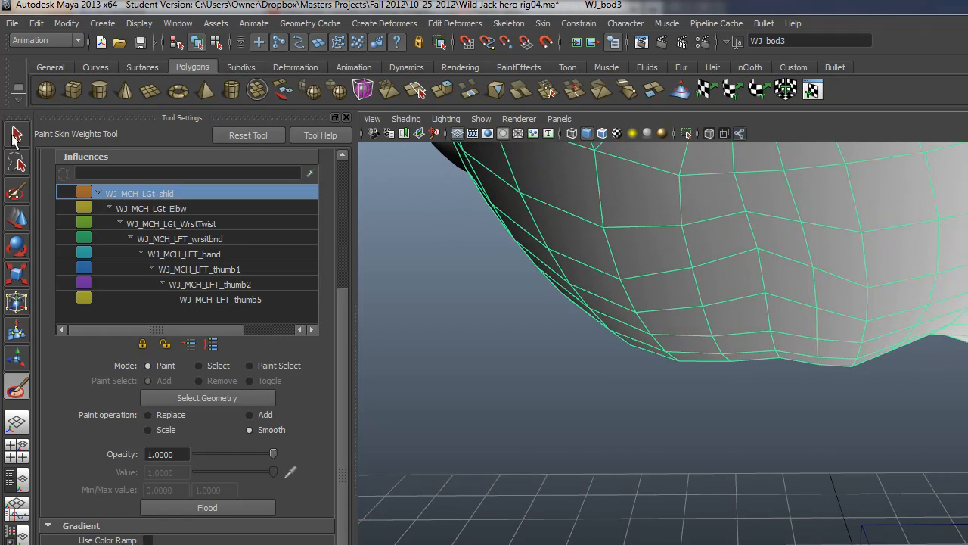
right_click(663, 284)
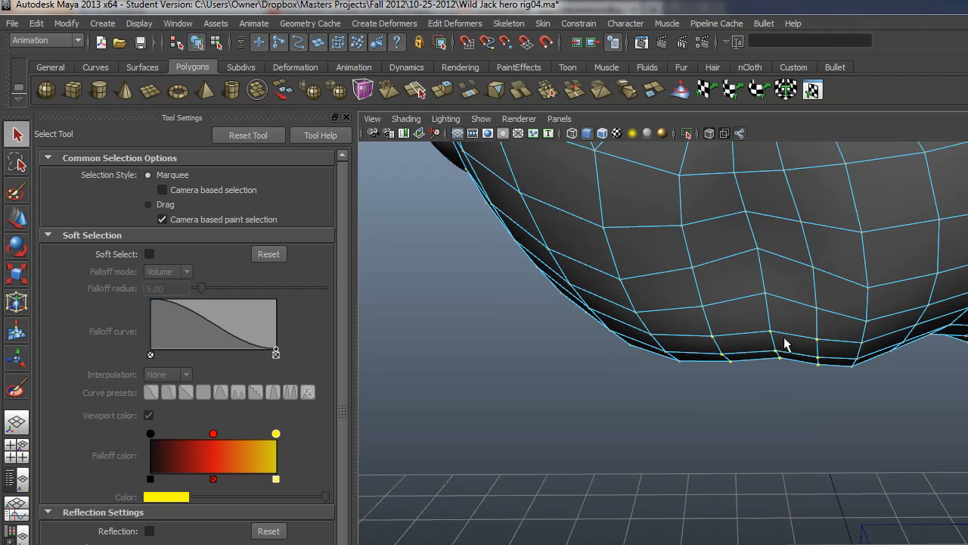
right_click(787, 340)
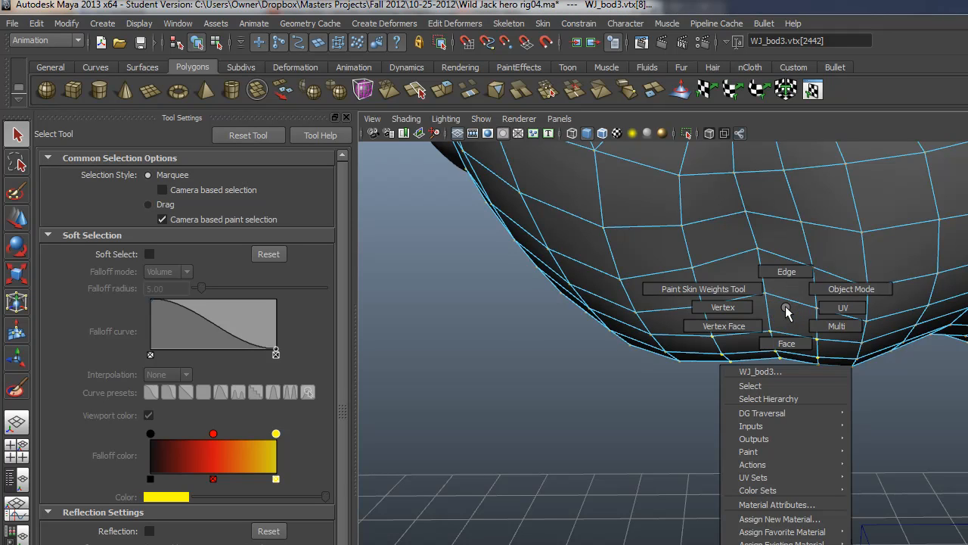
mouse_move(723, 307)
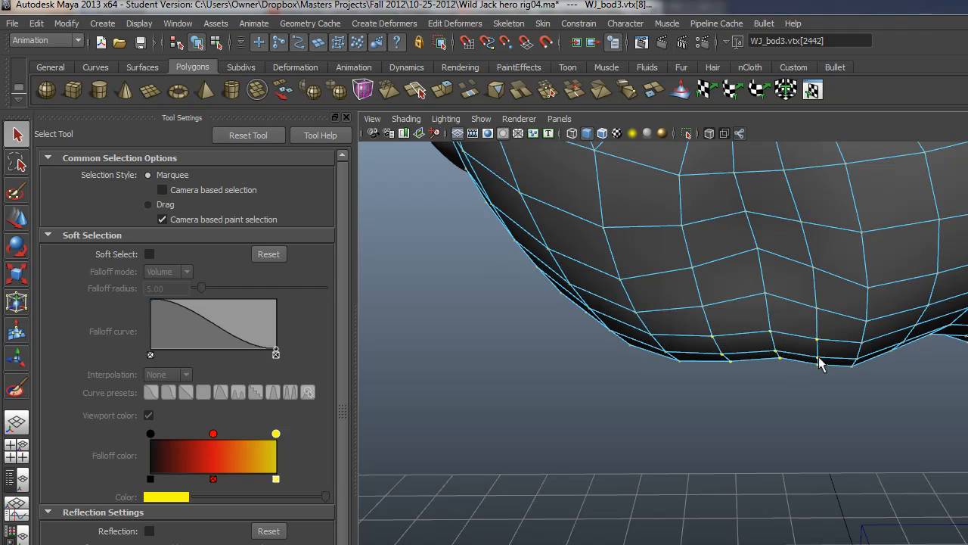
click(178, 23)
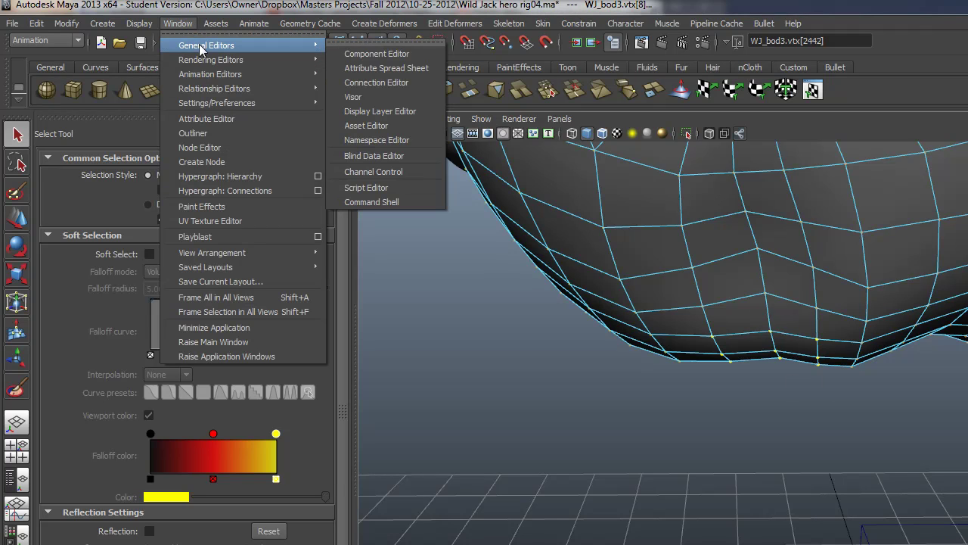
click(377, 54)
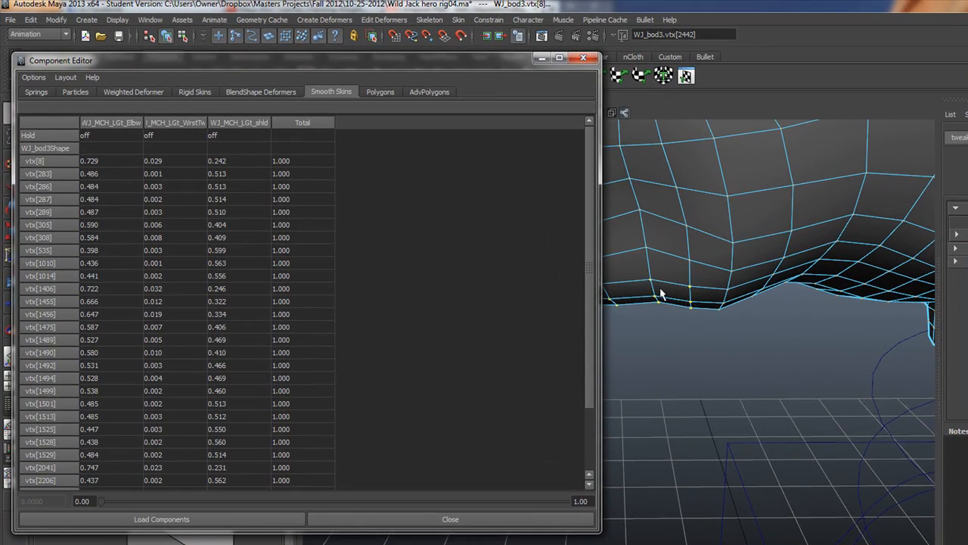
mouse_move(73, 109)
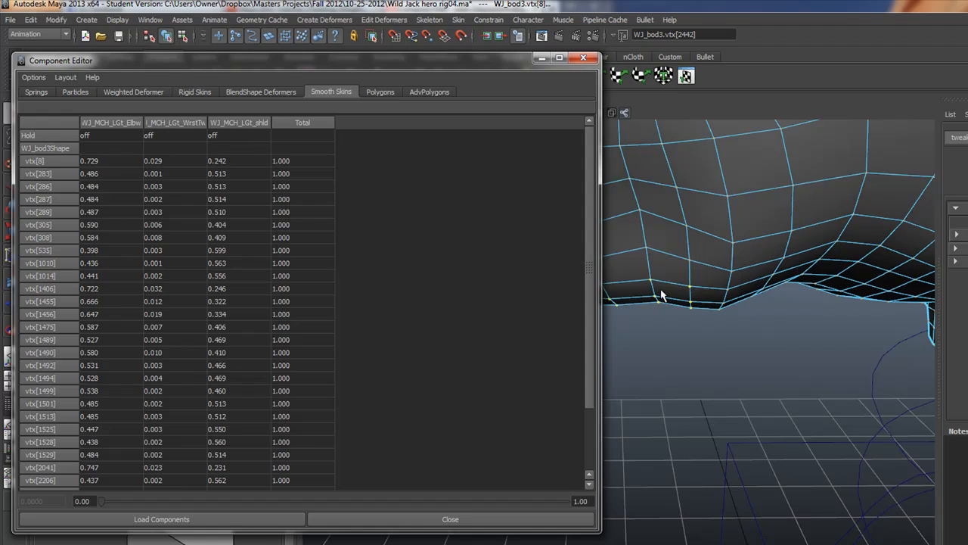
mouse_move(220, 189)
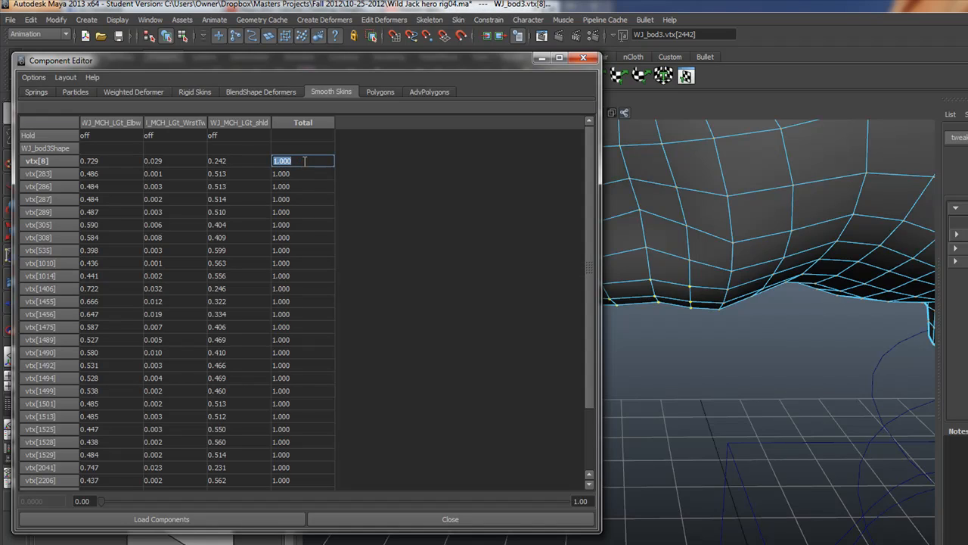
Zero the shoulder influence weight on the first vertices, including vertex 8 and 286.
text(0)
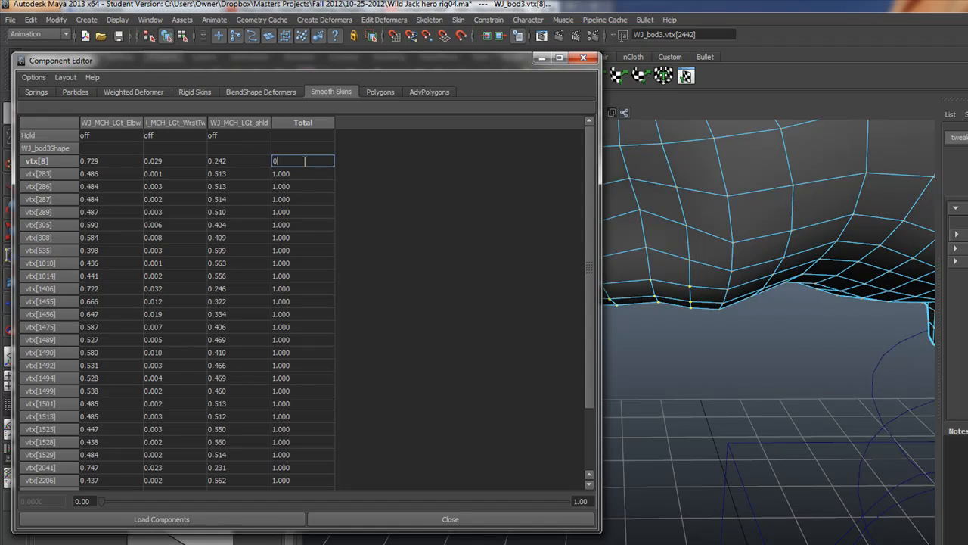
key(Return)
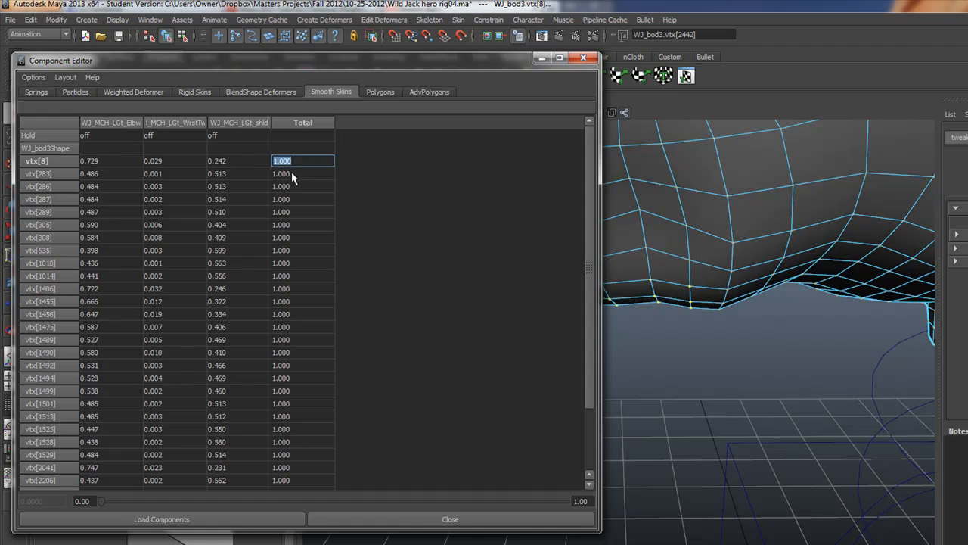
mouse_move(293, 121)
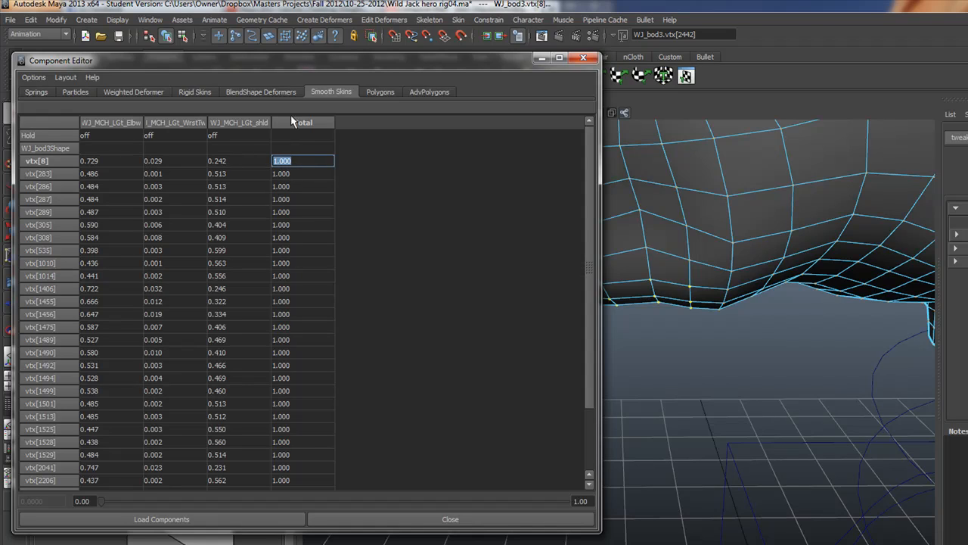
click(239, 160)
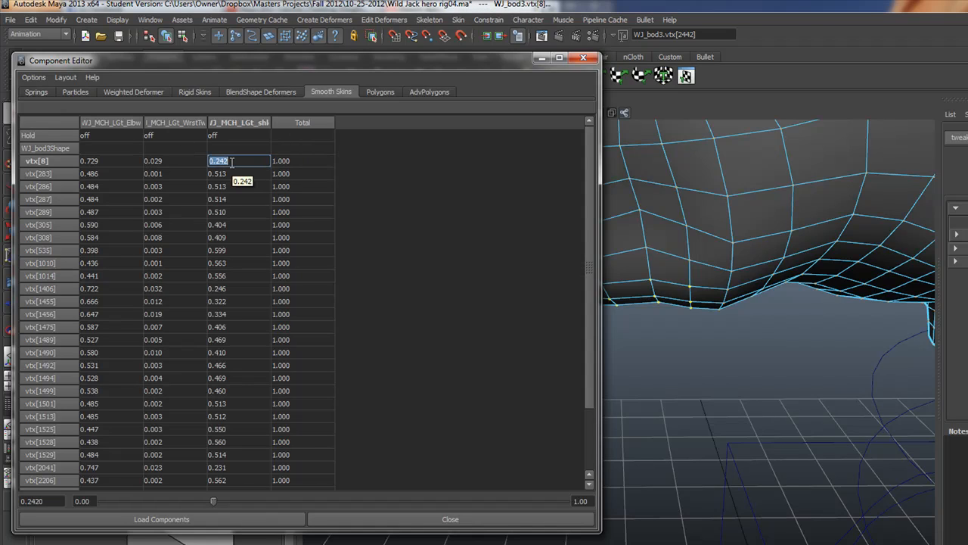
text(0.00)
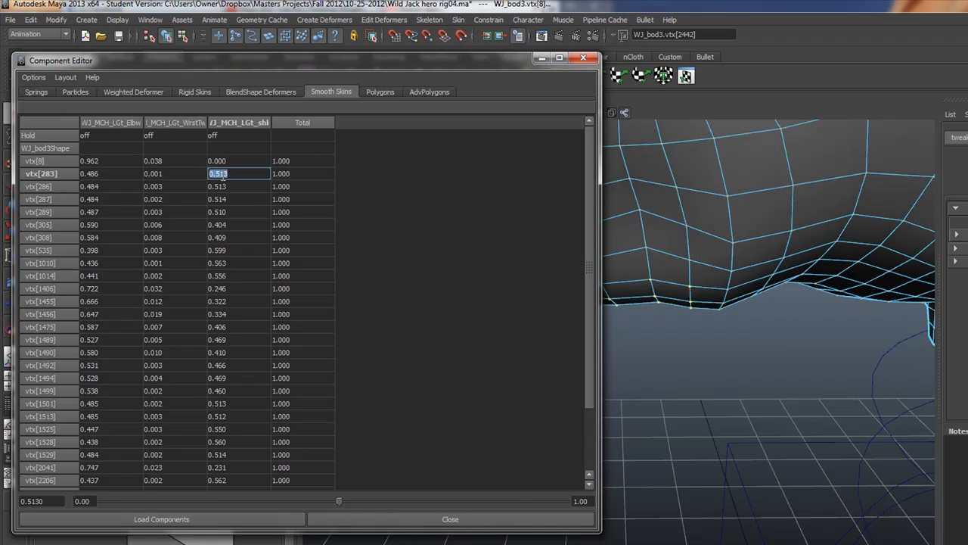
text(0)
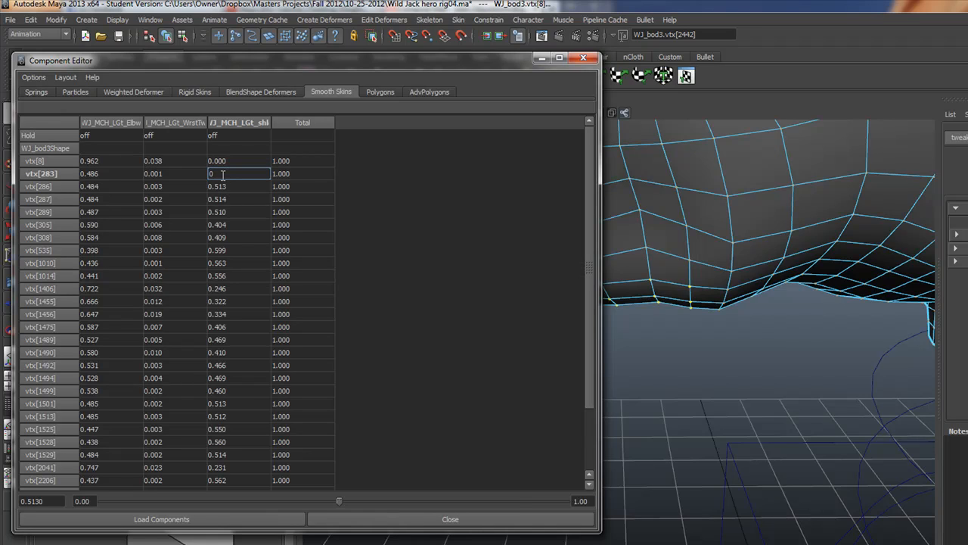
click(239, 186)
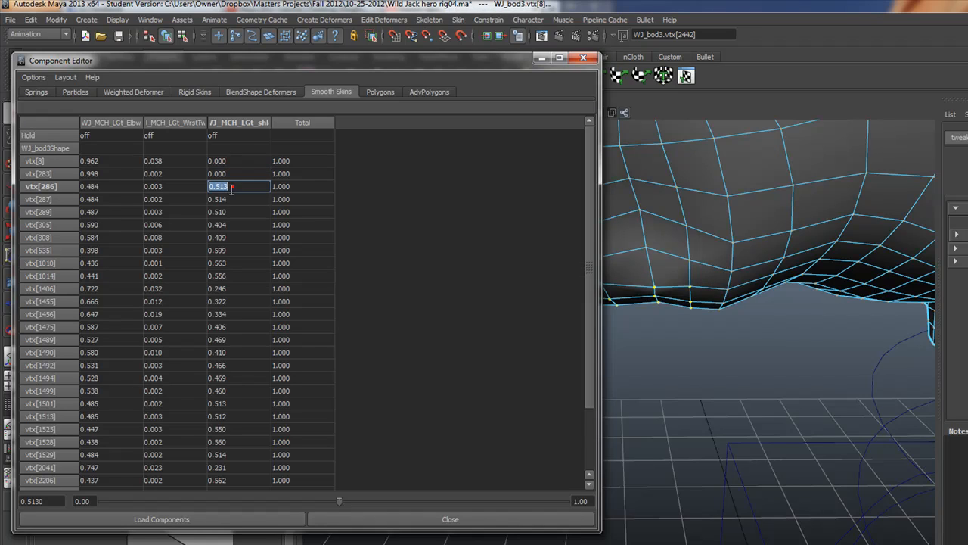
text(0)
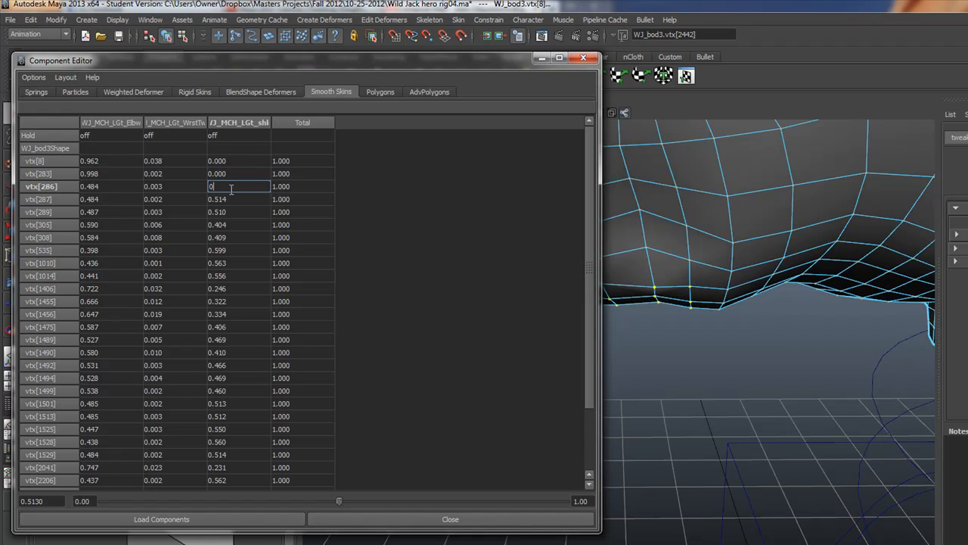
key(Return)
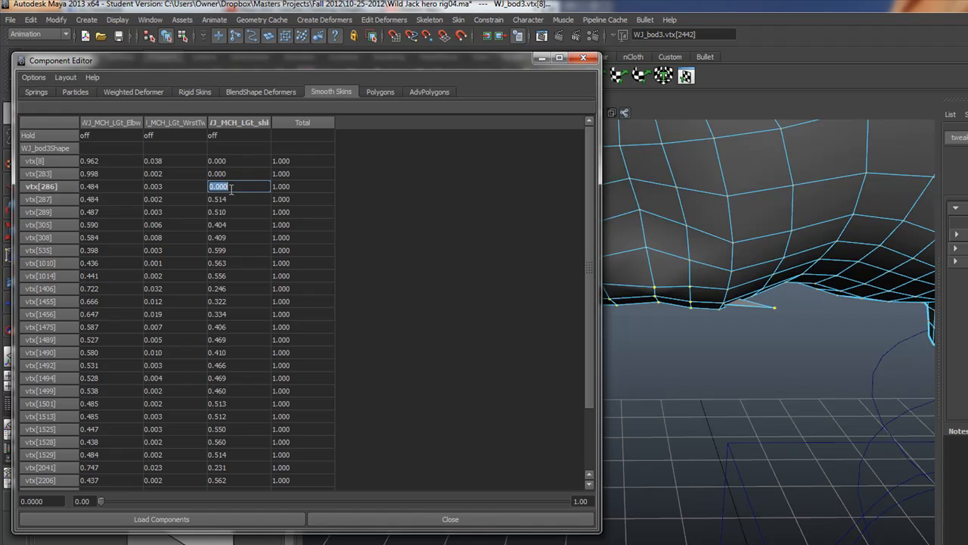
mouse_move(735, 310)
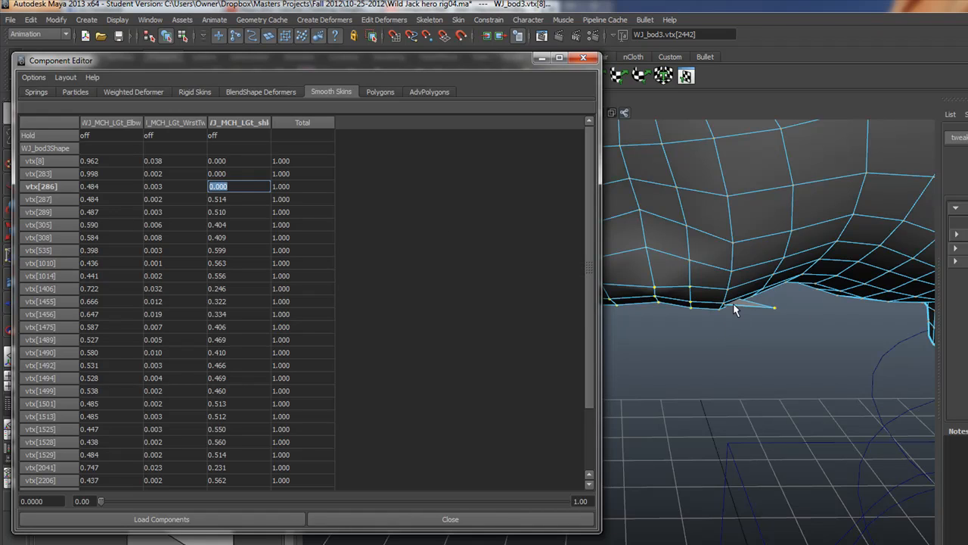
mouse_move(711, 185)
text(0.513)
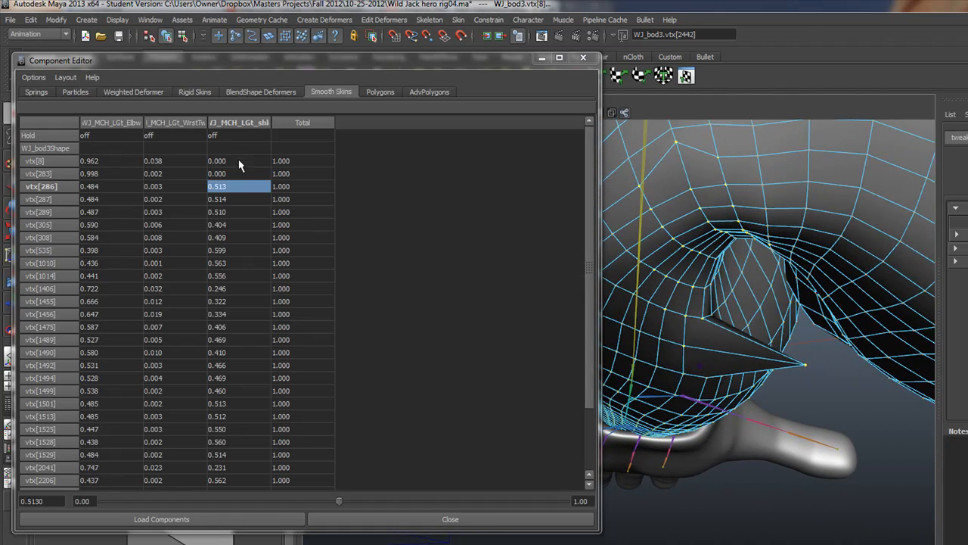
Set the second vertex's third influence to 0.5 and the top vertex's to 0.000.
click(239, 172)
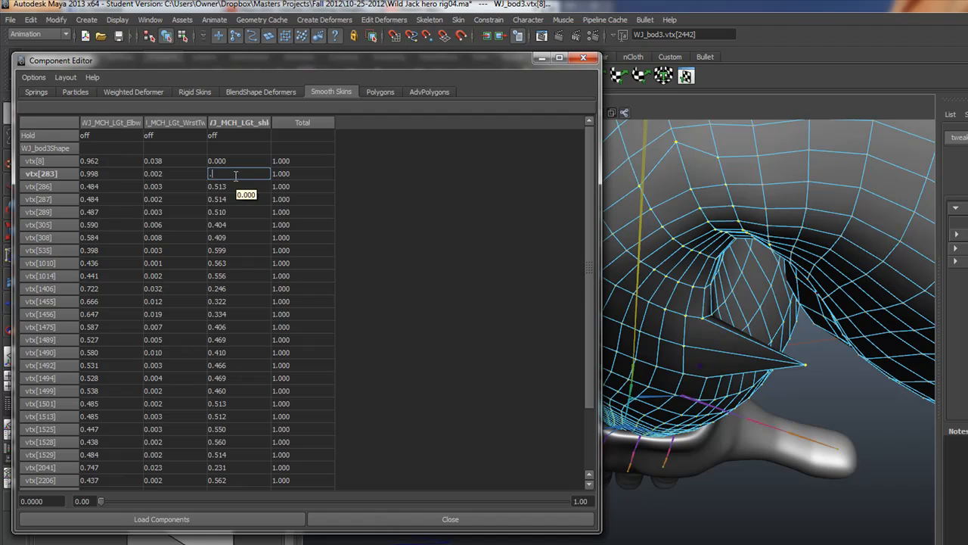
text(0.50)
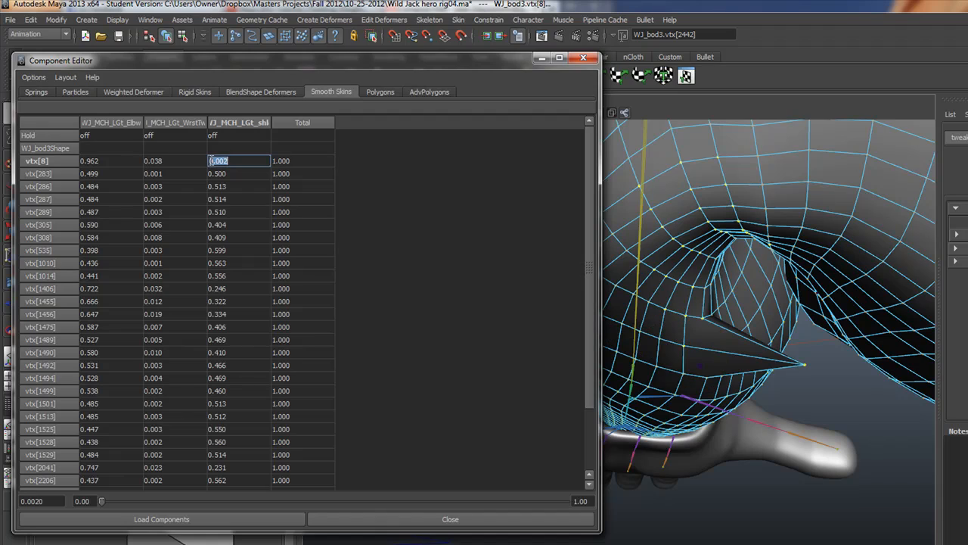
text(0.000)
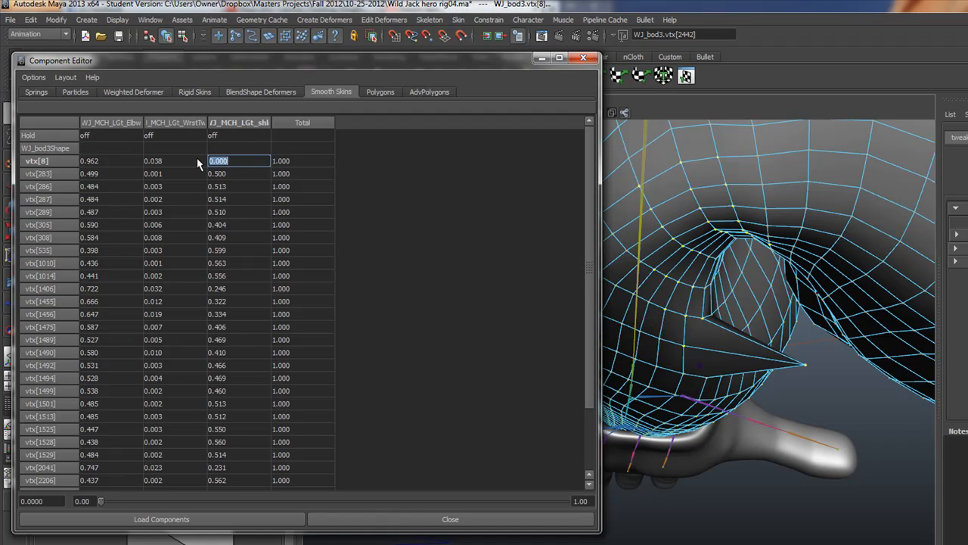
mouse_move(203, 164)
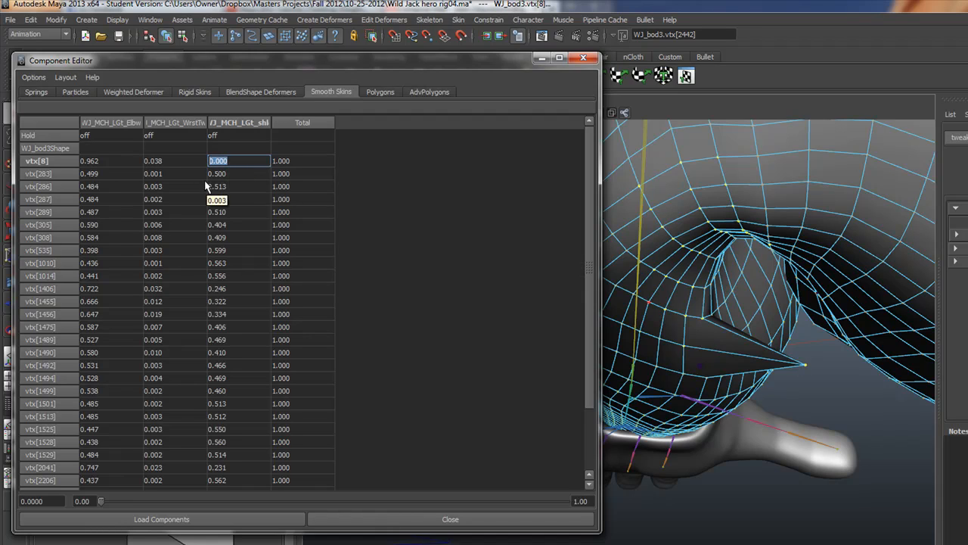
click(176, 161)
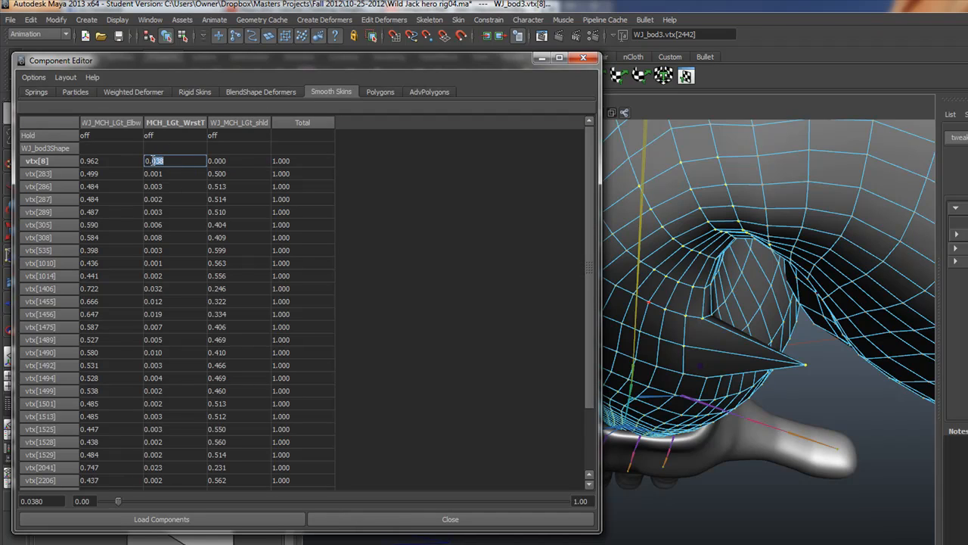
Give vtx[4] weight 0.5 on the second influence and 0.001 on the third.
click(239, 160)
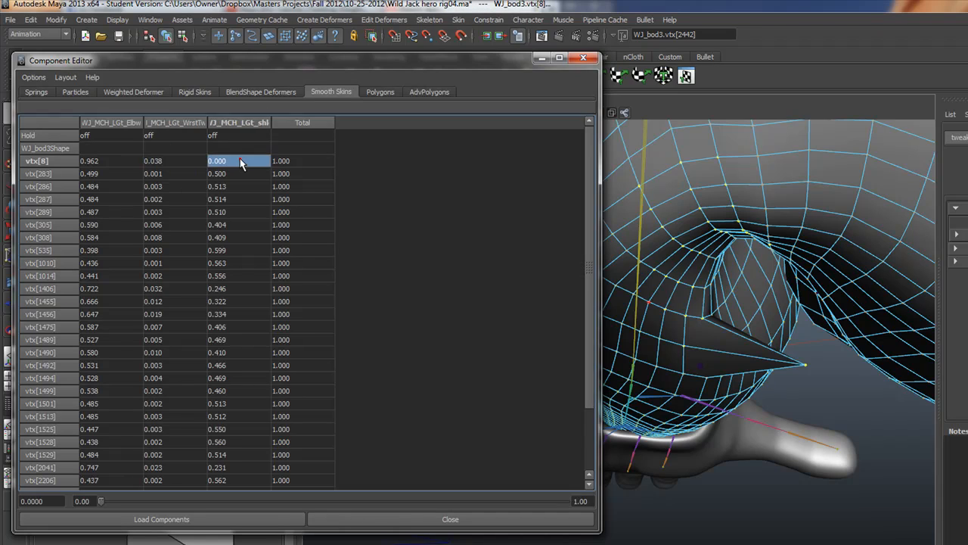
click(154, 161)
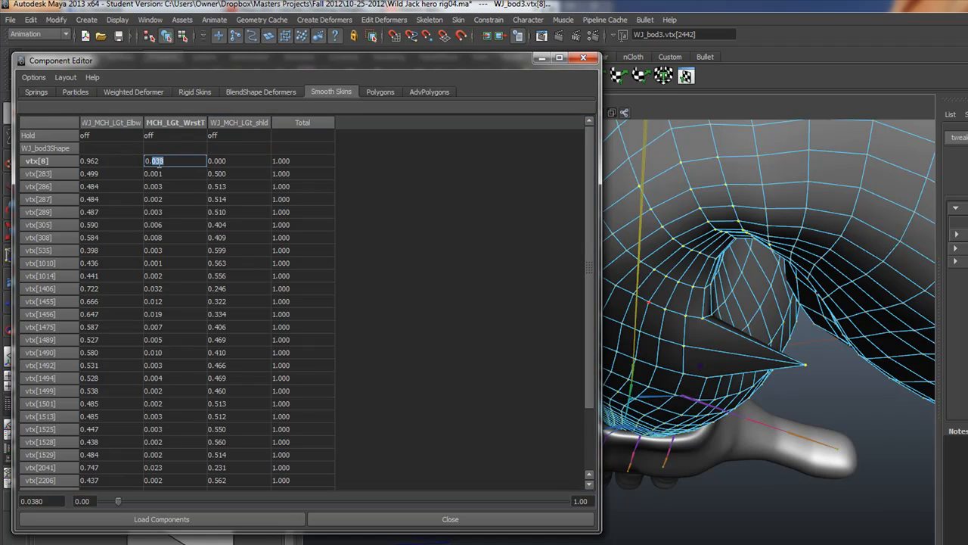
text(0.0.5)
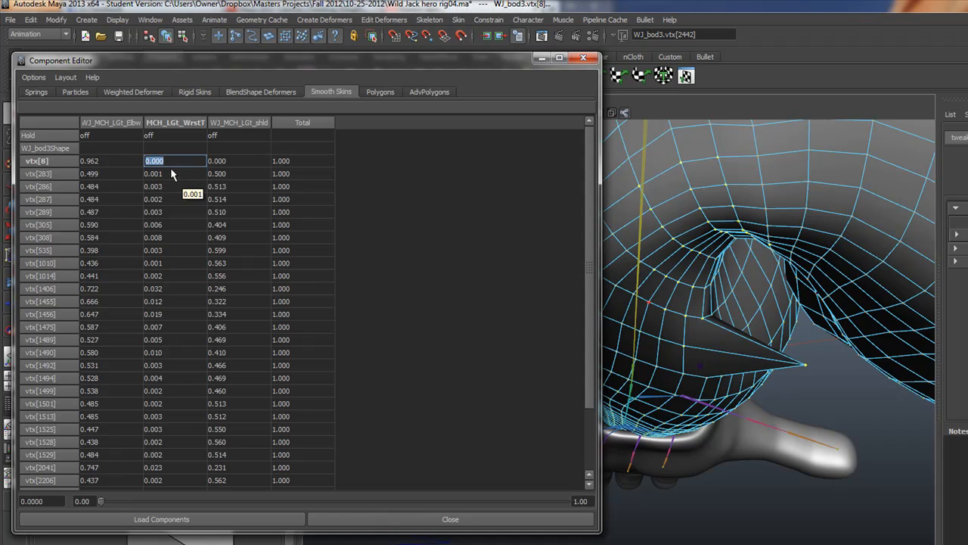
text(0.)
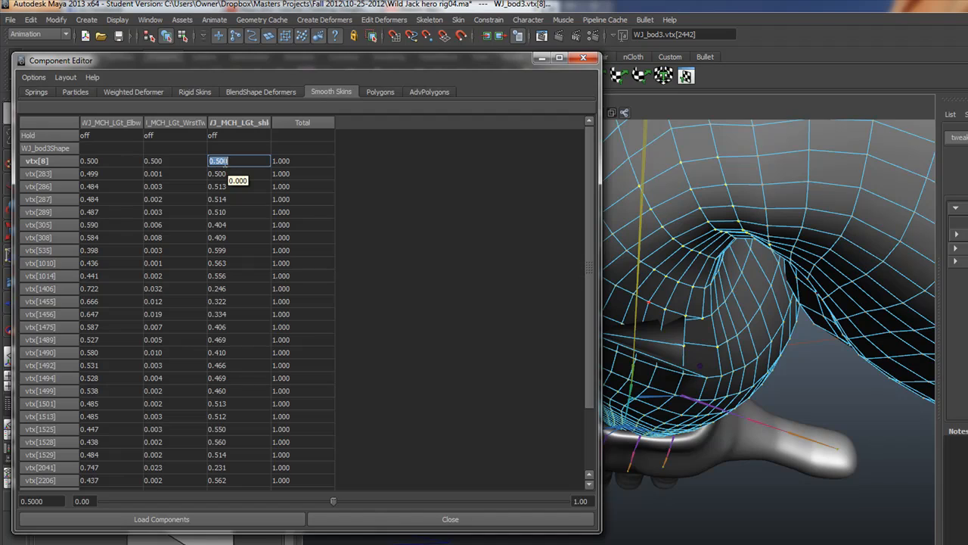
text(.0)
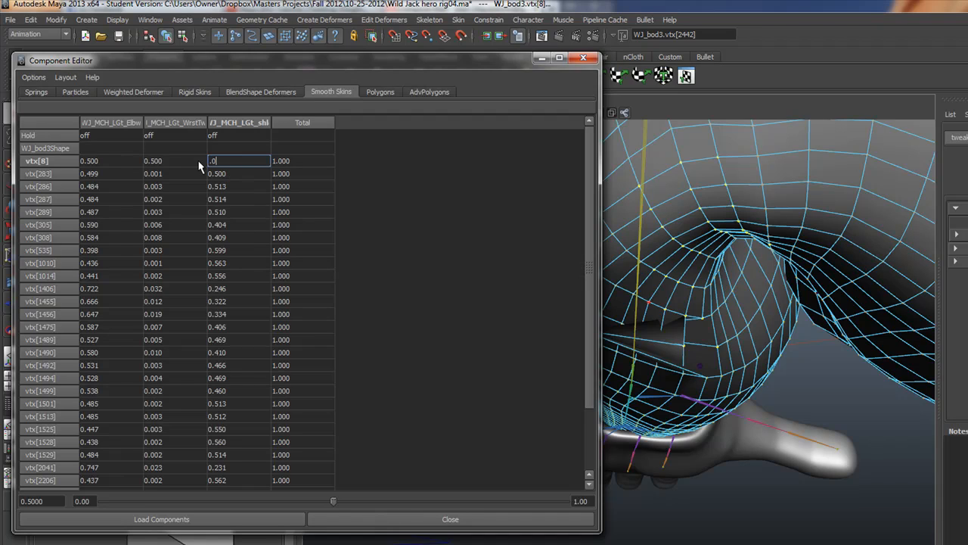
text(0.001)
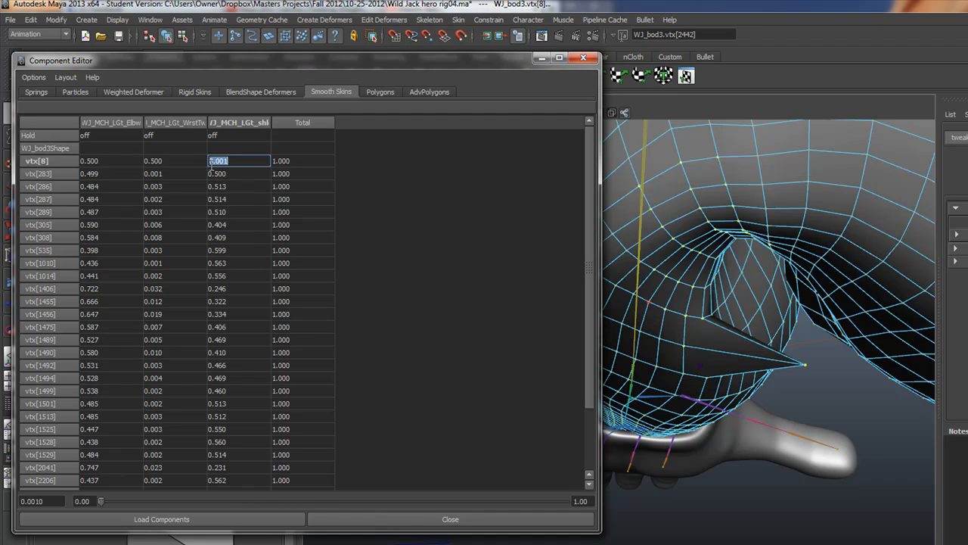
mouse_move(174, 165)
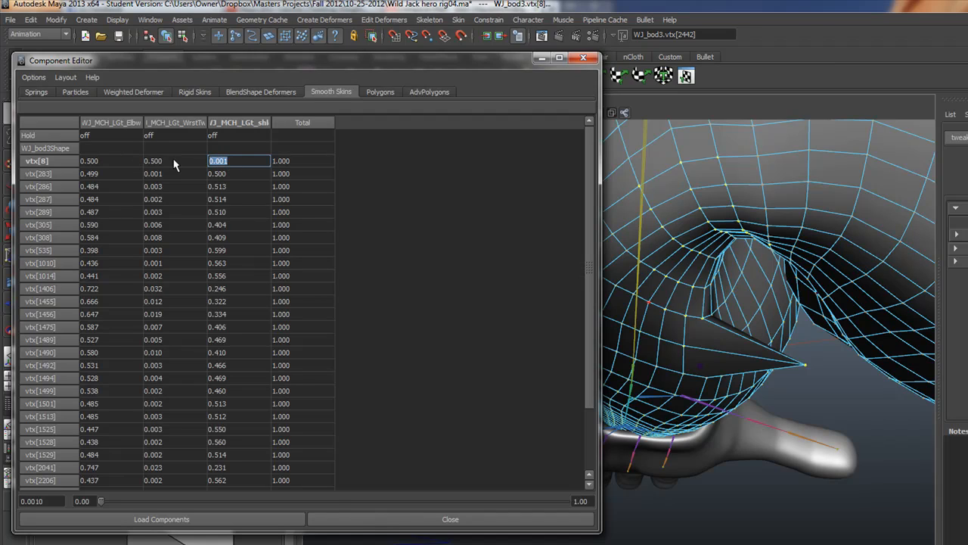
click(112, 161)
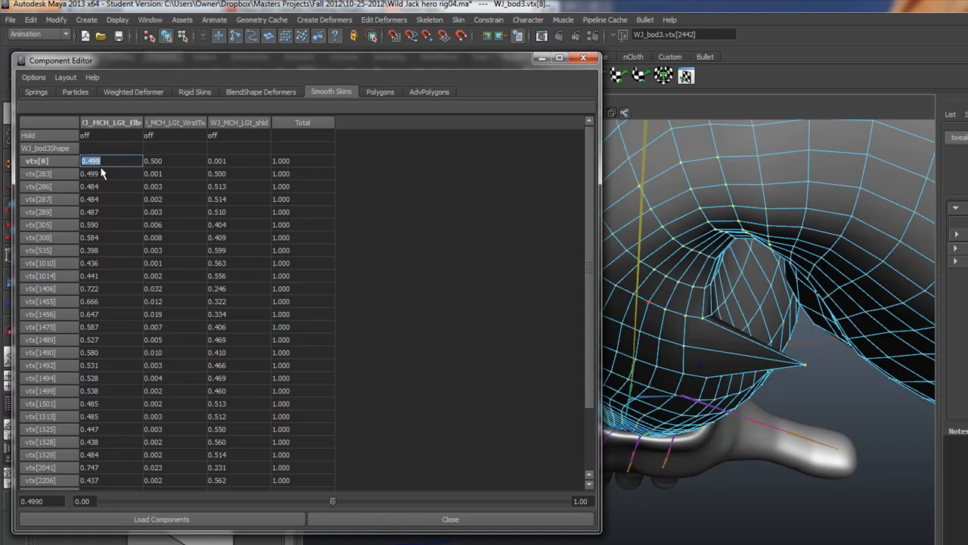
Drop the top vertex's first influence weight to about 0.005 and let Maya normalize.
text(.4)
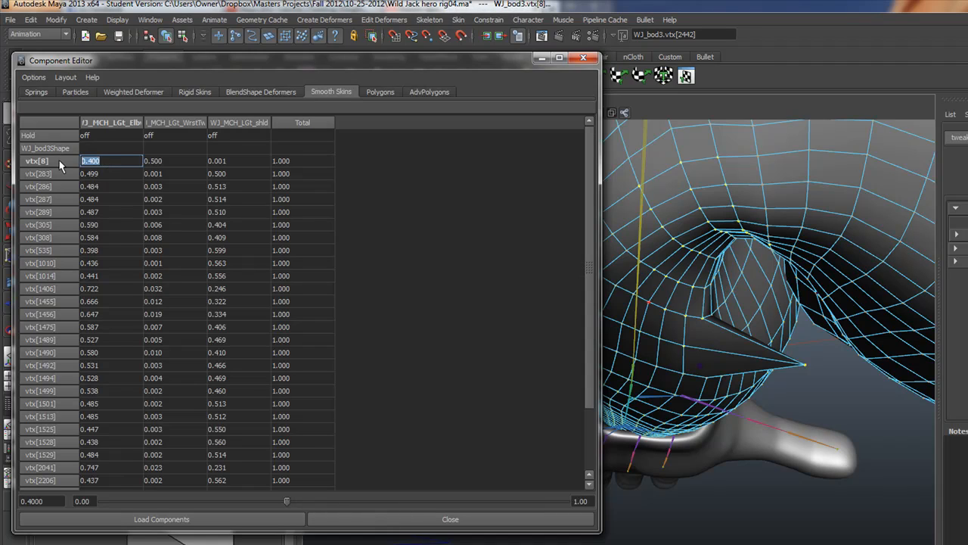
text(.005)
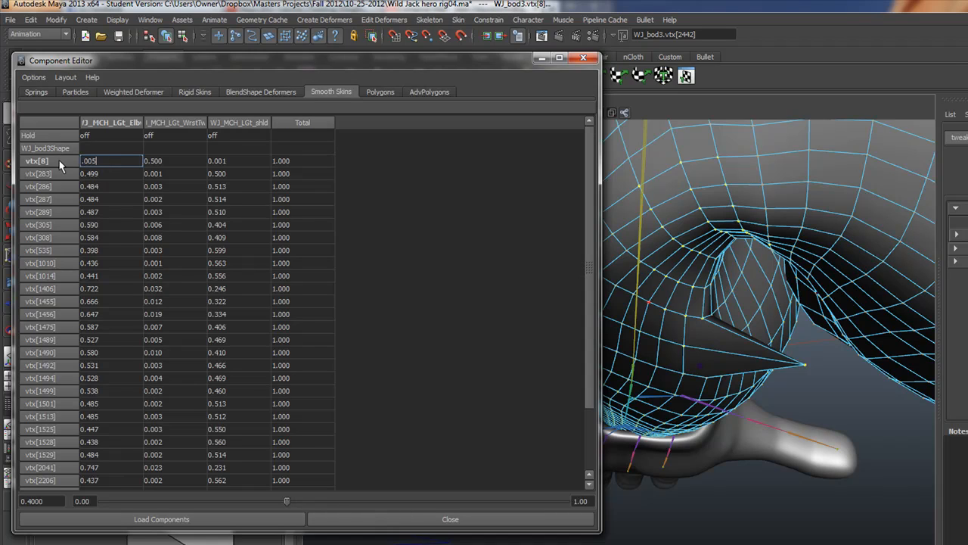
click(176, 160)
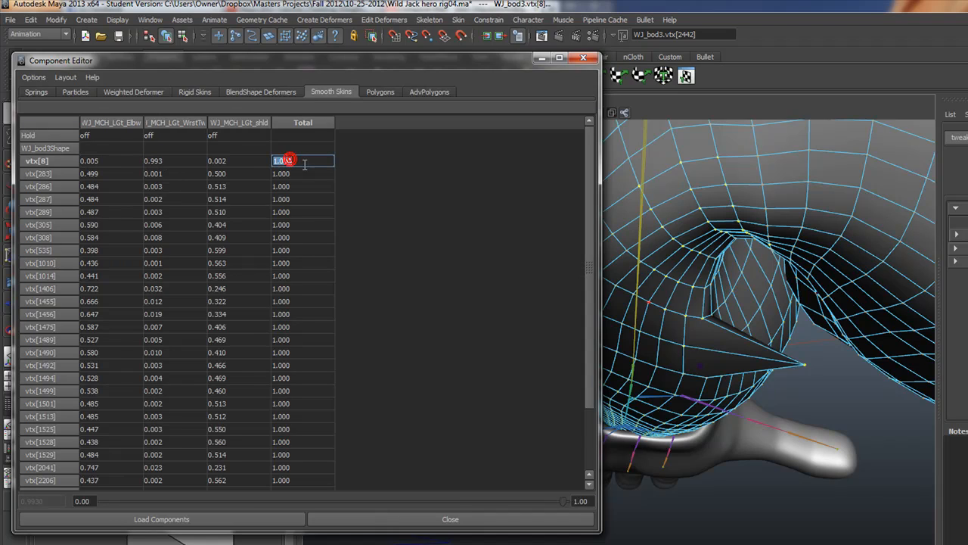
click(239, 160)
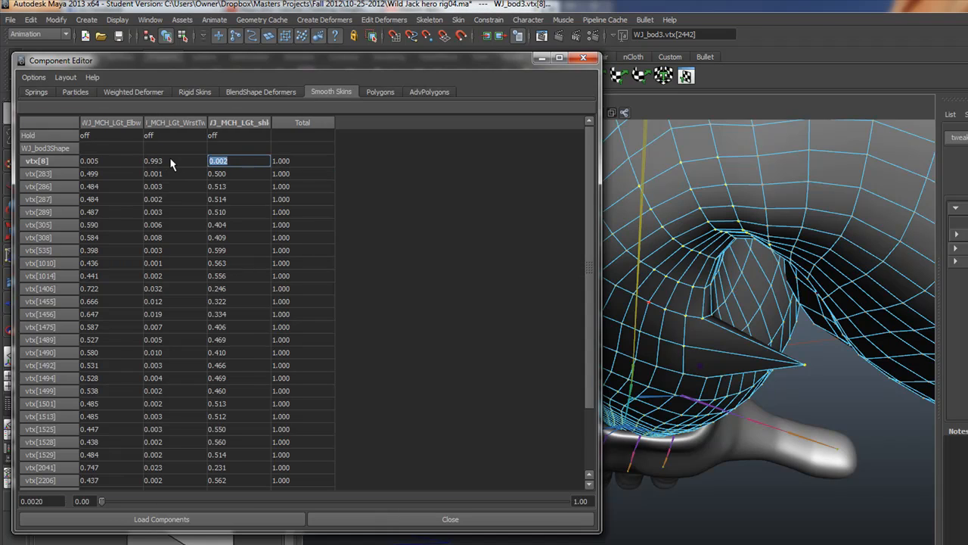
Reduce the top vertex's second influence weight to roughly 0.004.
click(154, 160)
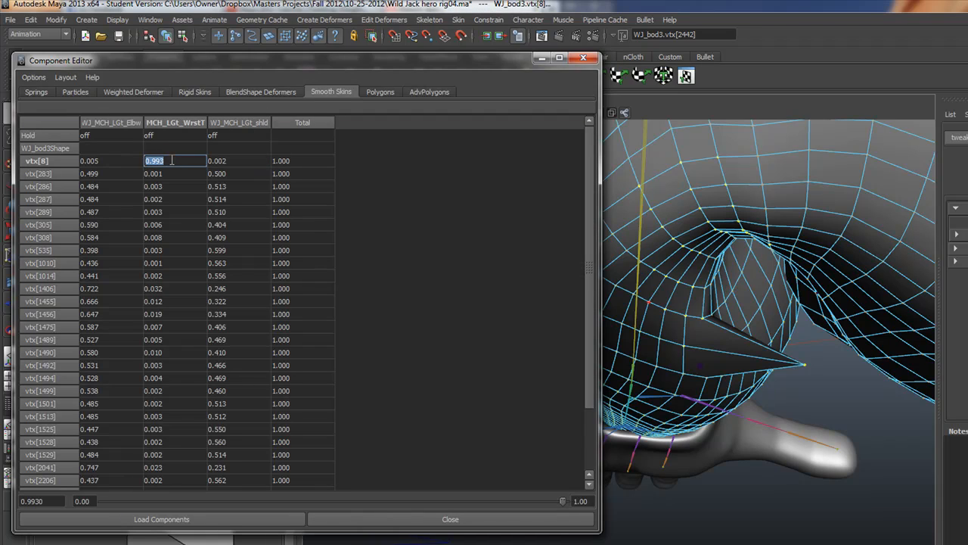
text(0.06)
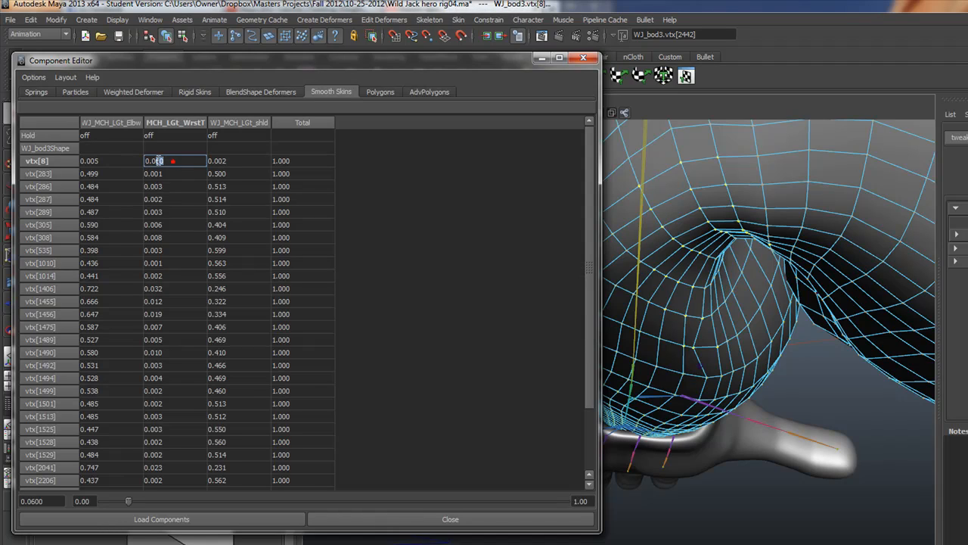
text(0.0)
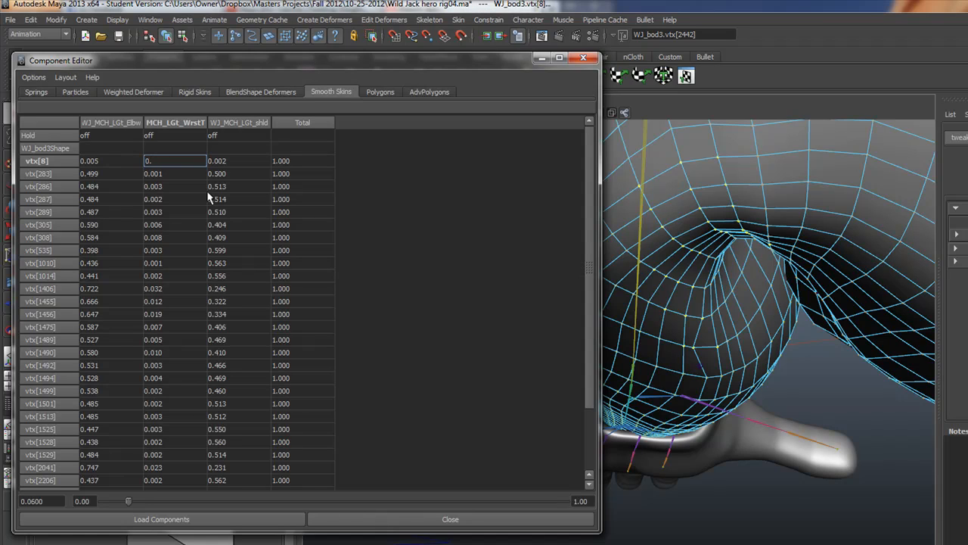
text(0.007)
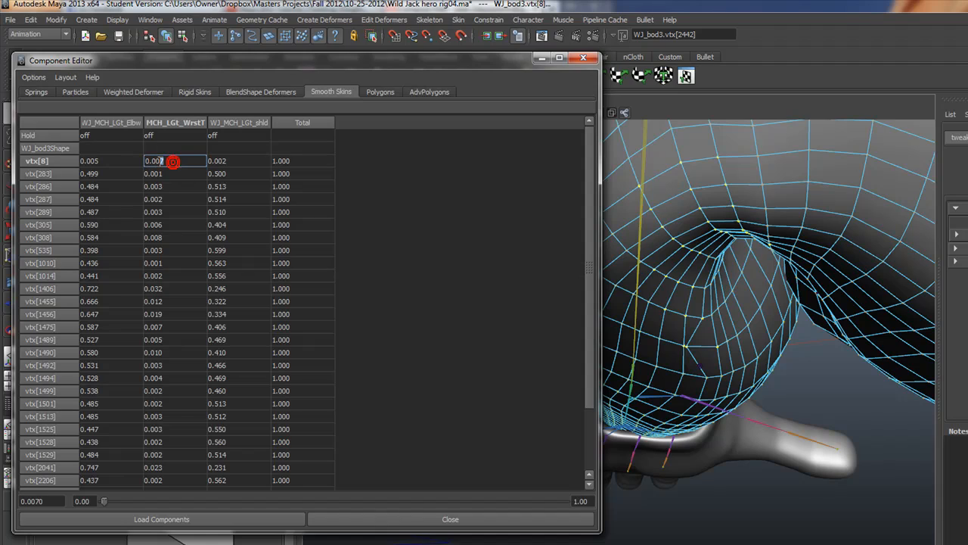
text(0.004)
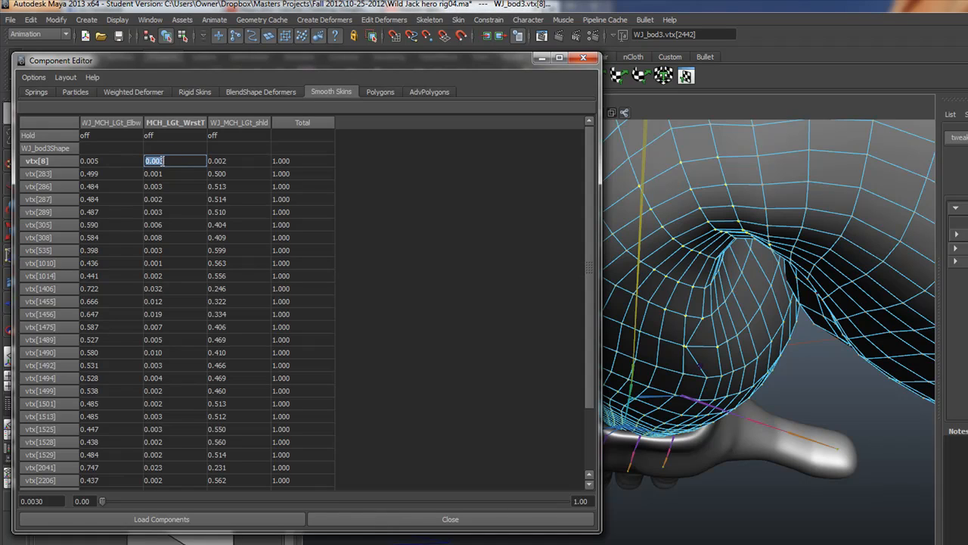
mouse_move(166, 182)
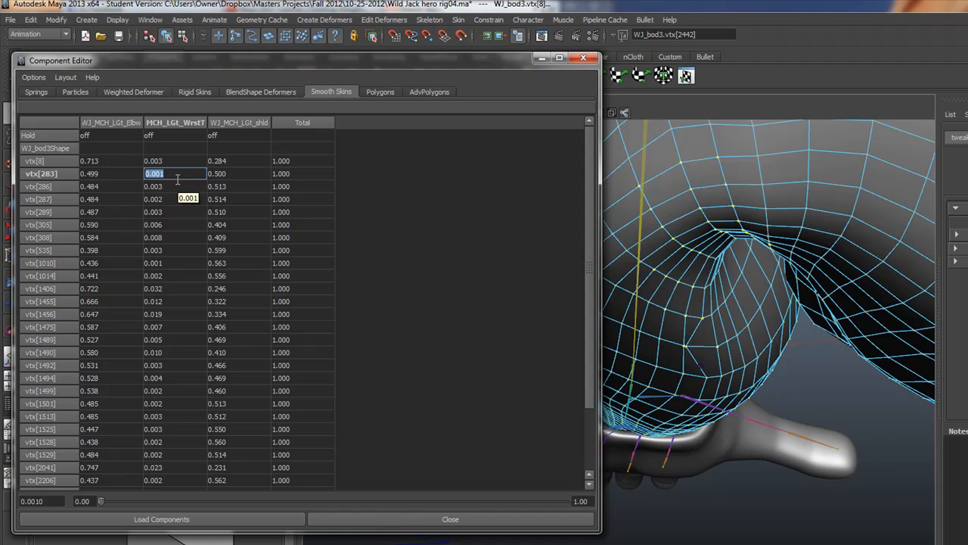
click(212, 211)
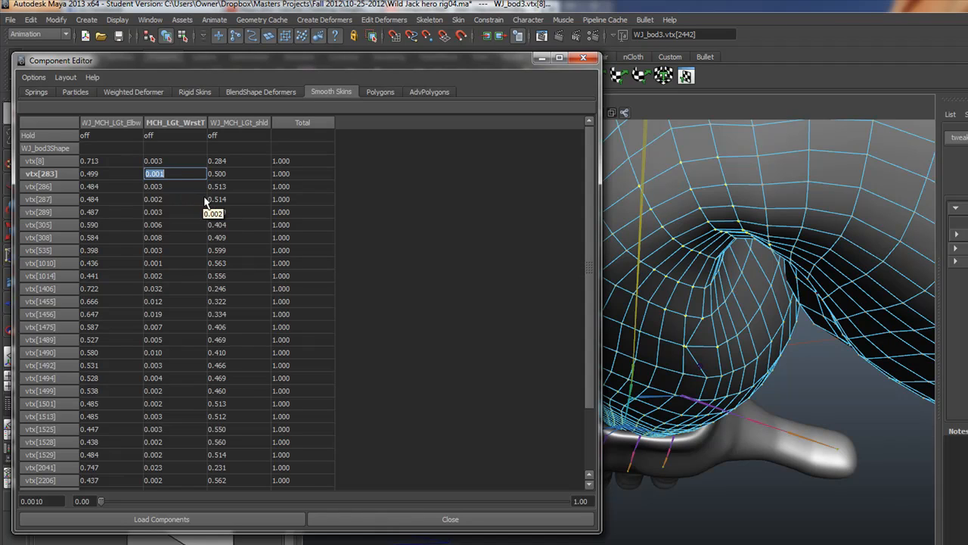
mouse_move(211, 198)
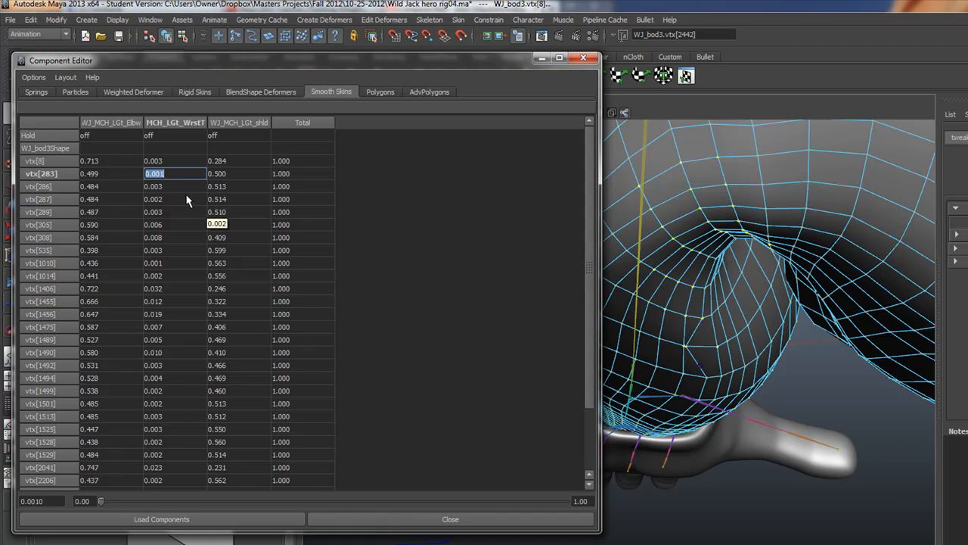
click(174, 237)
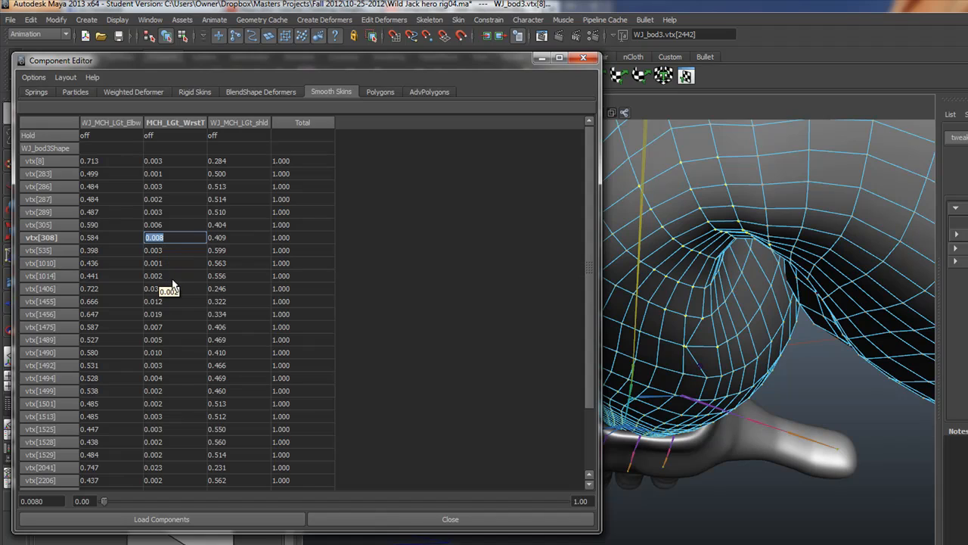
click(154, 365)
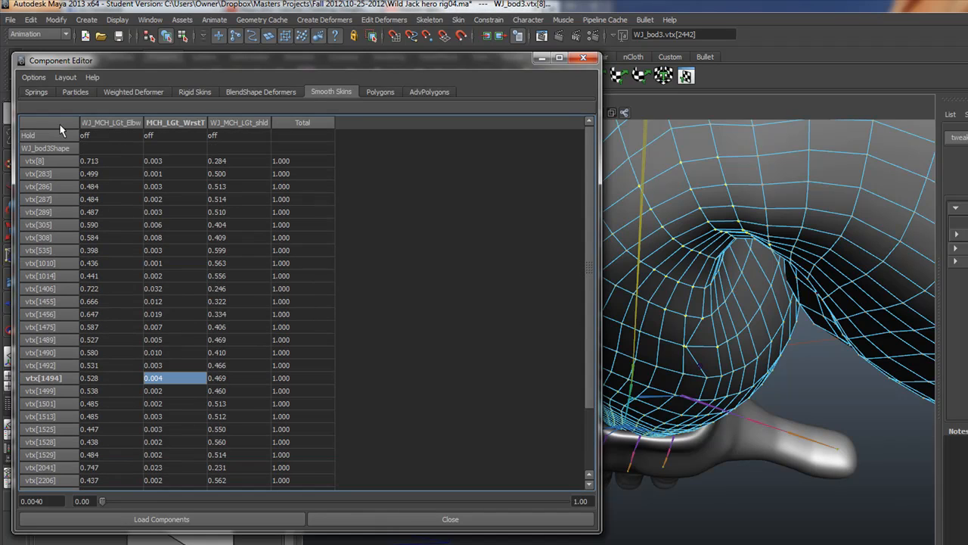
mouse_move(93, 375)
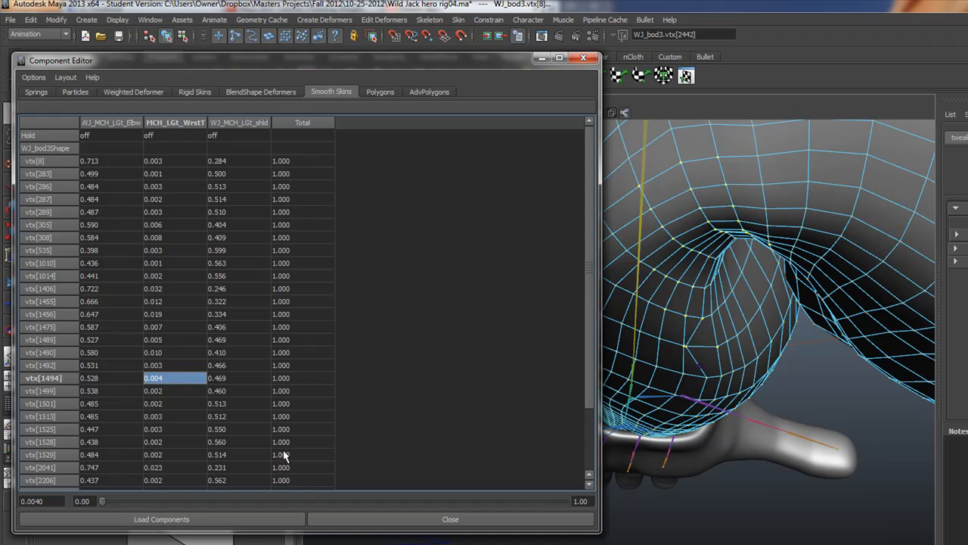
mouse_move(220, 165)
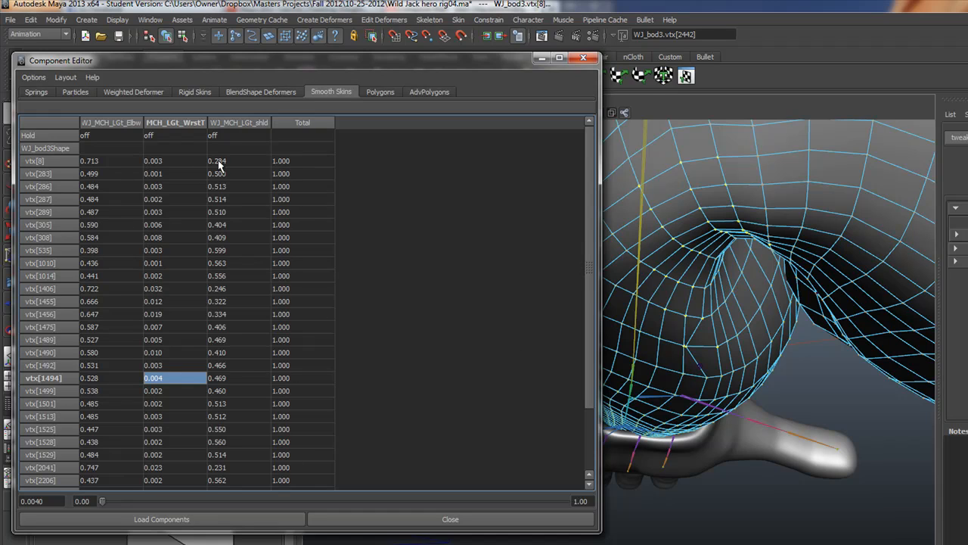